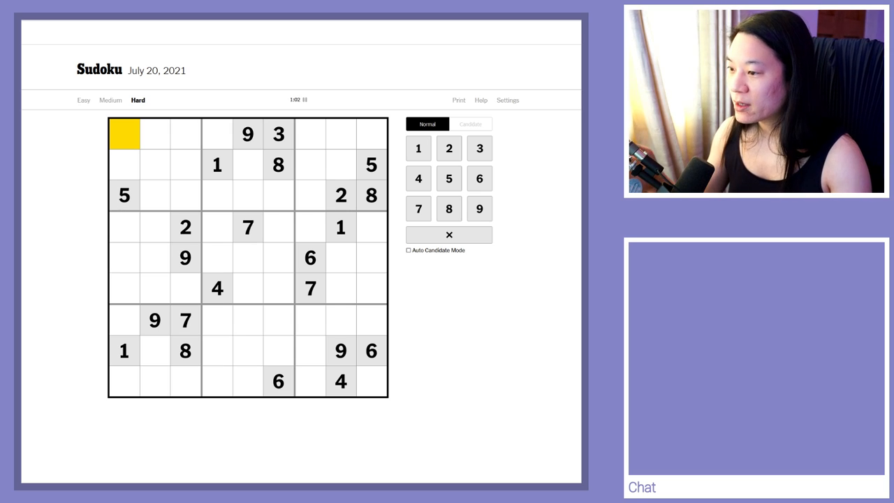
# - Switch the number pad to candidate mode so entries become pencil notes
pyautogui.click(469, 122)
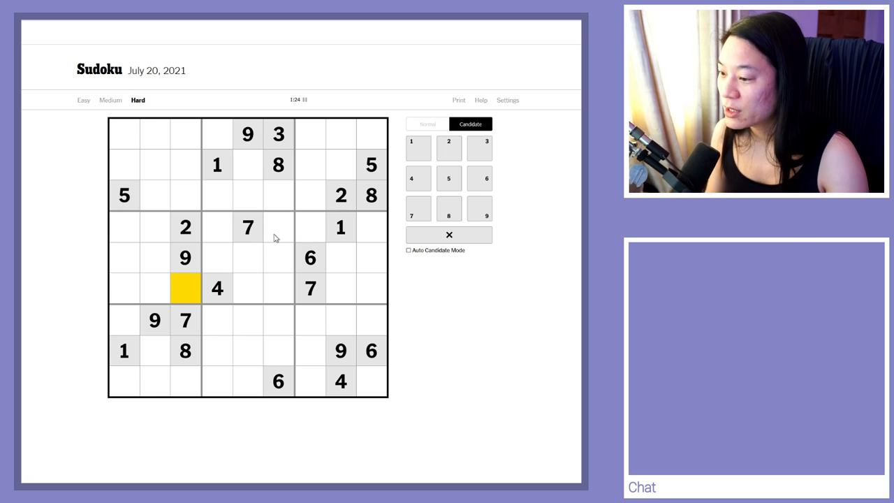
# - Pencil candidate 2s into r5c9, r6c9, r1c4 and r2c5 after highlighting the given 2
pyautogui.click(184, 226)
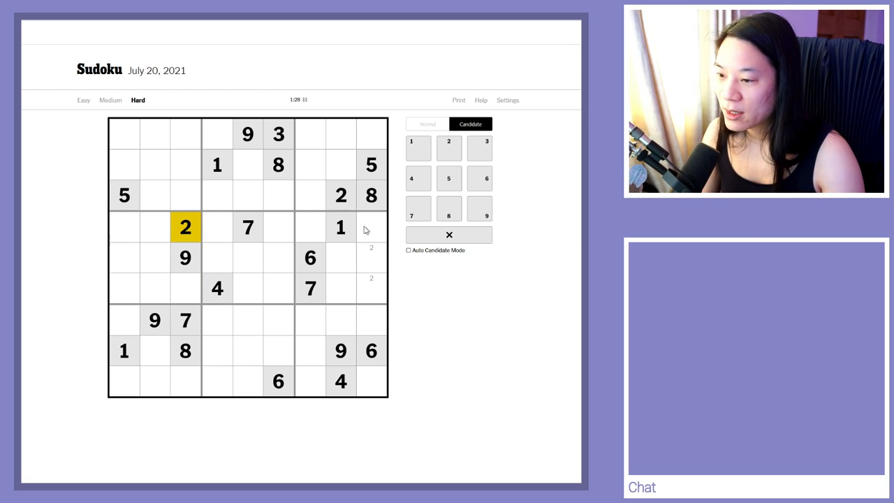
pyautogui.click(341, 195)
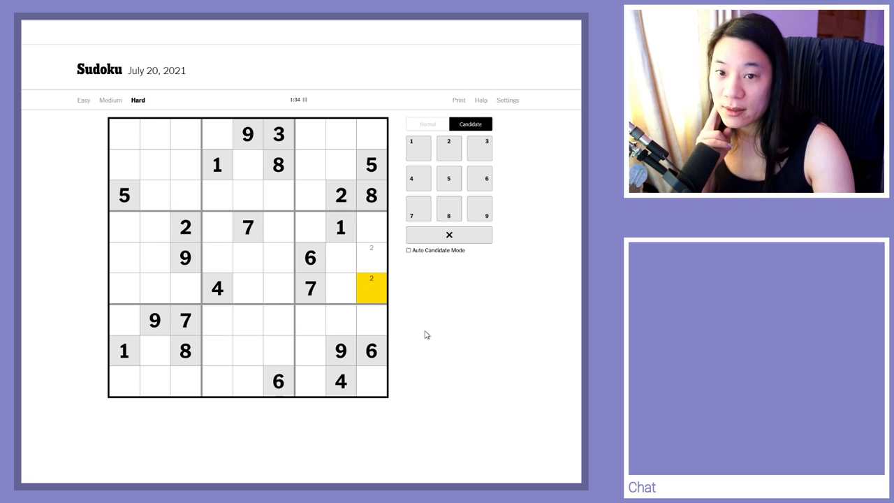
pyautogui.click(371, 257)
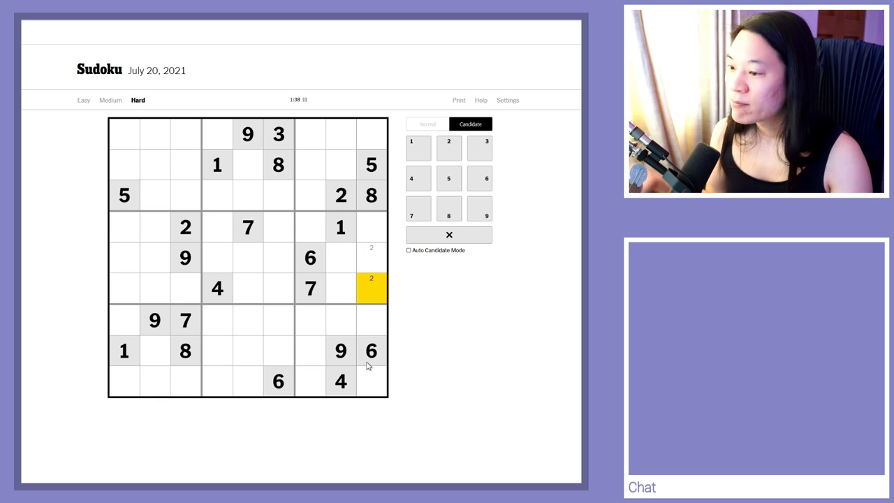
pyautogui.click(372, 381)
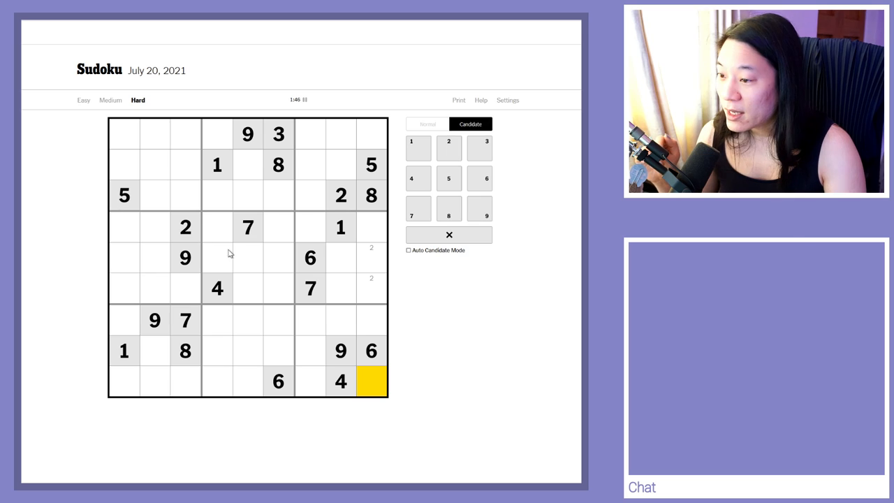
pyautogui.click(247, 165)
pyautogui.write('2')
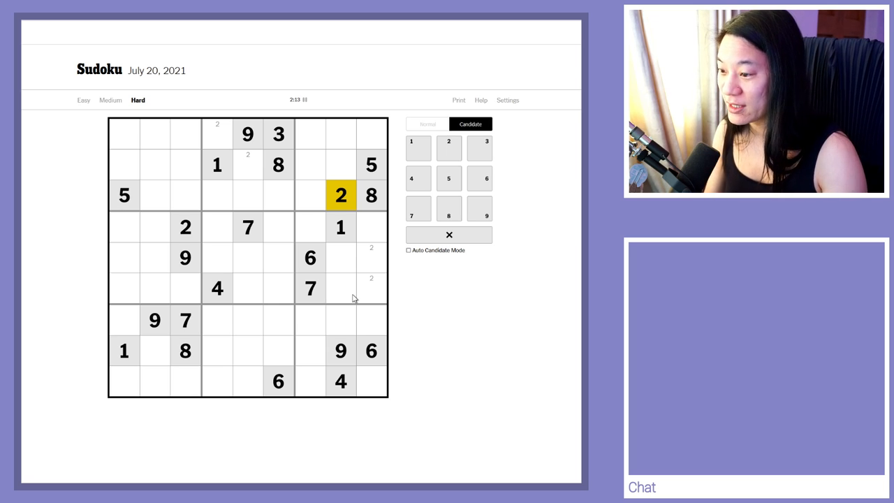
# - Place 9 at r2c1, r3c7 and r9c4 and pencil 9 and 8 candidates nearby
pyautogui.click(123, 165)
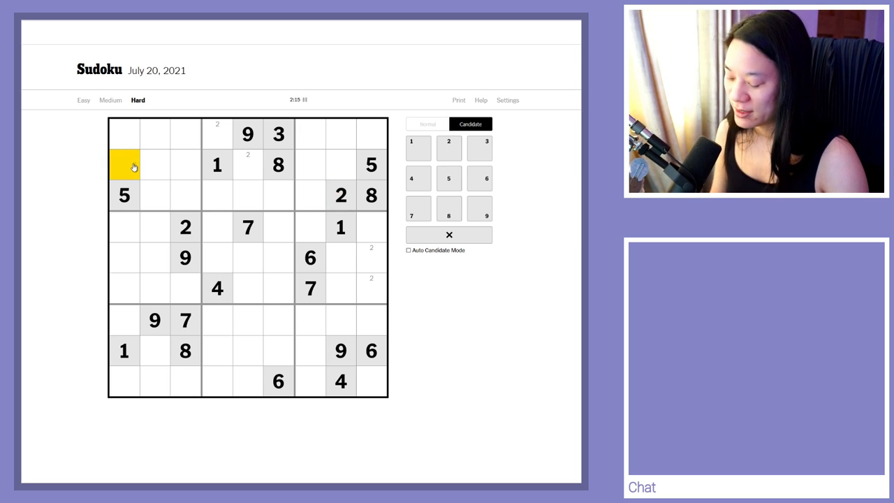
pyautogui.click(427, 123)
pyautogui.write('9')
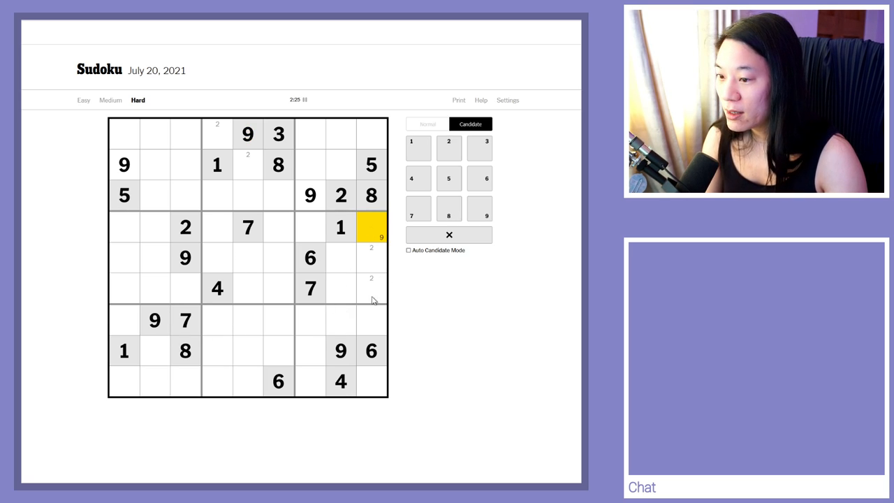
pyautogui.click(249, 134)
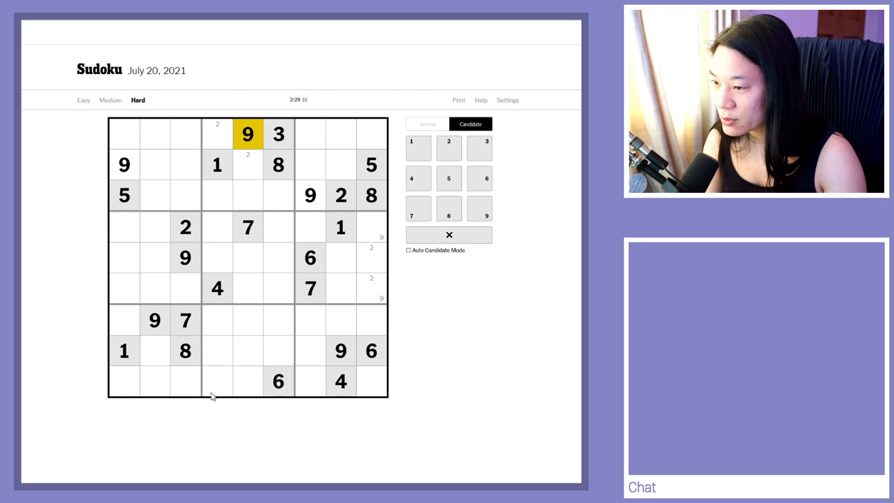
pyautogui.click(218, 380)
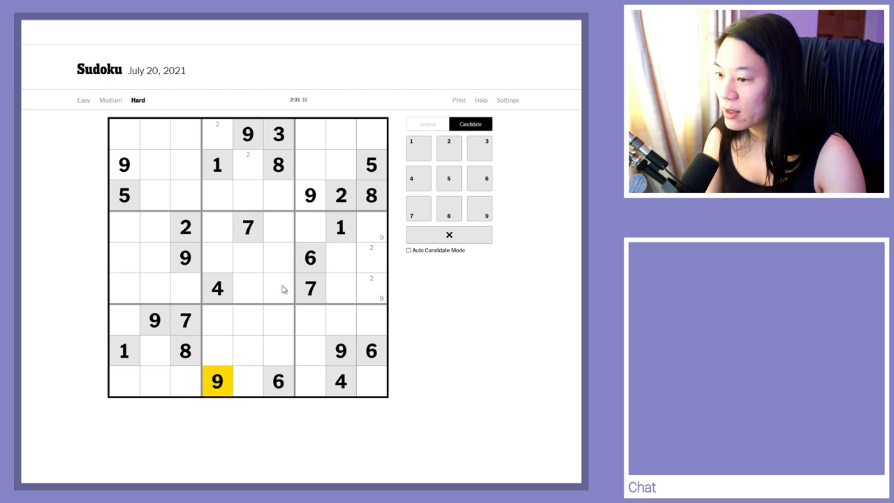
pyautogui.click(278, 227)
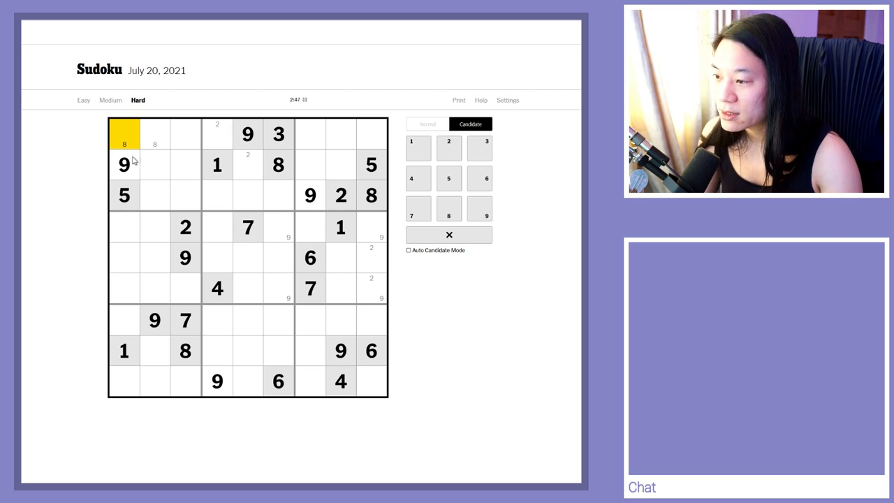
# - Pencil candidate 3s into the top-right box cells r2c7 and r2c8, referencing the given 3
pyautogui.click(341, 165)
pyautogui.write('3')
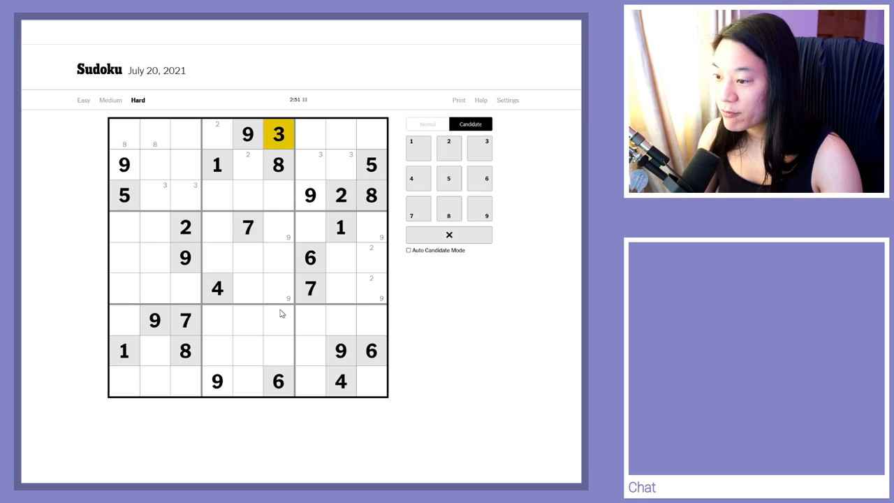
pyautogui.click(277, 195)
pyautogui.write('1 5')
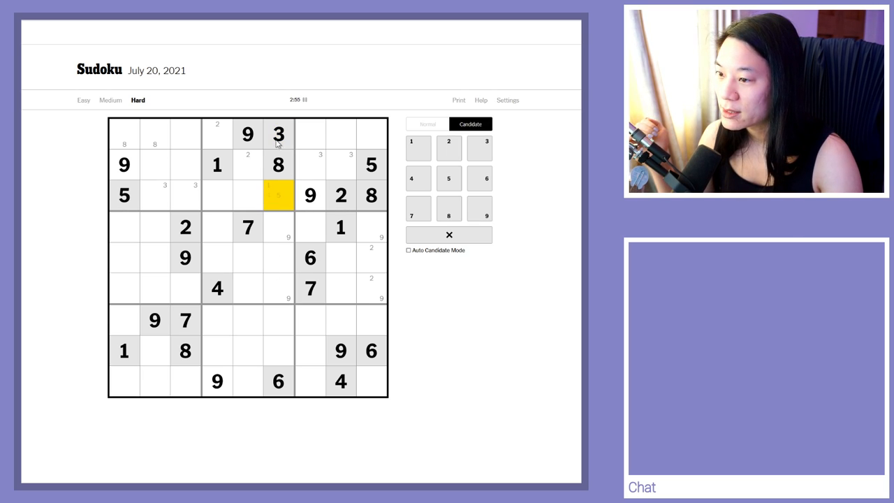
pyautogui.click(278, 134)
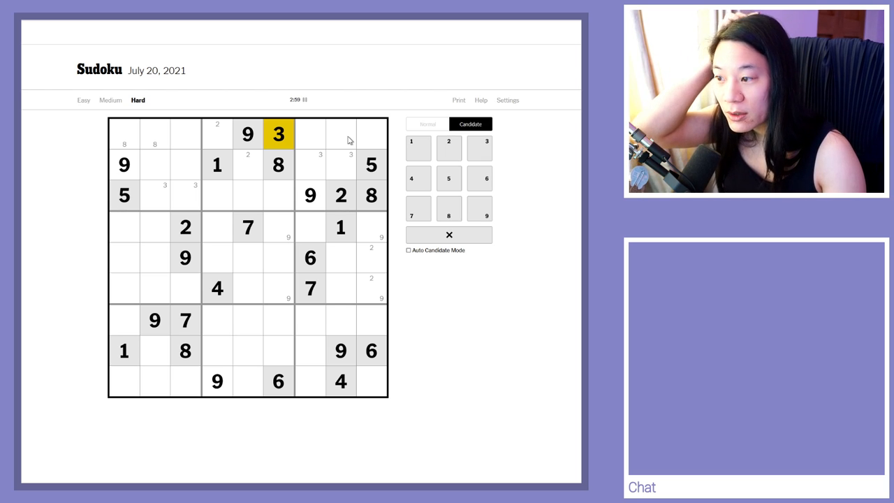
pyautogui.click(310, 164)
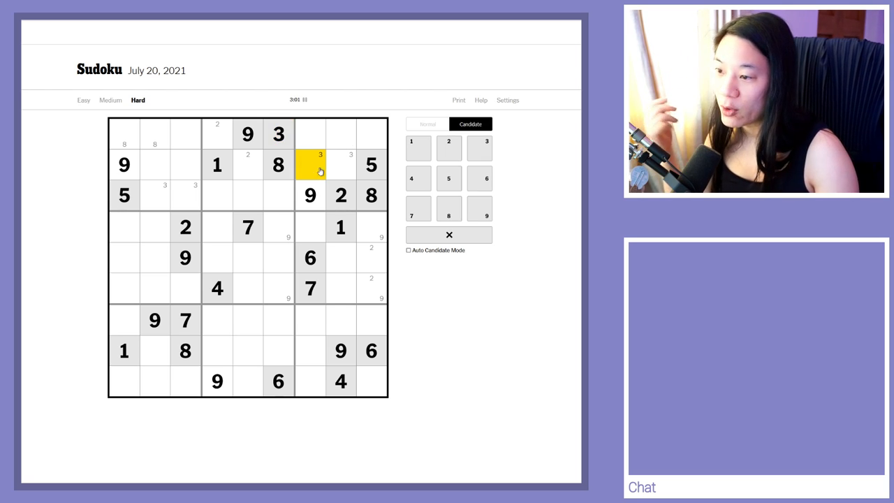
pyautogui.click(278, 134)
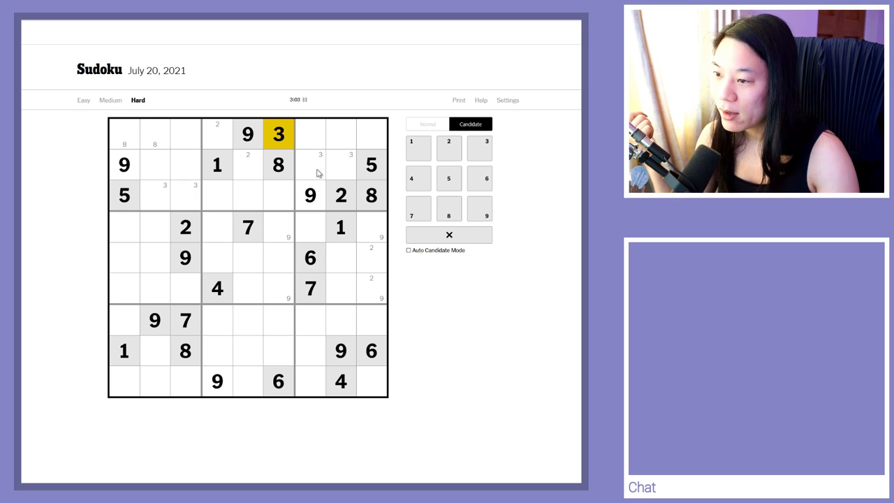
# - Pencil candidate 3s into r3c2 and r3c3 and 4s into the bottom-left box
pyautogui.click(184, 195)
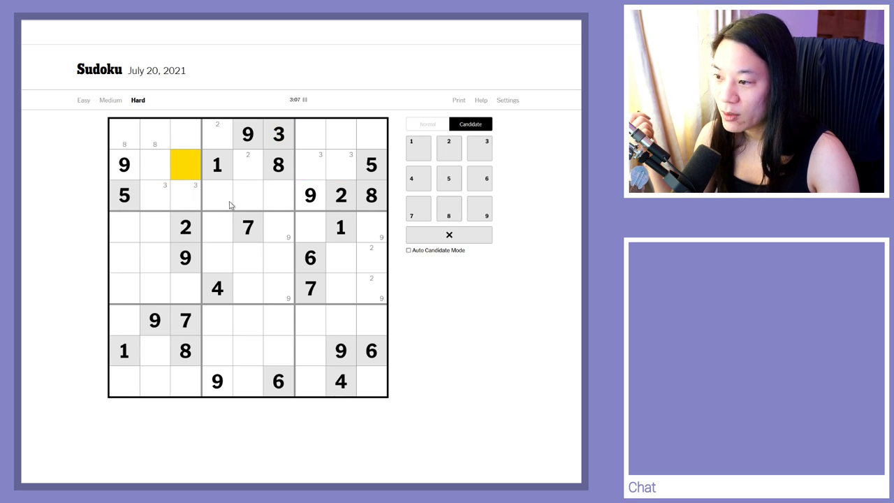
pyautogui.click(341, 134)
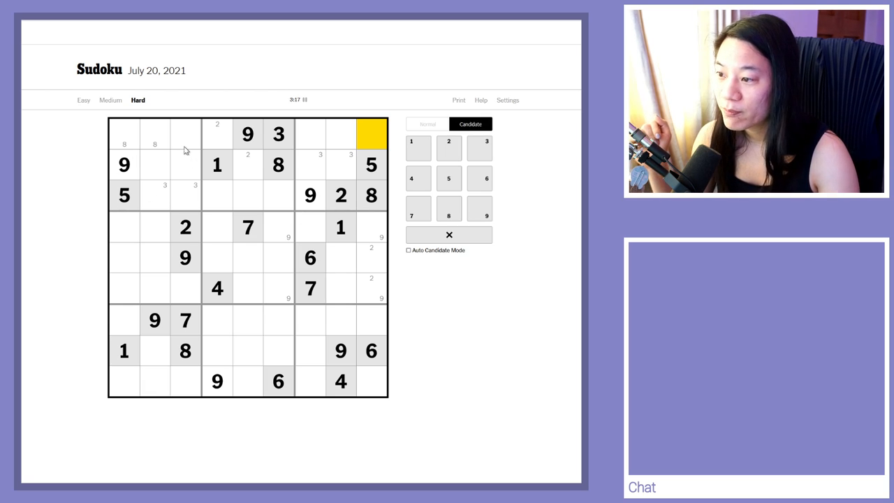
pyautogui.click(184, 165)
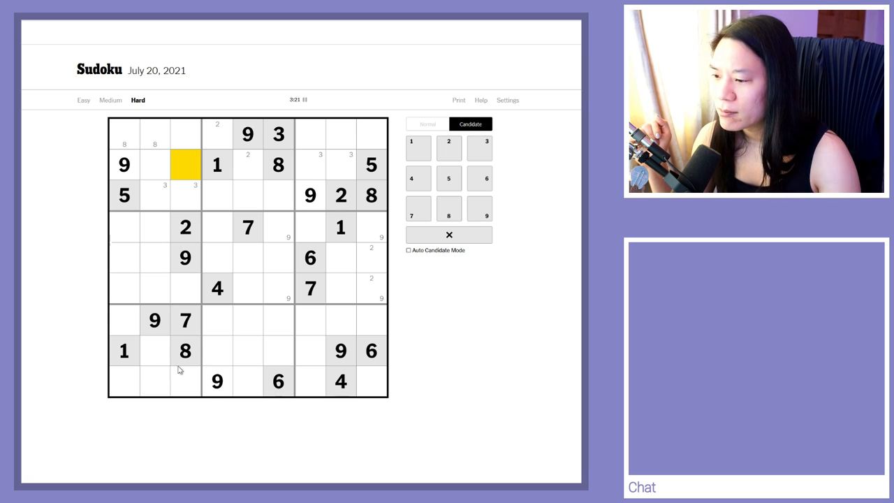
pyautogui.click(279, 351)
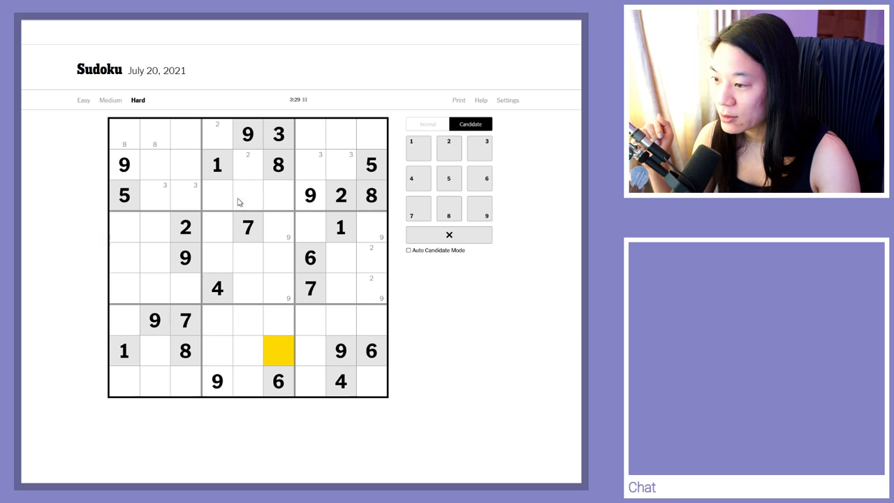
pyautogui.click(216, 195)
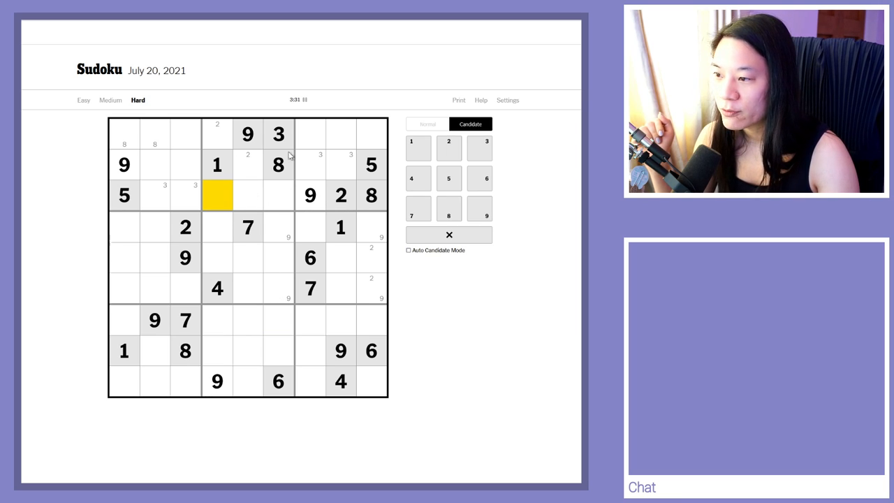
pyautogui.moveTo(137, 196)
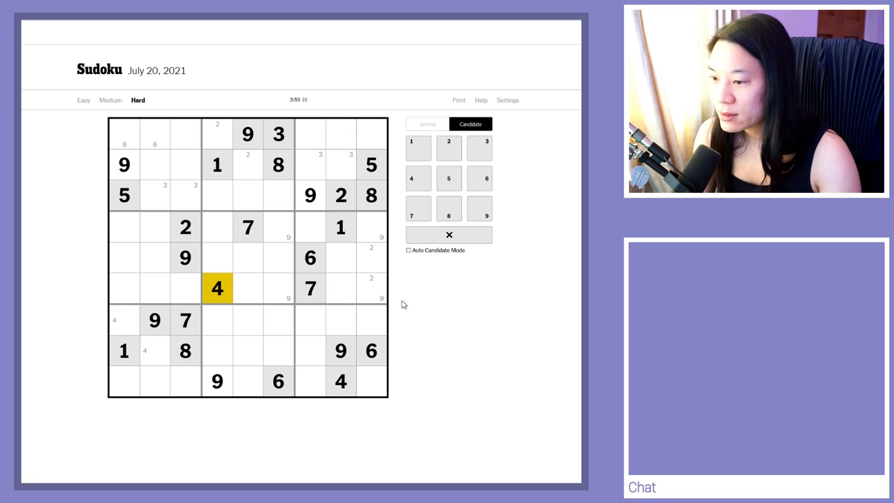
pyautogui.moveTo(136, 282)
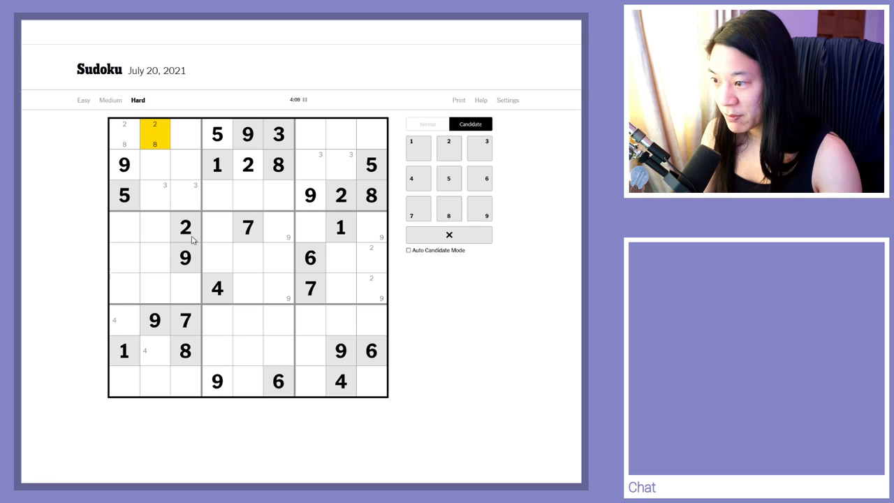
# - Place a final 7 in row 2, column 2 after checking the top-left box
pyautogui.click(247, 165)
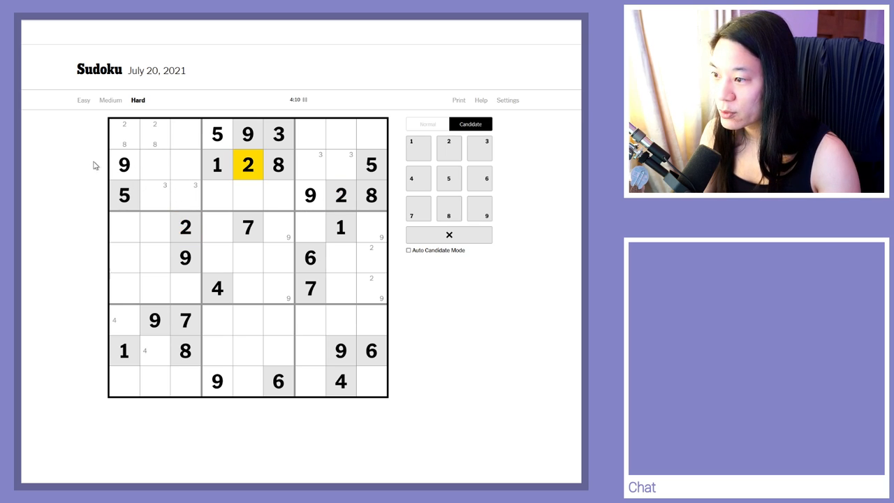
pyautogui.click(153, 134)
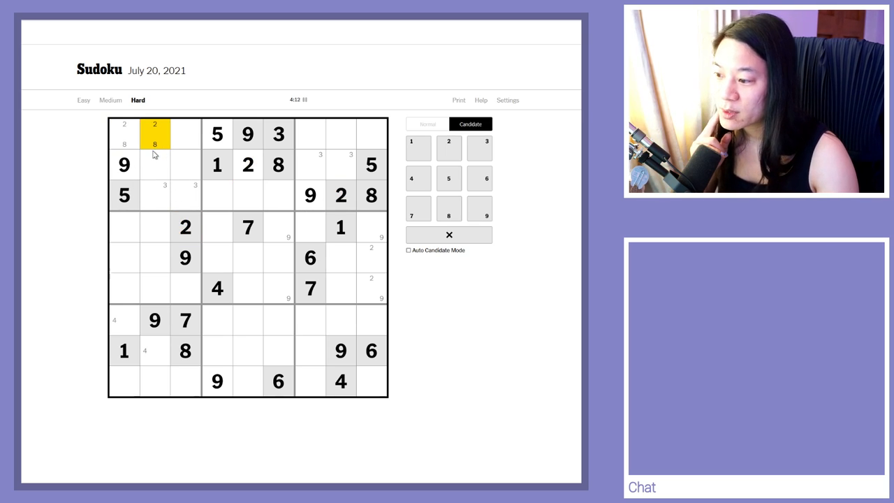
pyautogui.moveTo(179, 243)
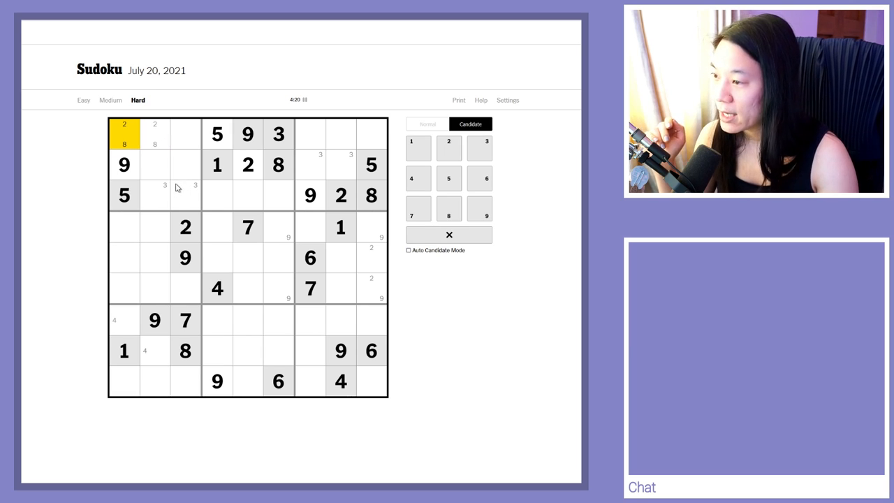
pyautogui.click(154, 134)
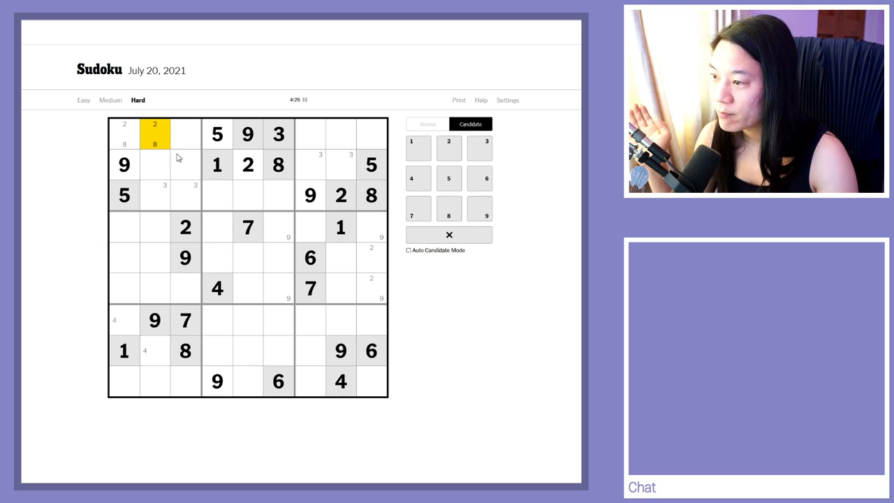
pyautogui.click(185, 196)
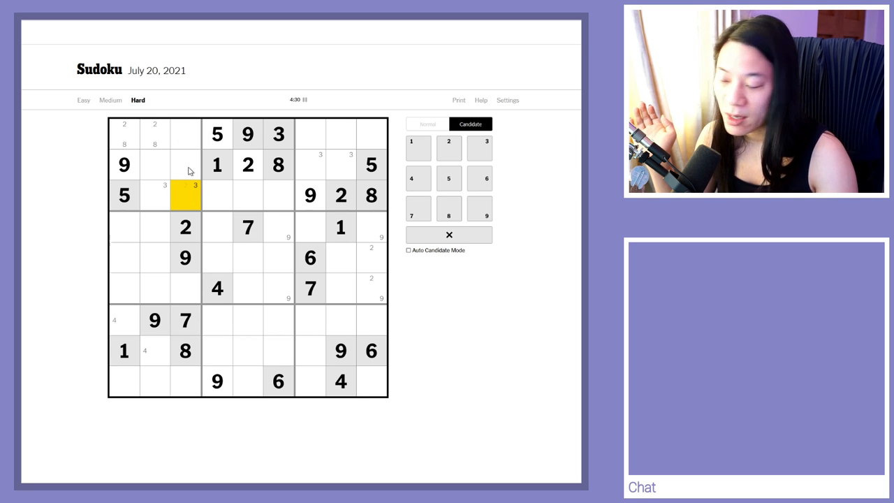
pyautogui.click(154, 165)
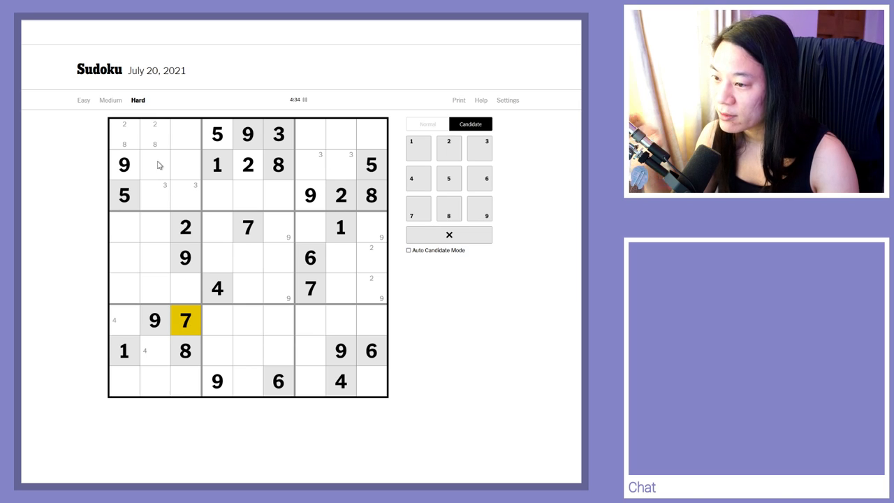
# - Pencil candidate 7s into the empty row 3 cells at columns 2 and 4
pyautogui.click(154, 195)
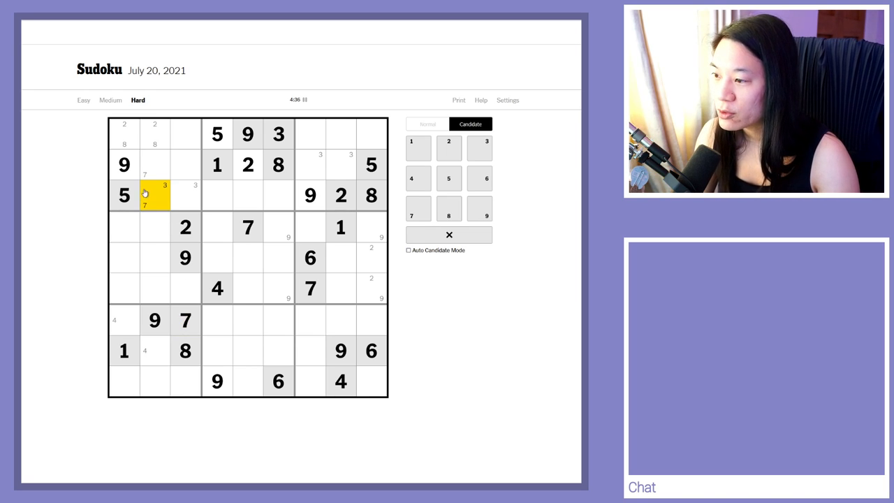
pyautogui.click(278, 195)
pyautogui.write('9')
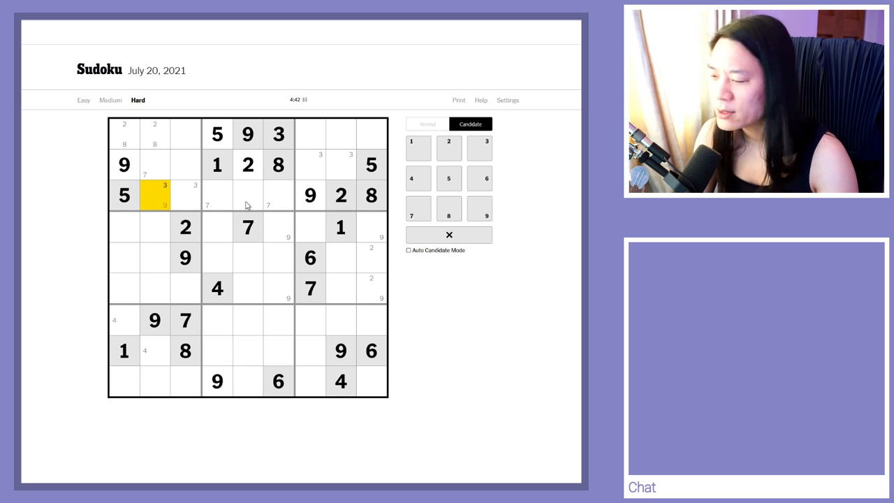
pyautogui.click(218, 196)
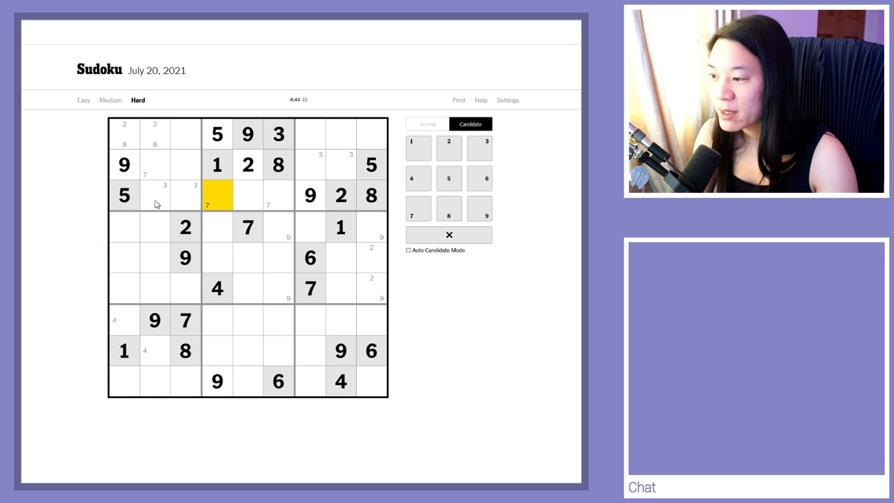
pyautogui.click(278, 196)
pyautogui.write('7')
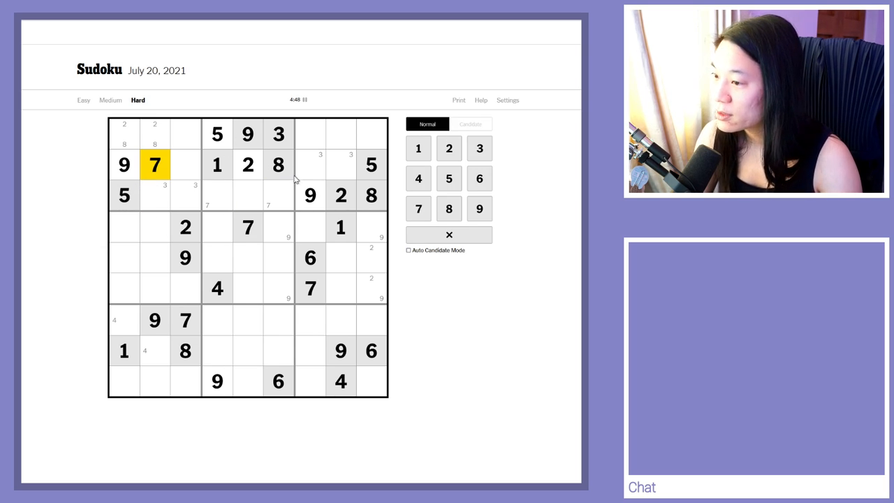
# - Place final 7s at r5c1, r1c8 and r9c9 in Normal mode
pyautogui.click(469, 123)
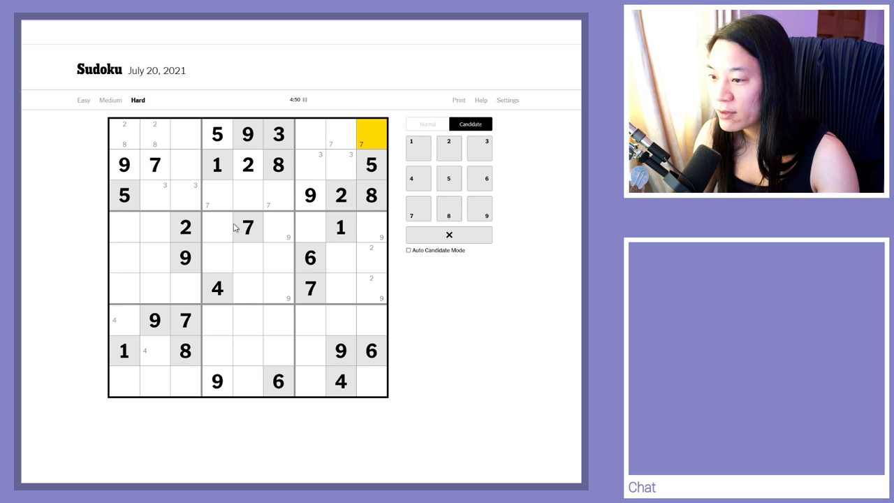
pyautogui.click(125, 257)
pyautogui.write('7')
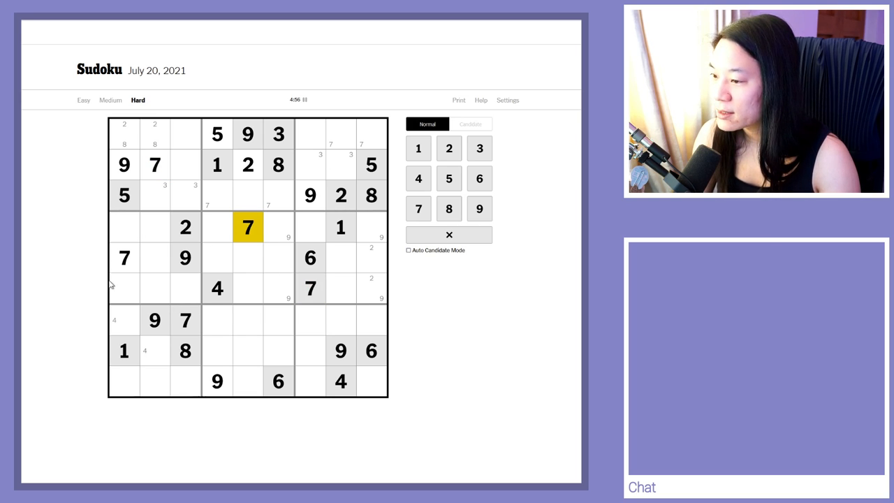
pyautogui.click(123, 257)
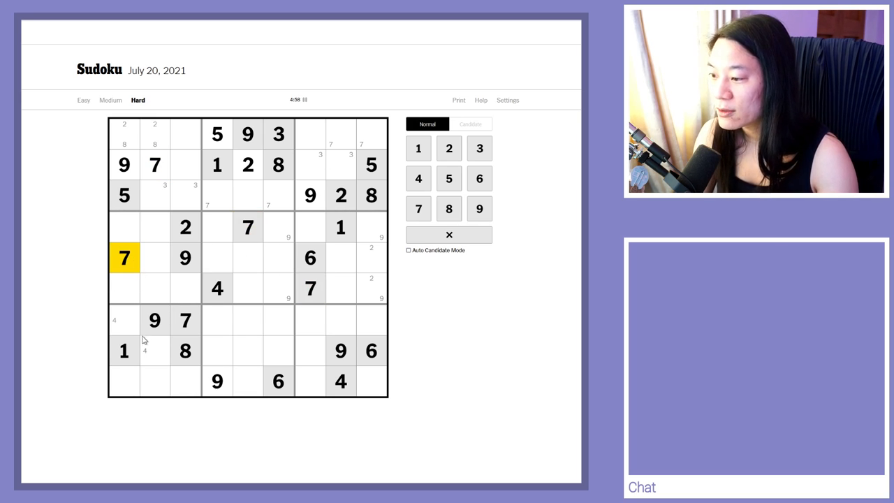
pyautogui.click(184, 320)
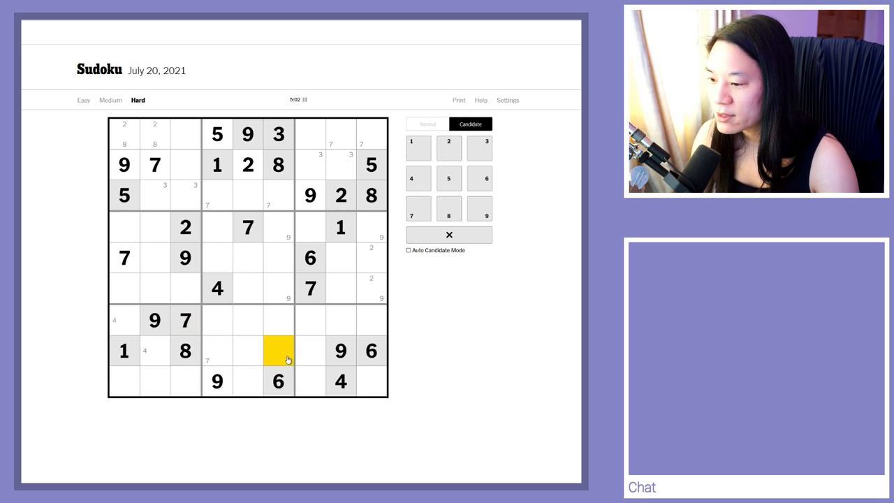
pyautogui.click(371, 381)
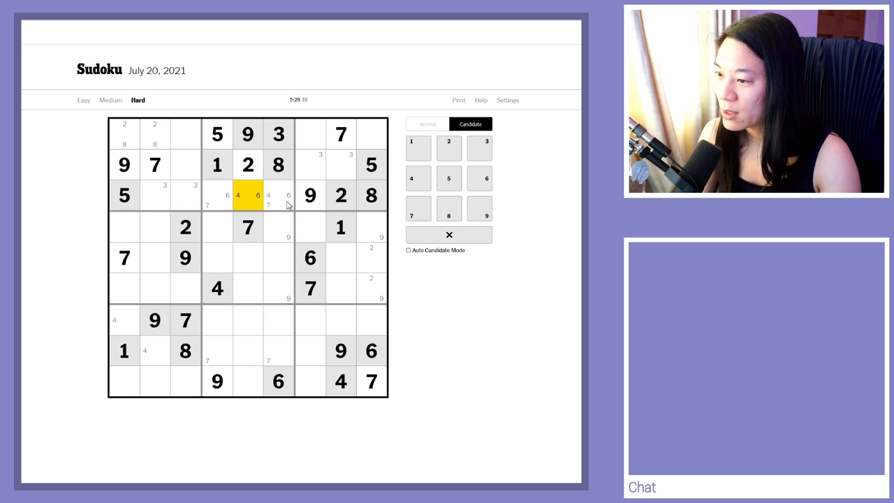
# - Put 8 at r1c3 and 4 at r2c3, then note candidates in column 1
pyautogui.click(185, 196)
pyautogui.write('1 ')
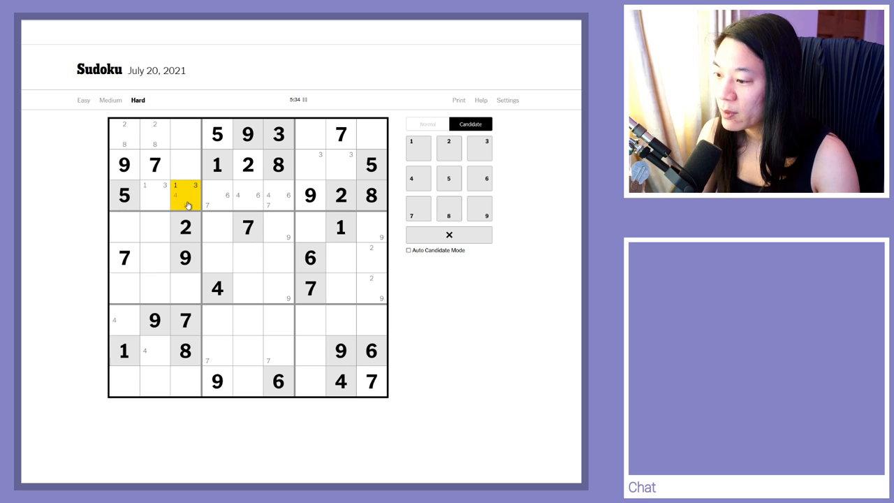
pyautogui.click(249, 195)
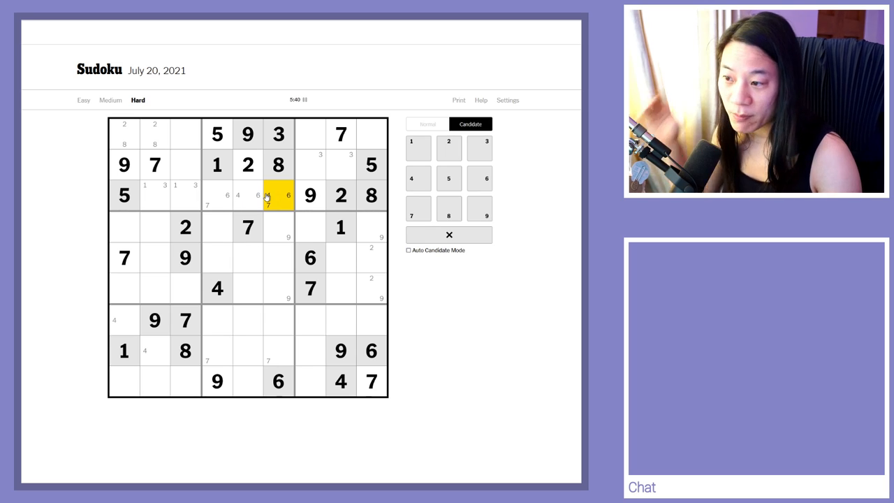
pyautogui.click(184, 195)
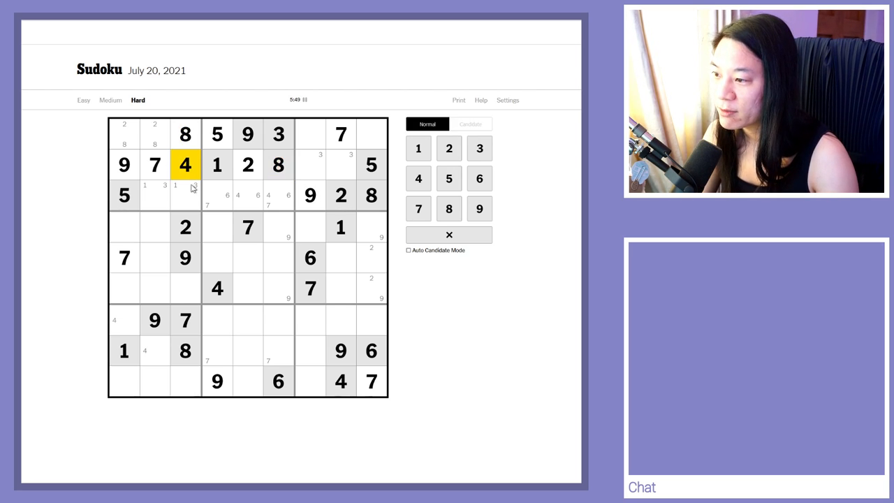
pyautogui.click(470, 122)
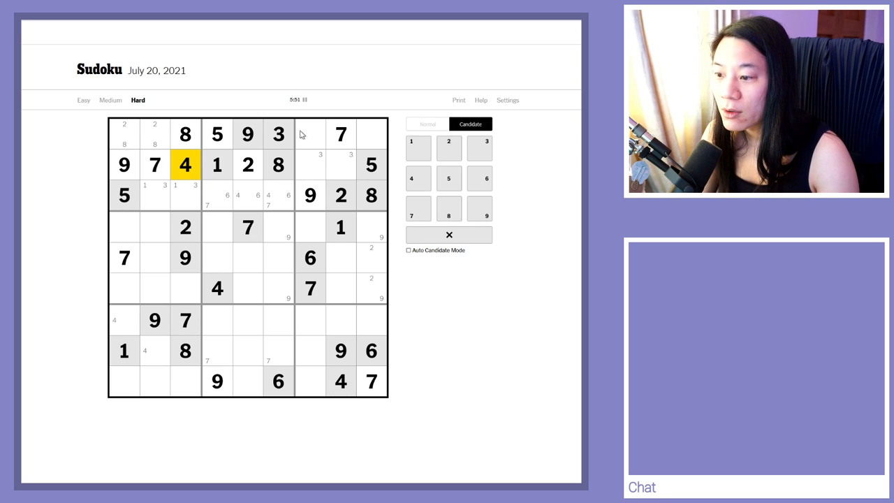
pyautogui.click(371, 134)
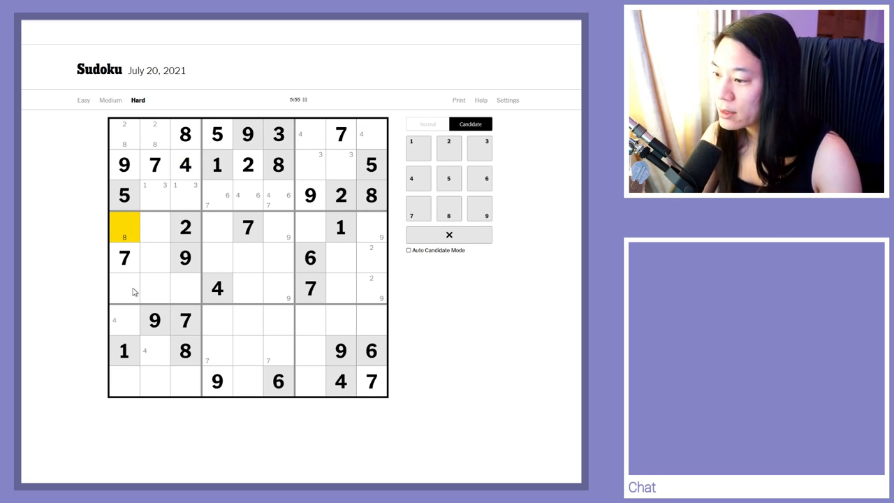
pyautogui.click(125, 288)
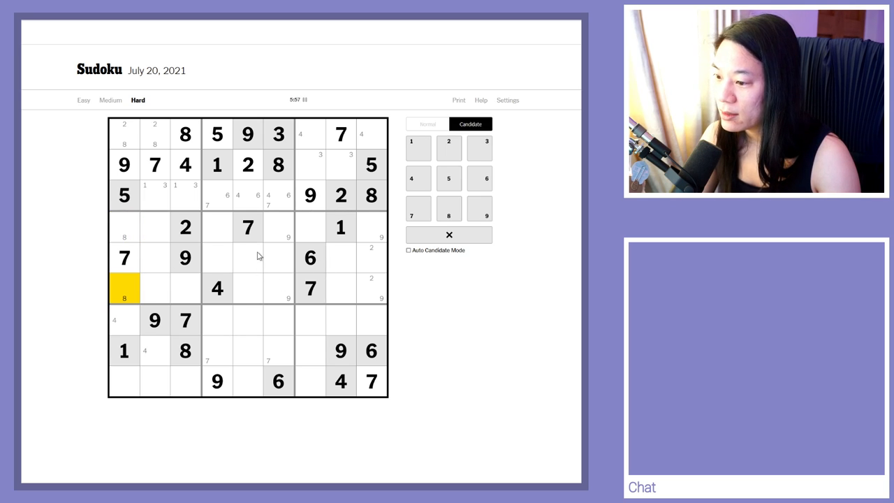
pyautogui.moveTo(275, 259)
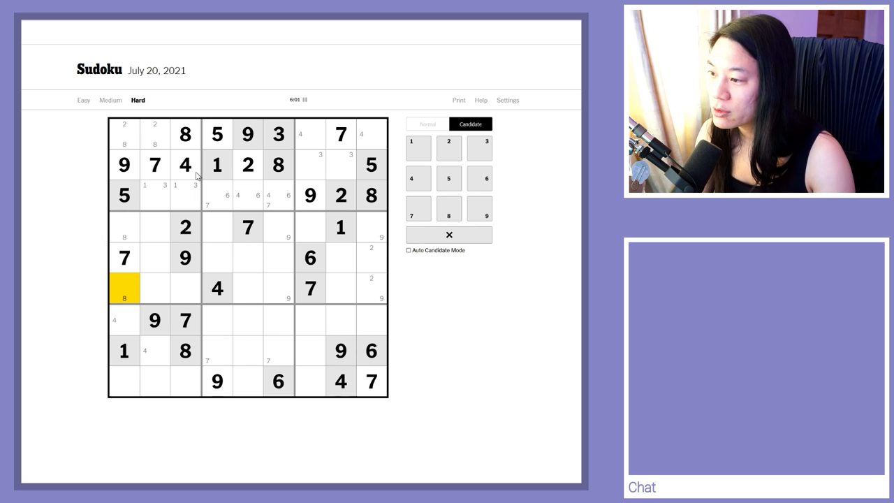
# - Finish row 2 with 3 at r2c7 and 6 at r2c8, noting top-row candidates
pyautogui.click(310, 165)
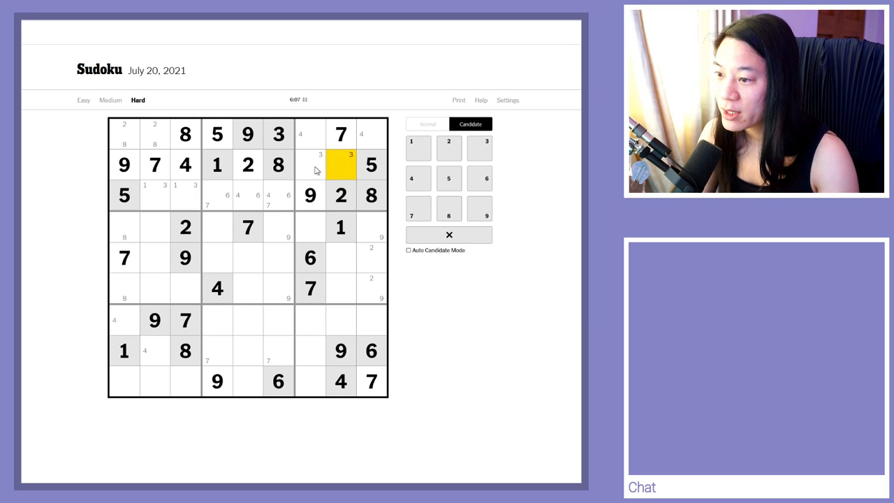
pyautogui.click(428, 123)
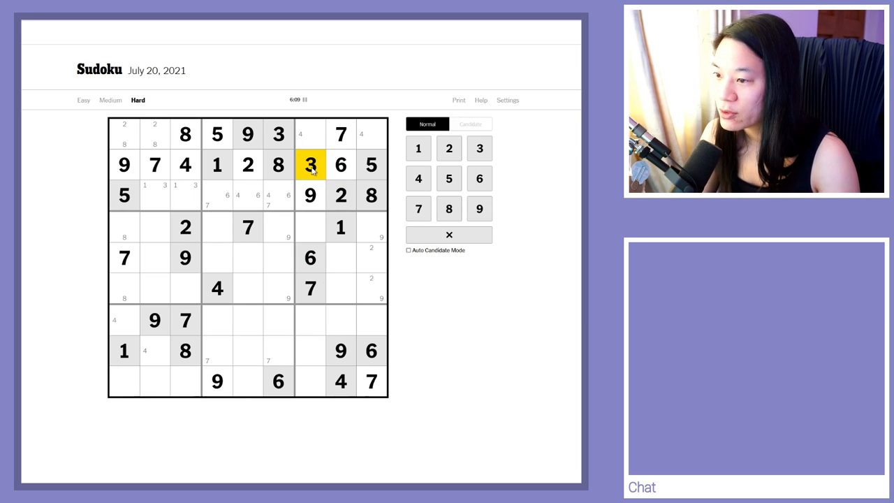
pyautogui.click(470, 123)
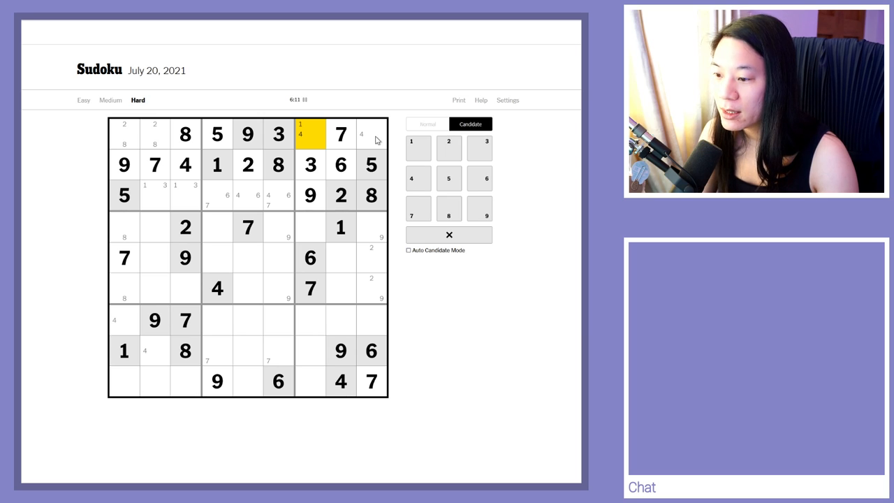
pyautogui.click(371, 134)
pyautogui.write('1 ')
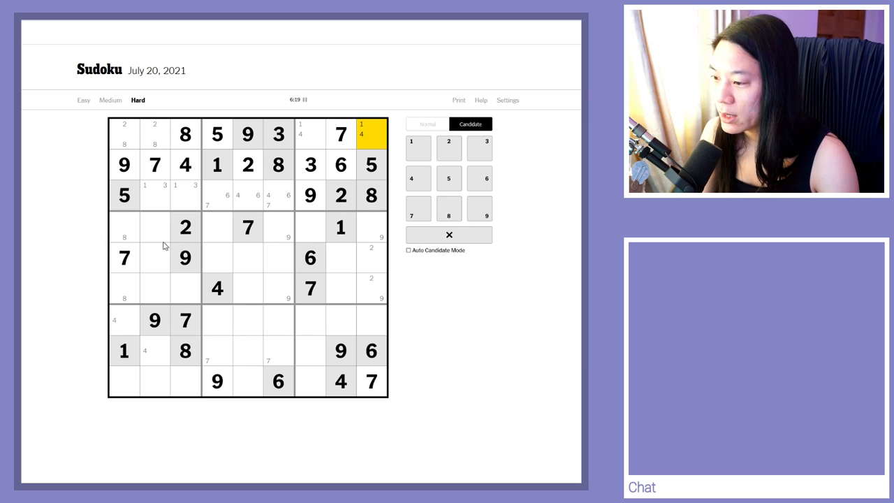
# - Place 4 at r6c4, 6 at r7c1 and 4 at r8c2 in Normal mode
pyautogui.click(218, 288)
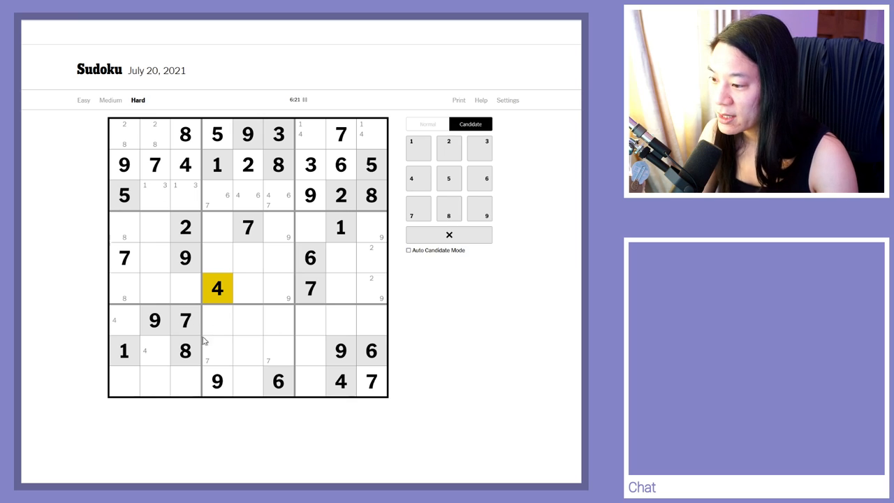
pyautogui.moveTo(244, 122)
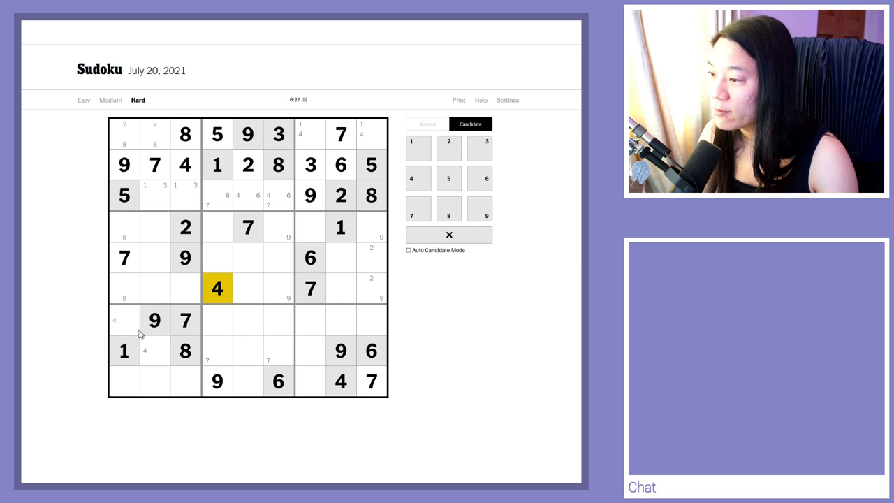
pyautogui.click(372, 350)
pyautogui.write('6')
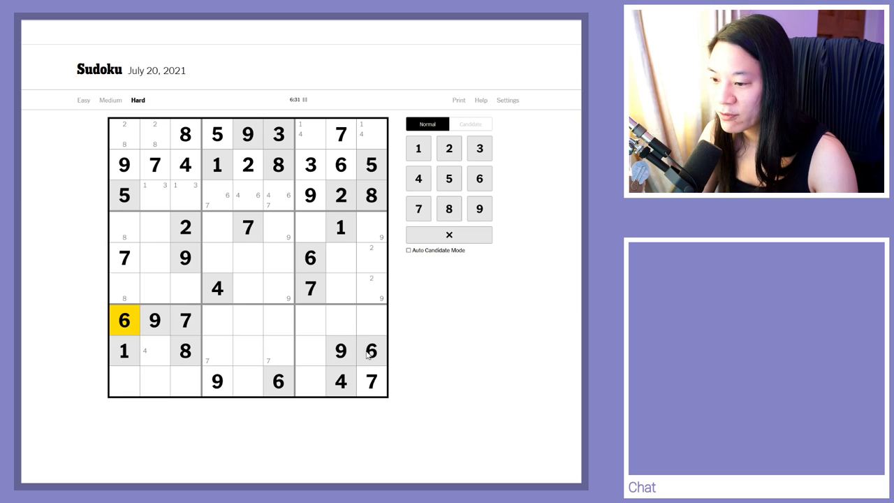
pyautogui.click(278, 380)
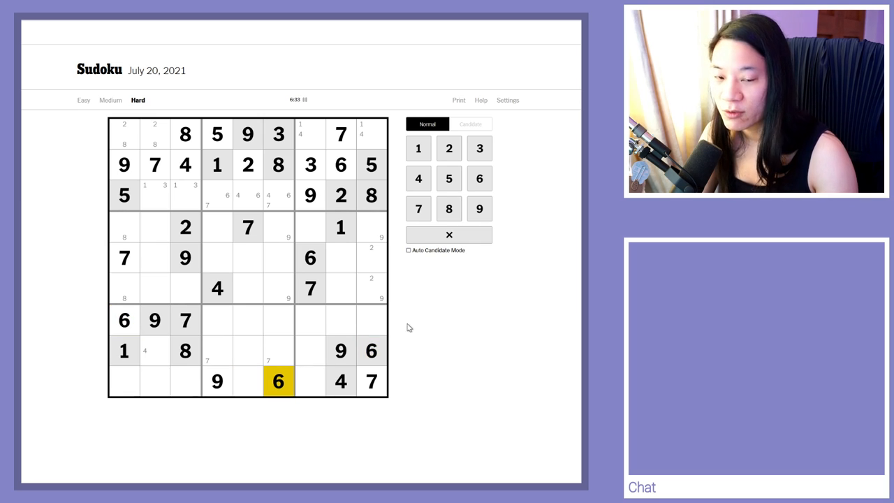
pyautogui.click(153, 350)
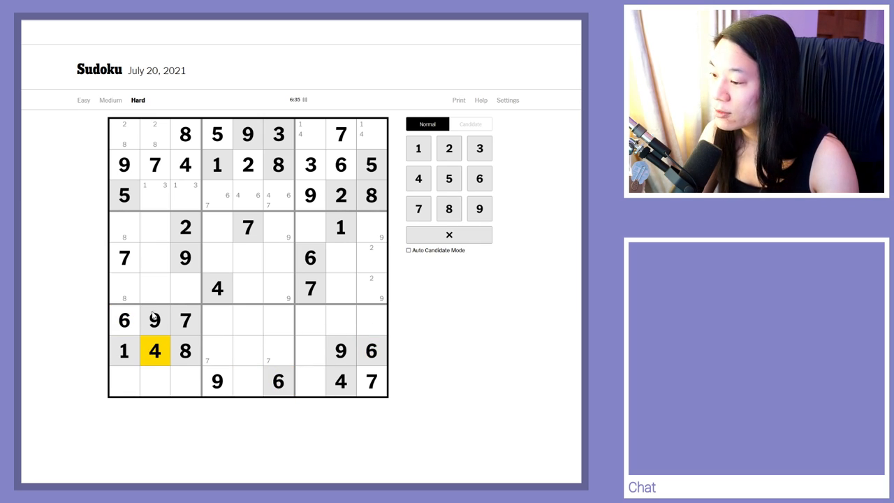
# - Place a 4 at row 4, column 1
pyautogui.click(470, 123)
pyautogui.write('4')
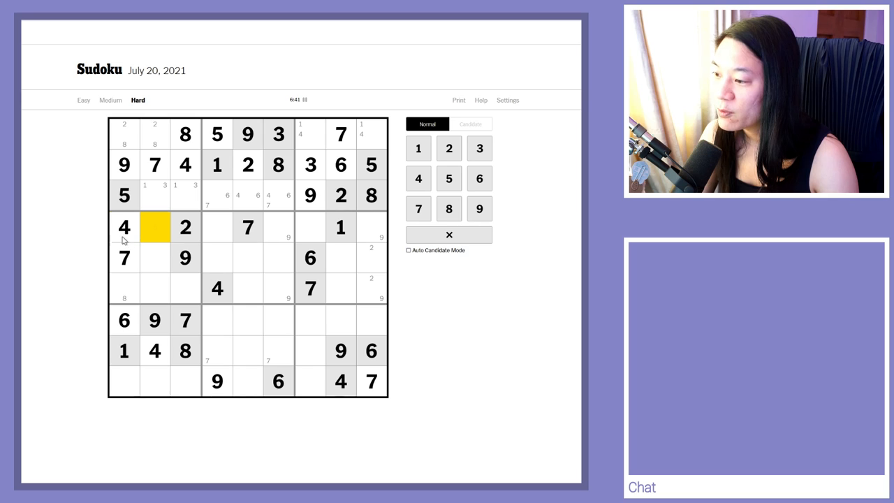
pyautogui.click(123, 226)
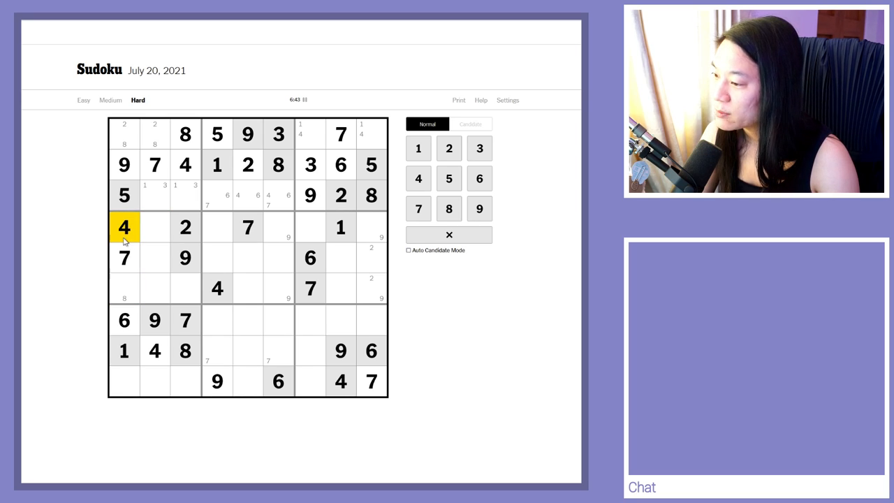
pyautogui.click(123, 288)
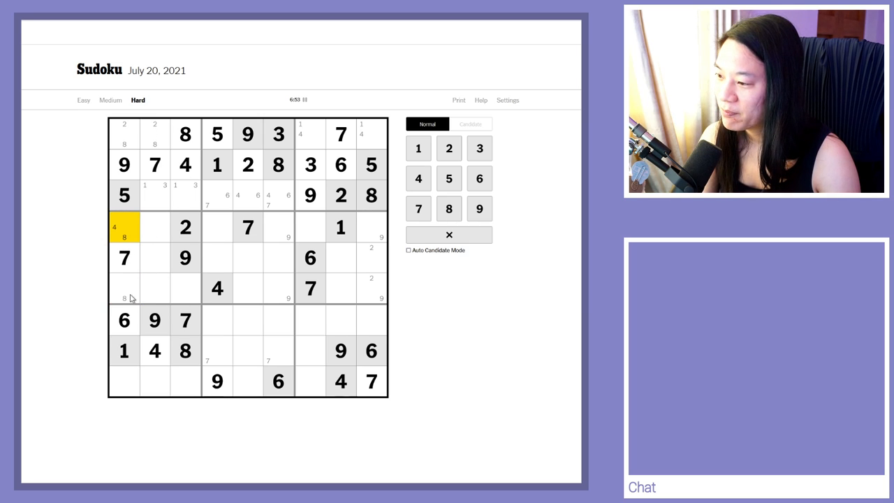
# - Place 6 at row 1, column 3 and 4 at row 2, column 3
pyautogui.click(469, 123)
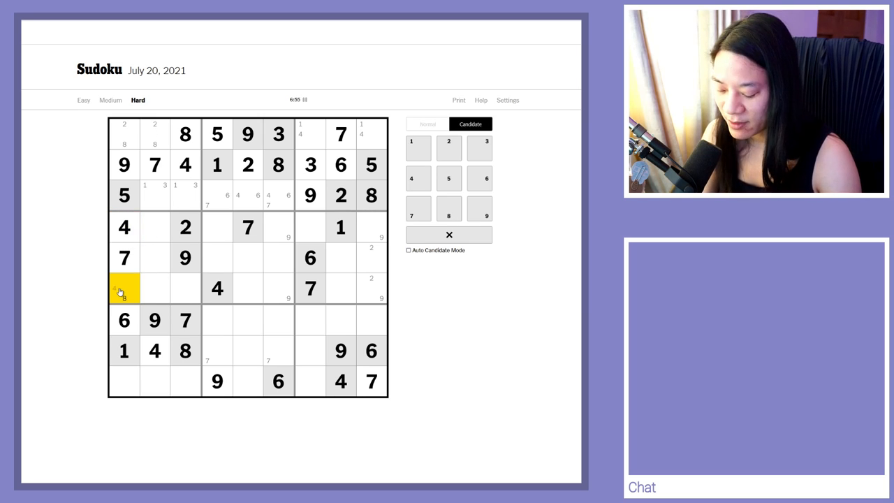
pyautogui.click(184, 134)
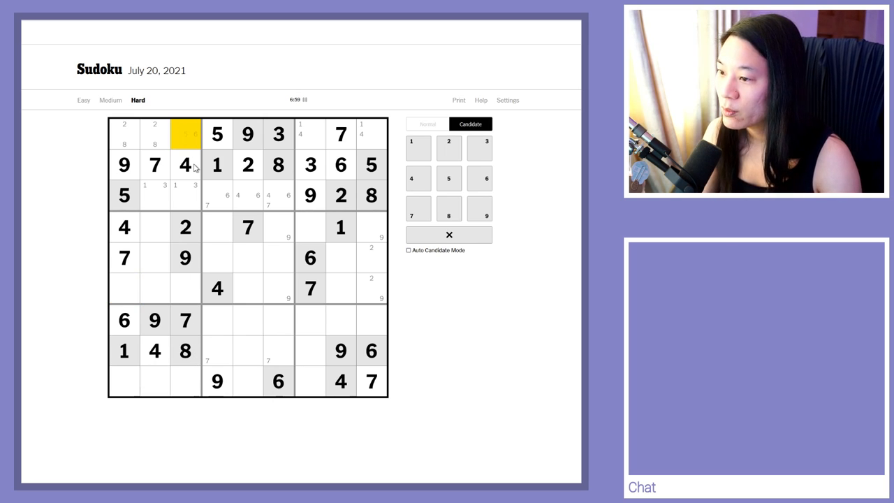
pyautogui.click(184, 165)
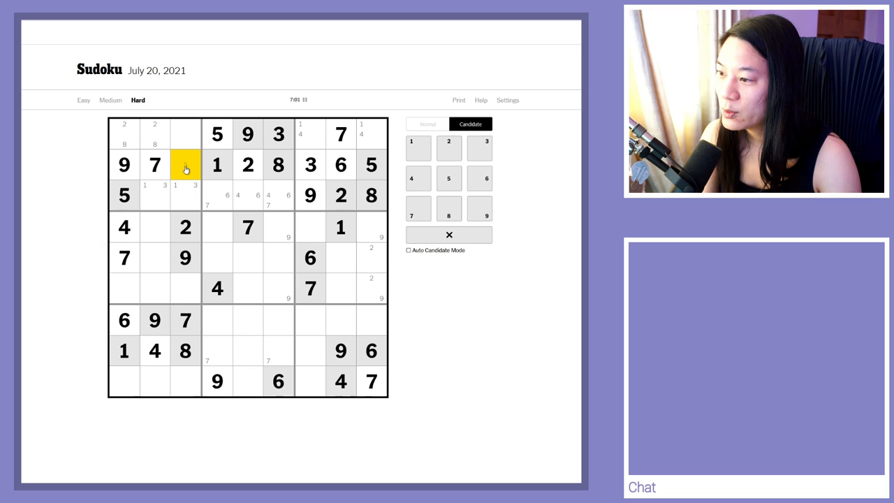
# - Erase the guessed left-column digits in rows 7 and 8 back to notes
pyautogui.click(124, 257)
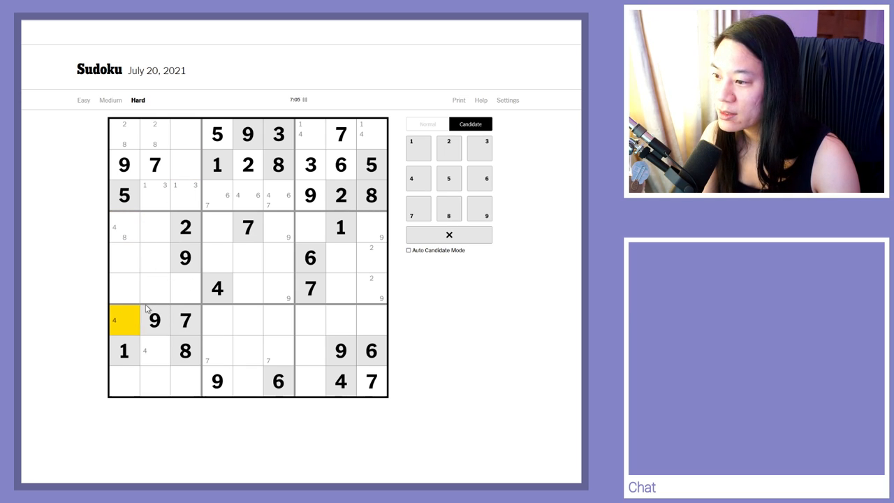
pyautogui.moveTo(150, 347)
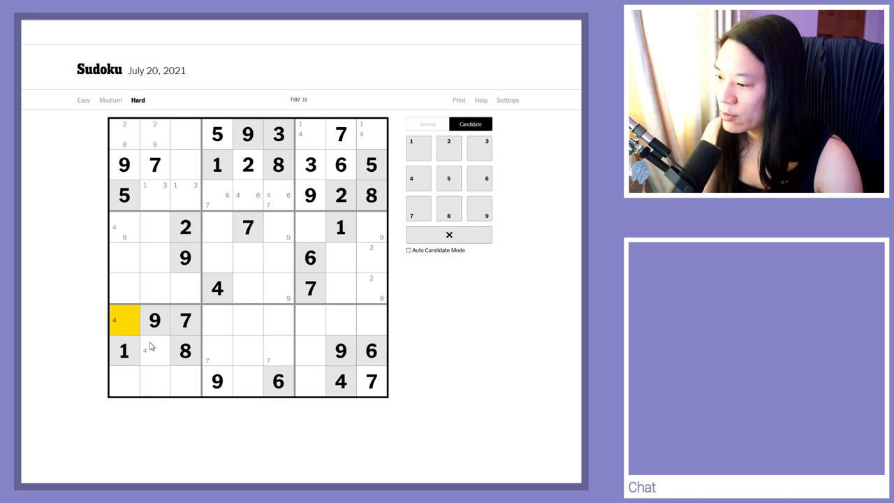
pyautogui.click(154, 350)
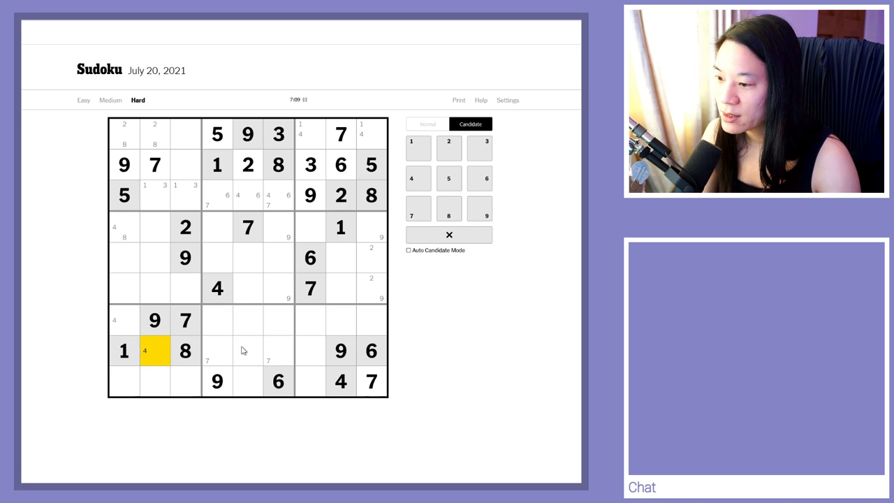
pyautogui.moveTo(277, 343)
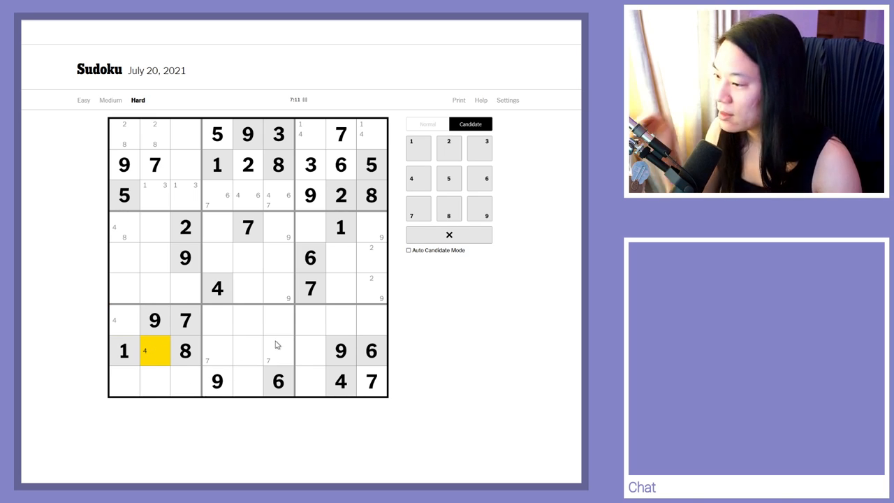
pyautogui.moveTo(148, 290)
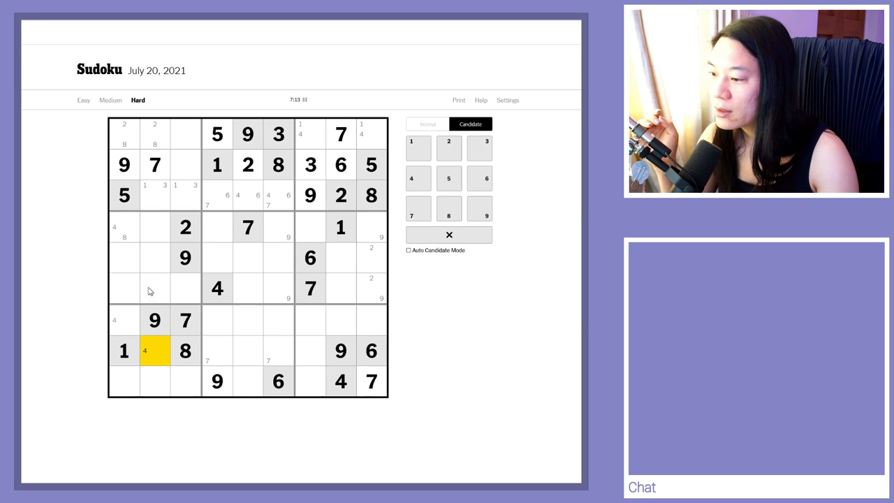
pyautogui.moveTo(167, 240)
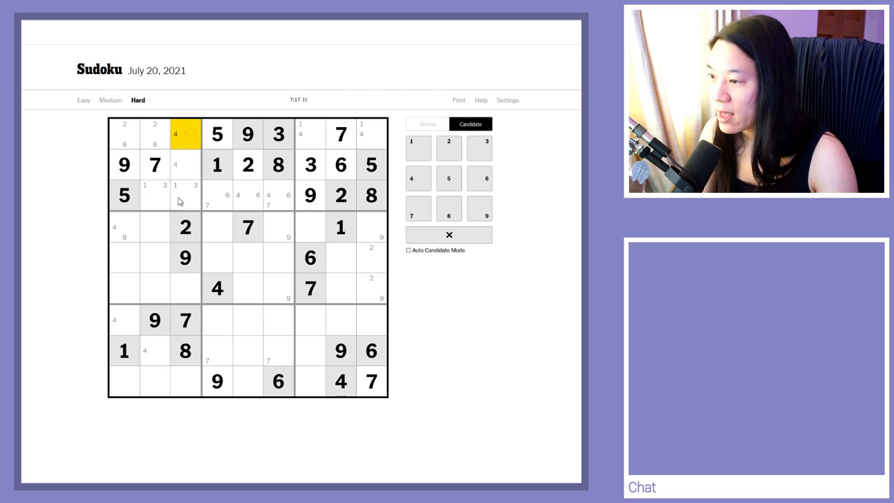
pyautogui.click(184, 165)
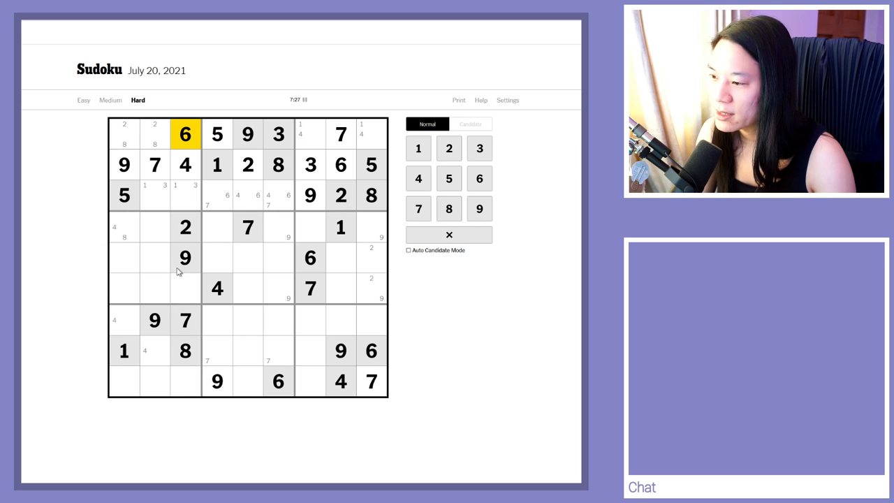
# - Clear r4c1's candidates and place a final 7 in row 5, column 1
pyautogui.click(125, 259)
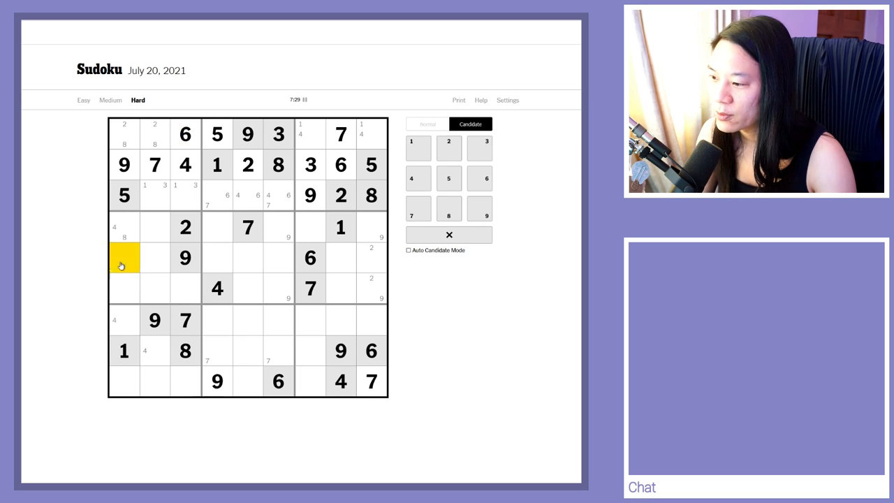
pyautogui.click(218, 288)
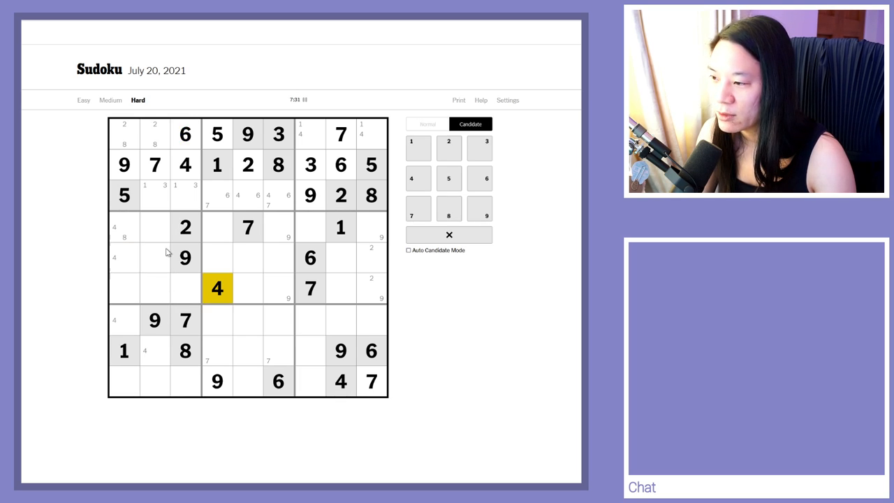
pyautogui.click(124, 257)
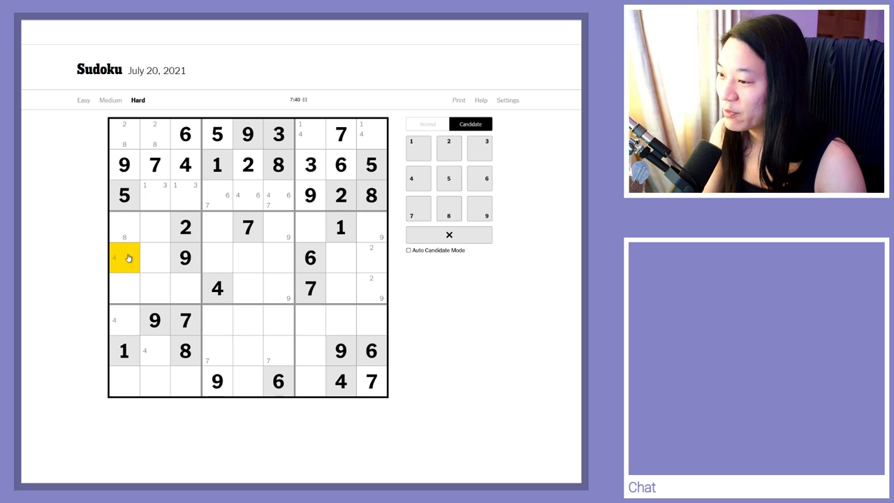
pyautogui.click(124, 226)
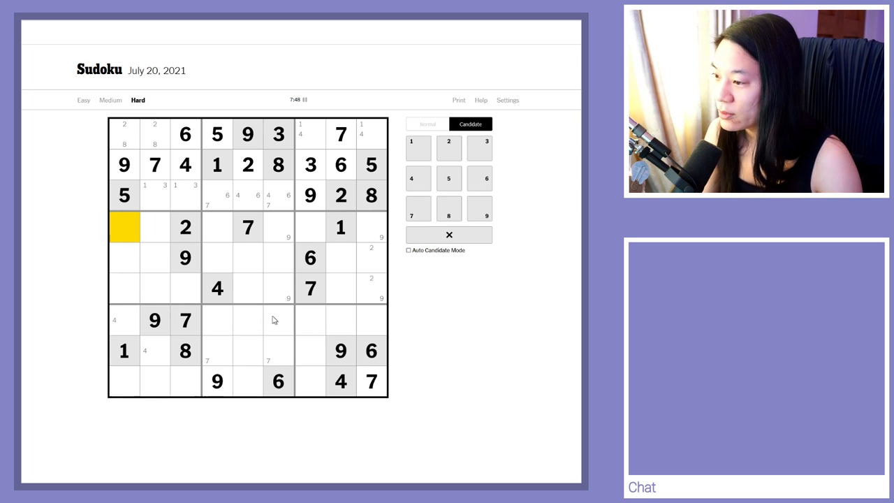
pyautogui.click(217, 288)
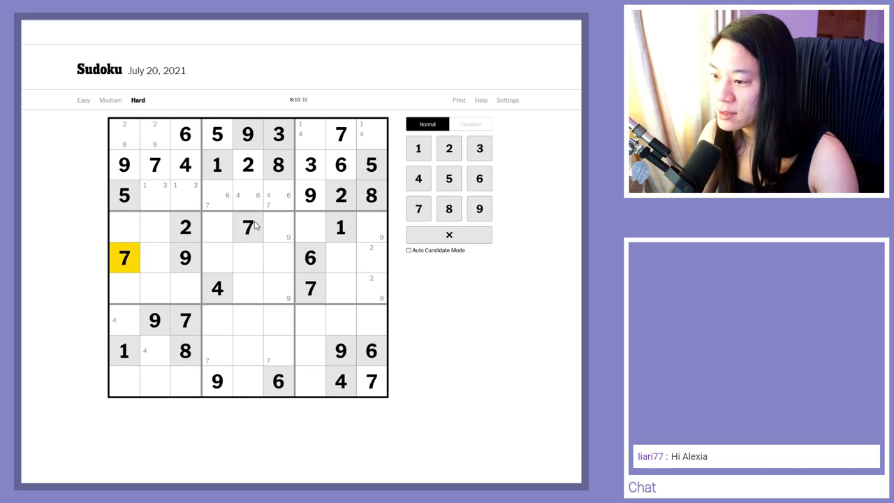
# - Pencil 6 and other candidates into r4c1, r1c2, r3c2 and r4c4
pyautogui.click(310, 288)
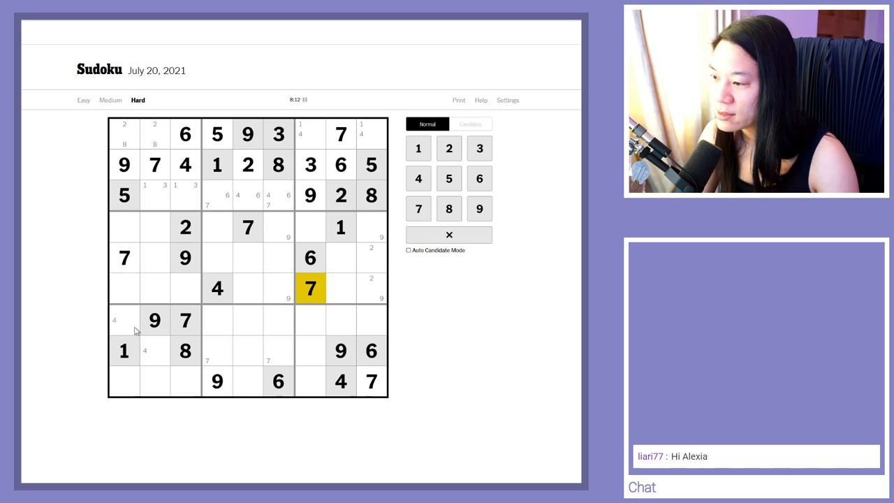
pyautogui.click(125, 226)
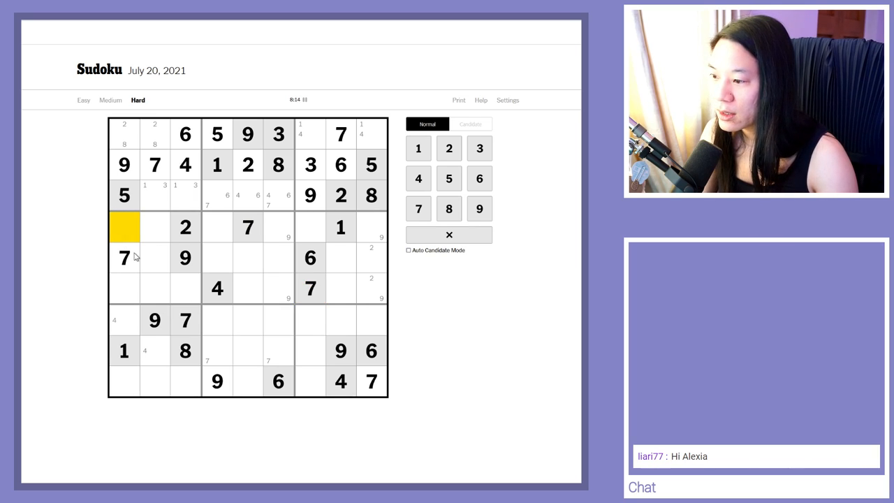
pyautogui.moveTo(134, 296)
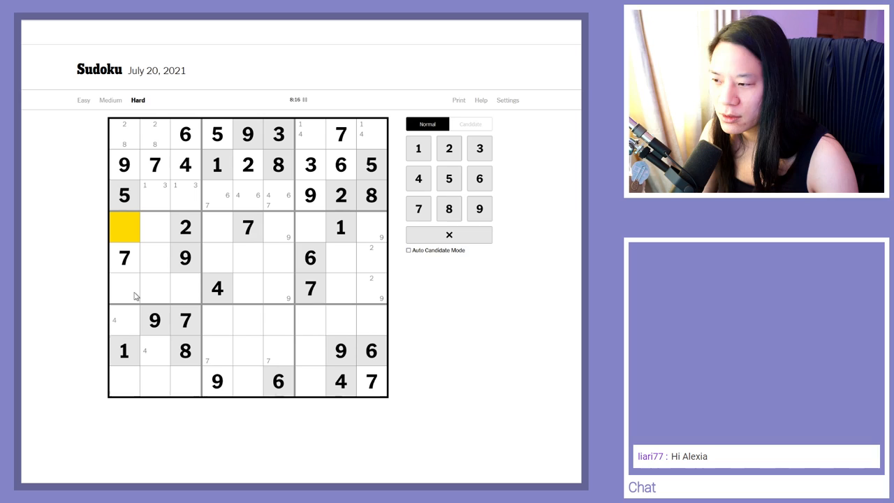
pyautogui.click(153, 134)
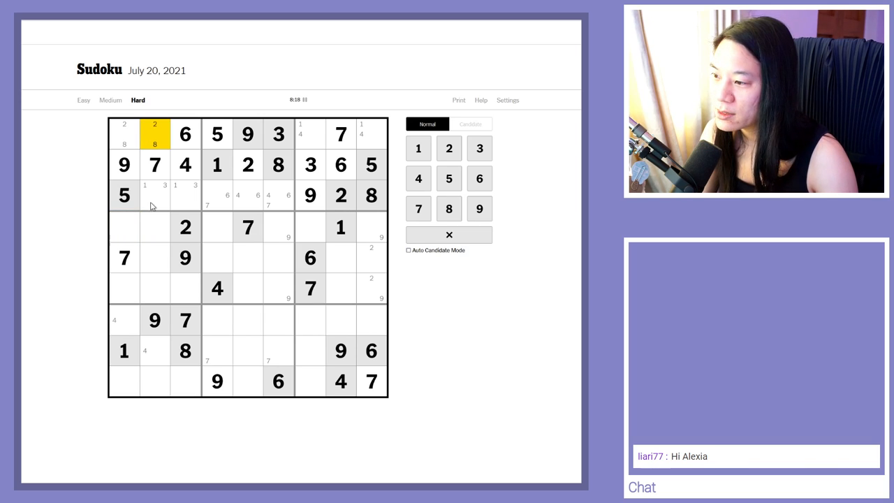
pyautogui.click(153, 195)
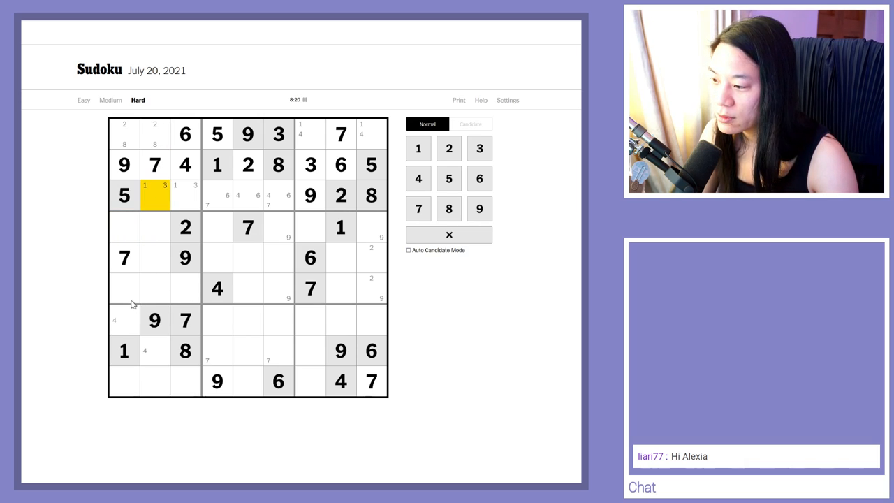
pyautogui.click(124, 196)
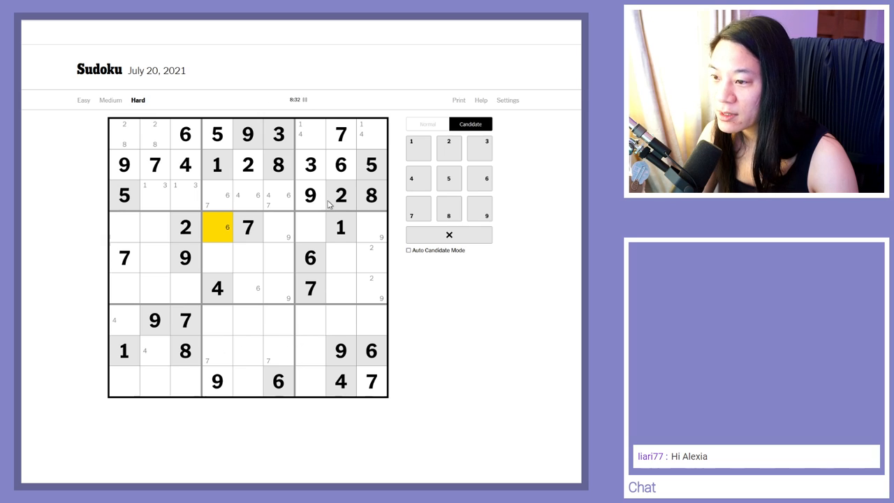
pyautogui.moveTo(372, 234)
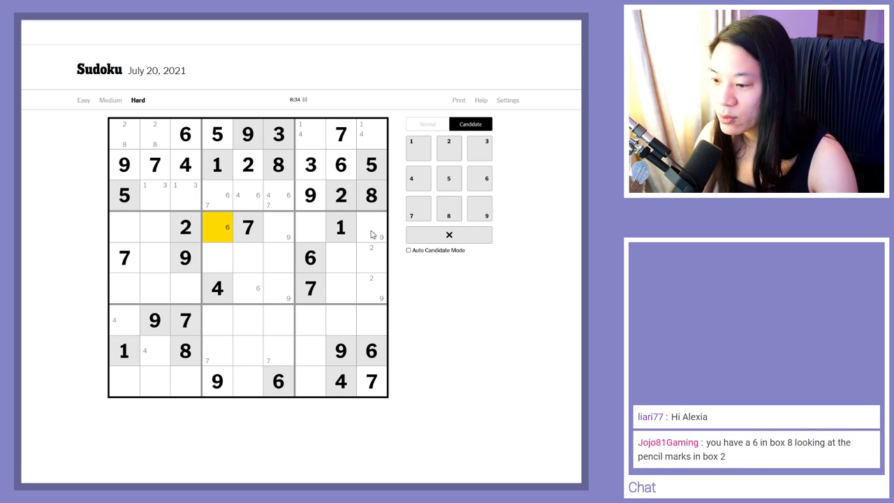
pyautogui.moveTo(363, 318)
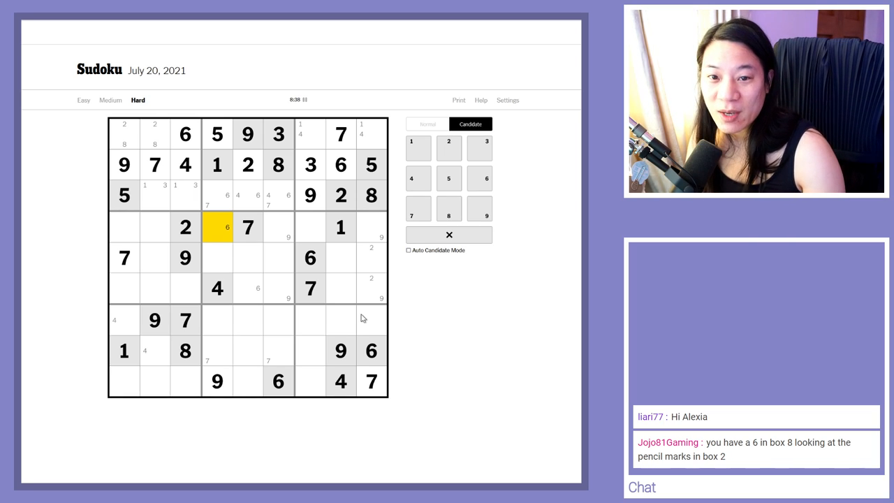
pyautogui.moveTo(239, 311)
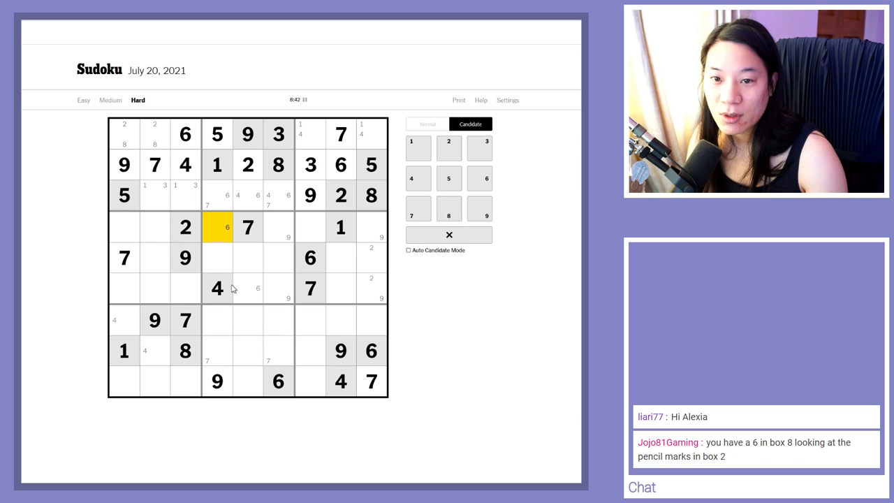
# - Pencil candidate 6s into rows 7 and 8, referencing the given 6 at r9c6
pyautogui.click(278, 381)
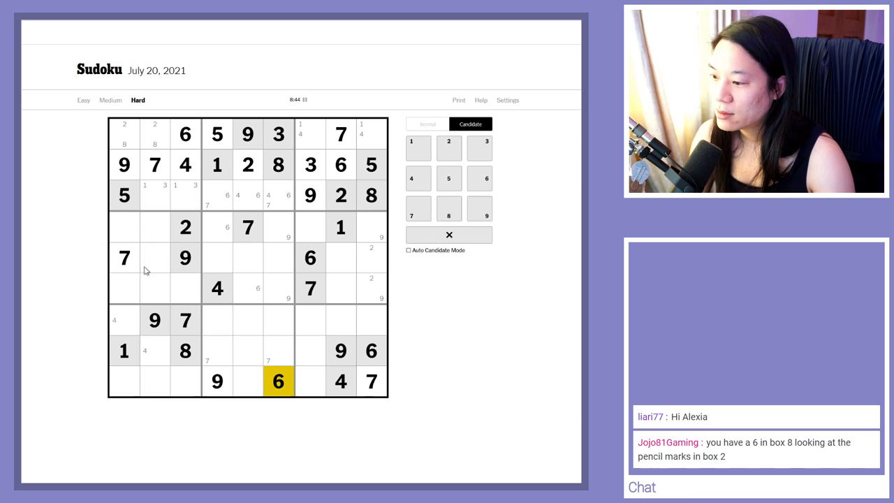
pyautogui.click(122, 320)
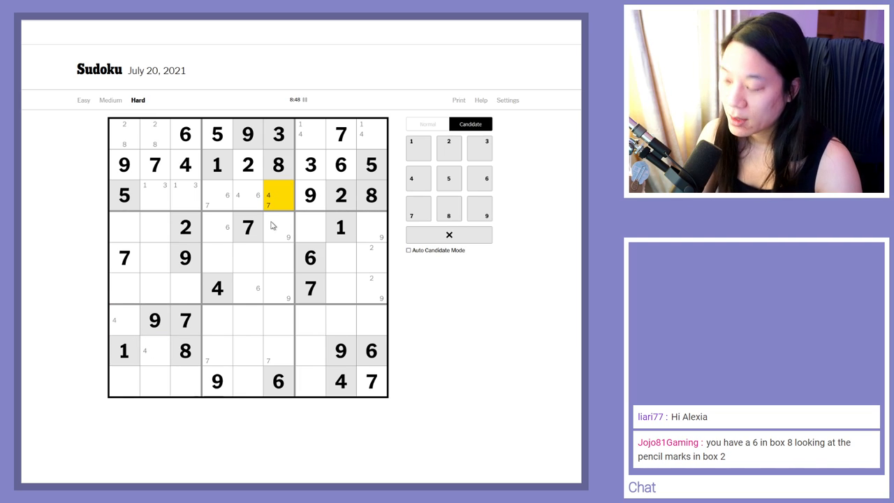
pyautogui.click(154, 350)
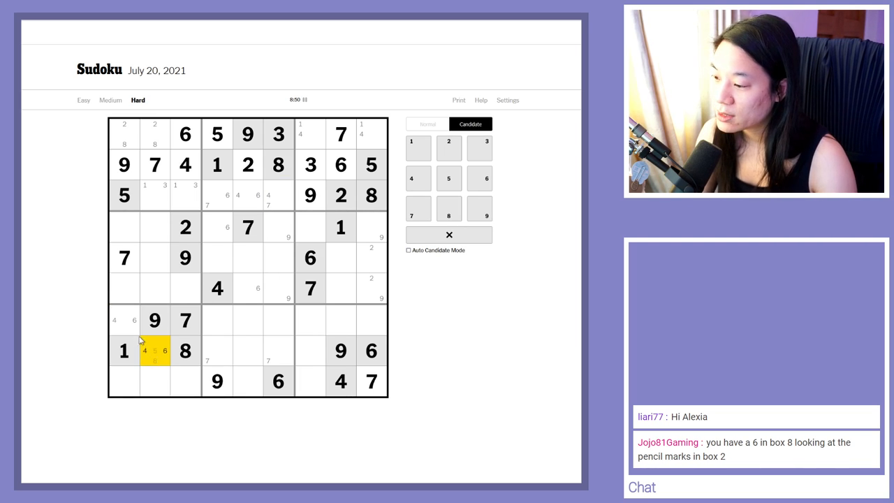
pyautogui.click(278, 381)
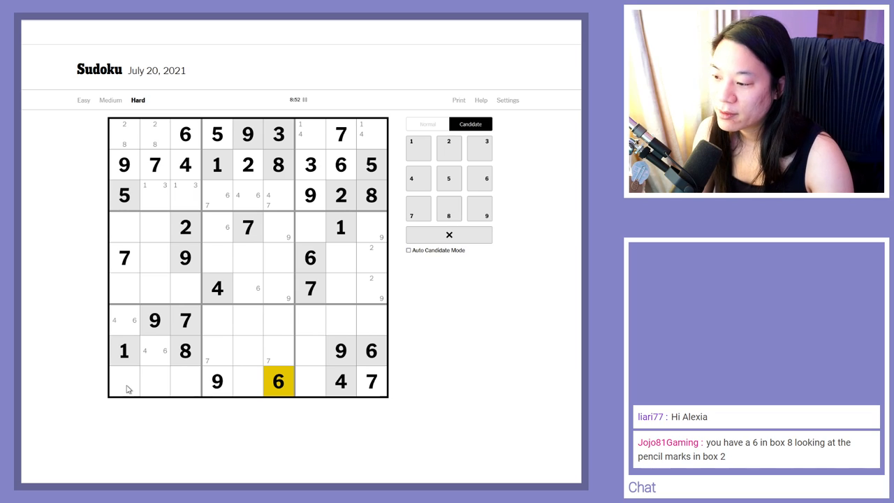
pyautogui.click(154, 350)
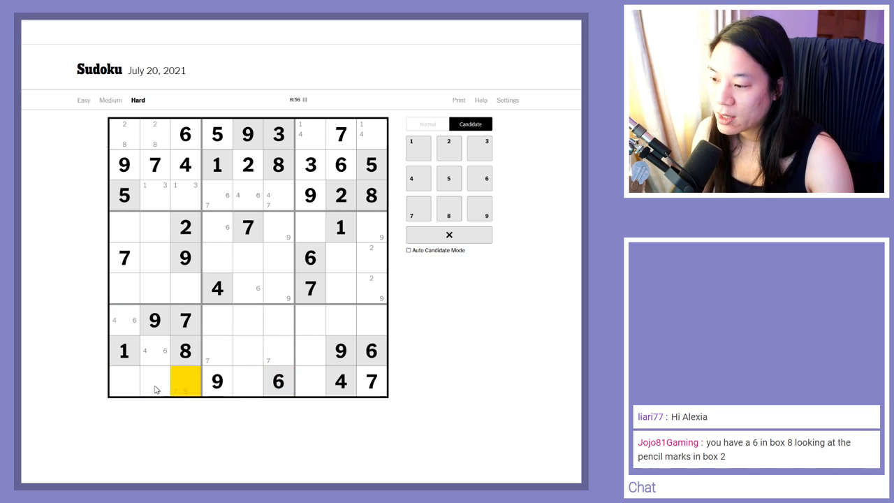
# - Note candidates 2, 3 and 5 across row 9's first cells
pyautogui.click(123, 381)
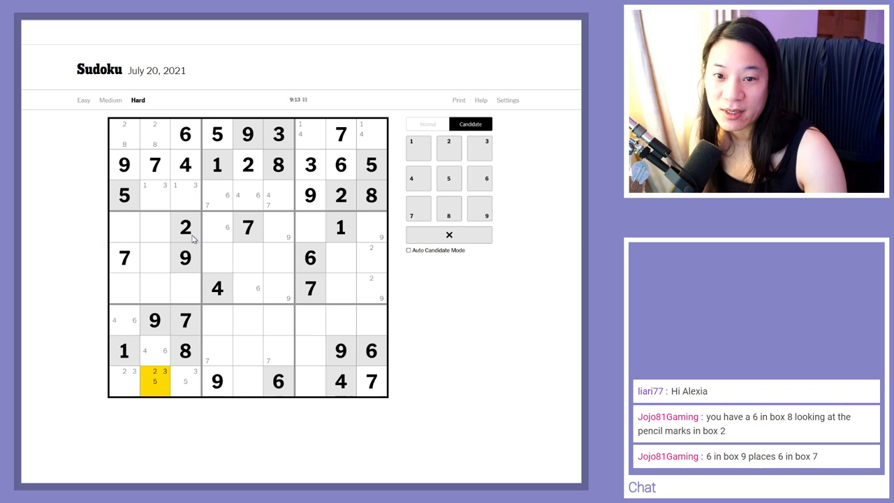
pyautogui.click(124, 381)
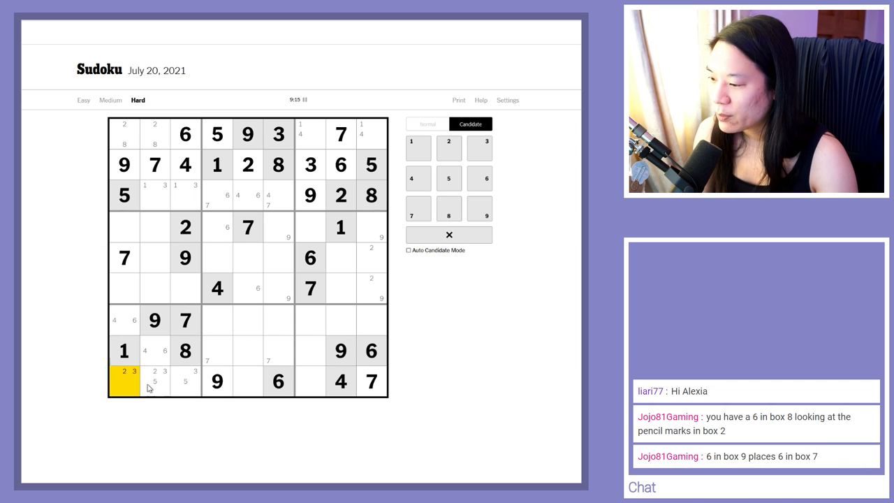
pyautogui.click(184, 379)
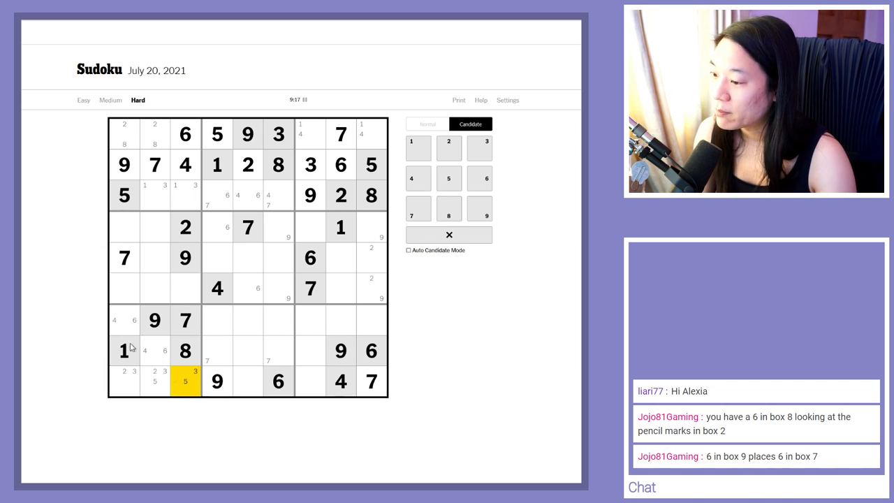
pyautogui.click(246, 379)
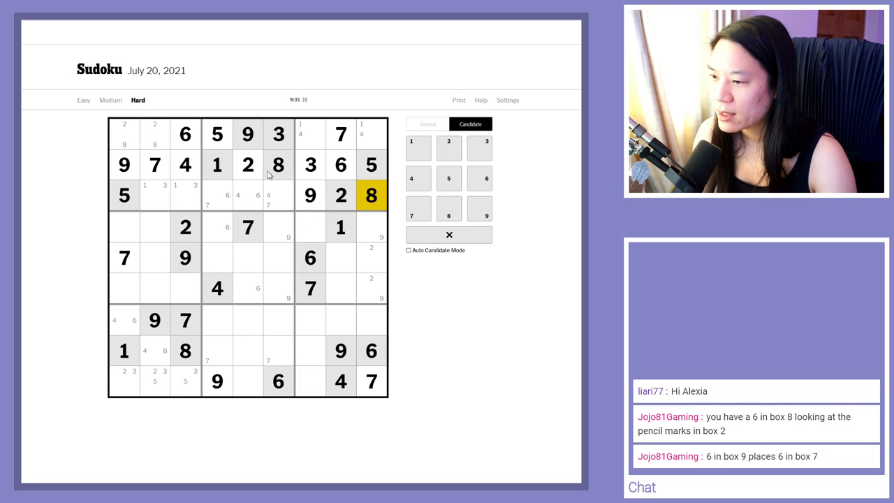
# - Place a 6 in the top-left square of the bottom-left box in Normal mode
pyautogui.click(340, 350)
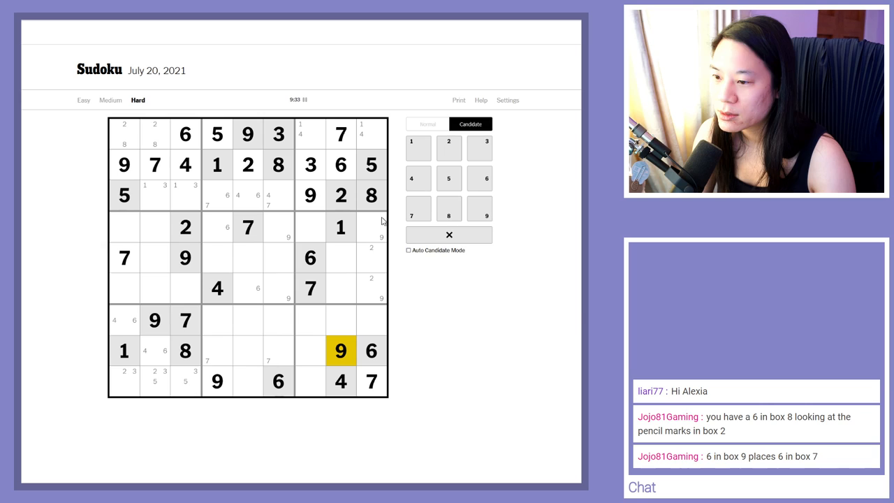
pyautogui.click(185, 257)
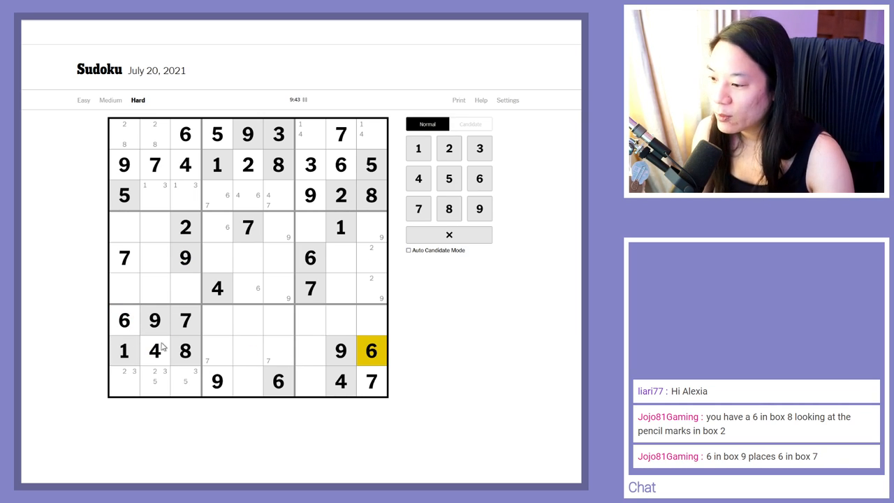
pyautogui.click(469, 123)
pyautogui.write('6')
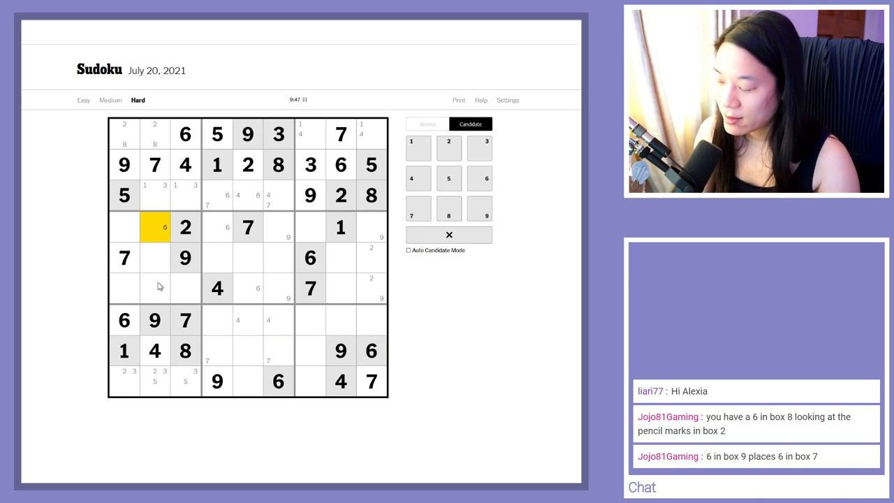
pyautogui.click(310, 257)
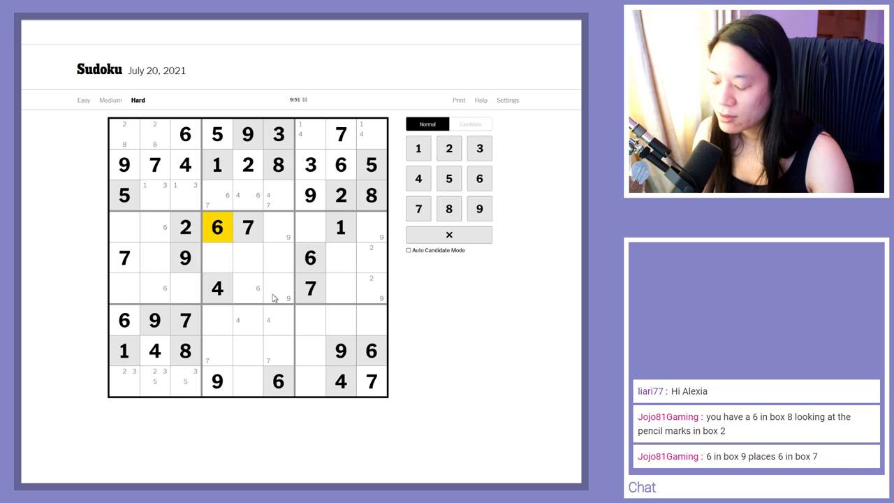
# - Place a 4 in the centre square of the bottom-left box
pyautogui.click(310, 257)
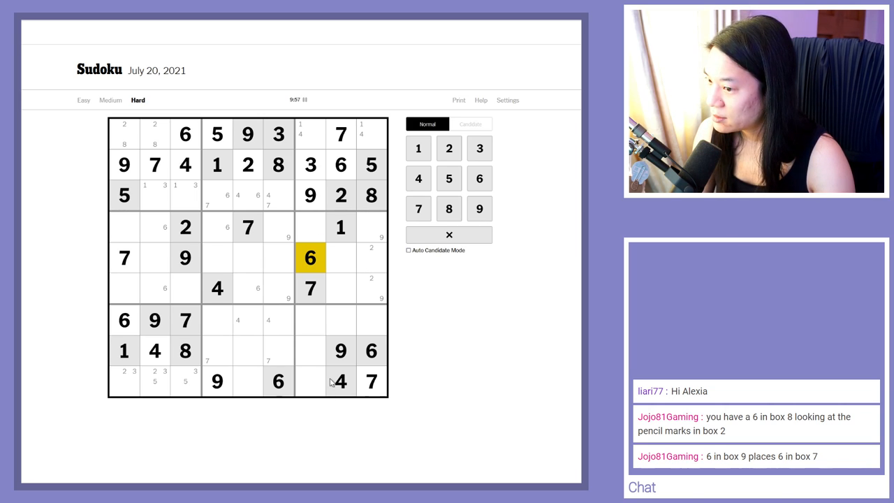
pyautogui.click(372, 381)
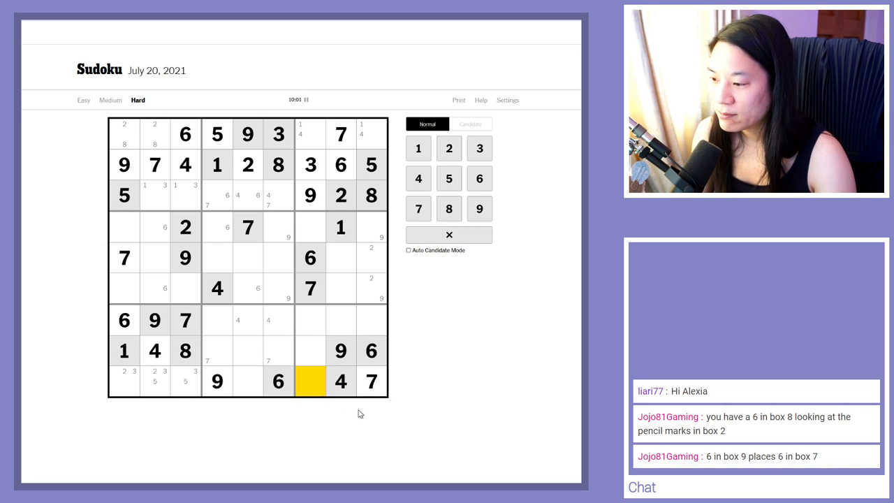
pyautogui.moveTo(296, 222)
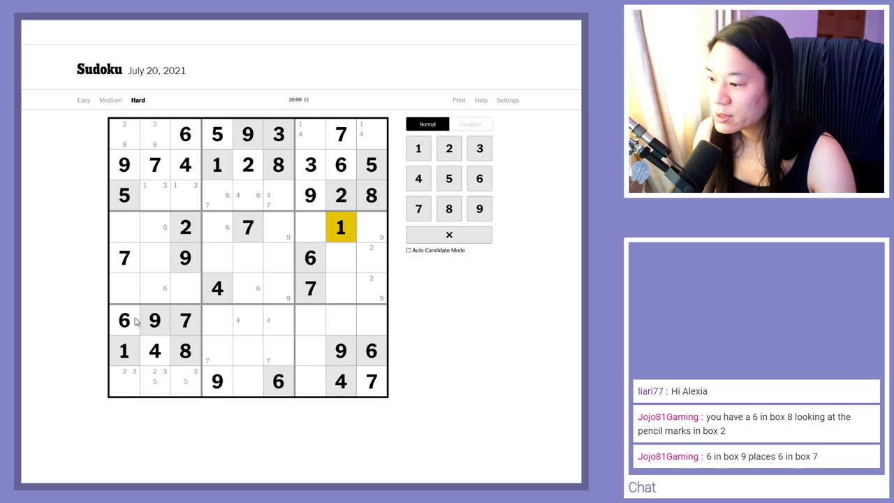
pyautogui.click(155, 350)
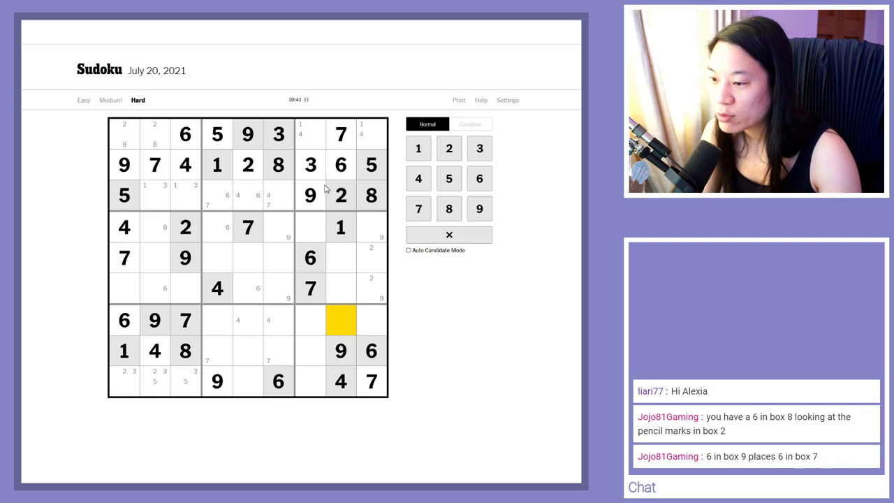
pyautogui.moveTo(332, 271)
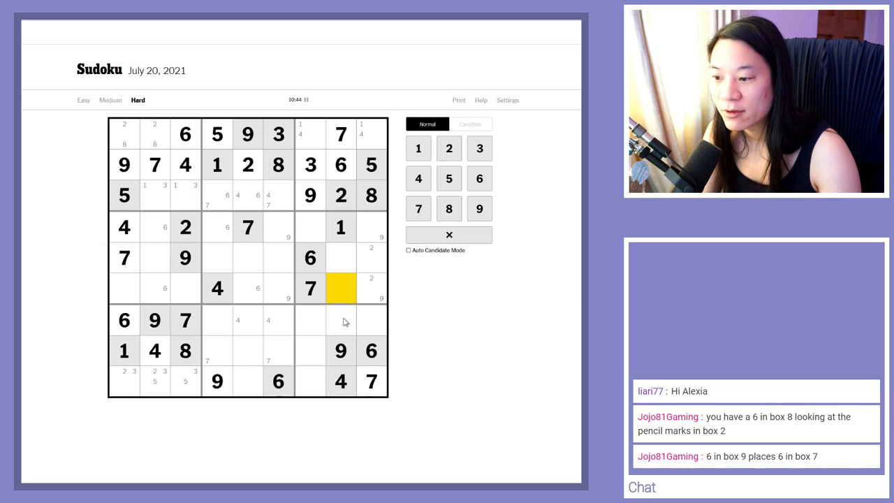
# - Place a 4 at the far left of row four after checking neighbouring squares
pyautogui.click(341, 319)
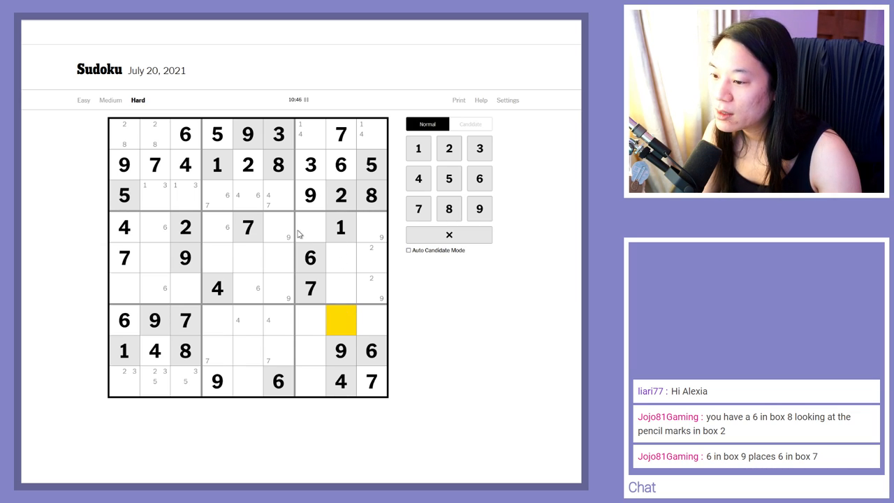
pyautogui.click(310, 226)
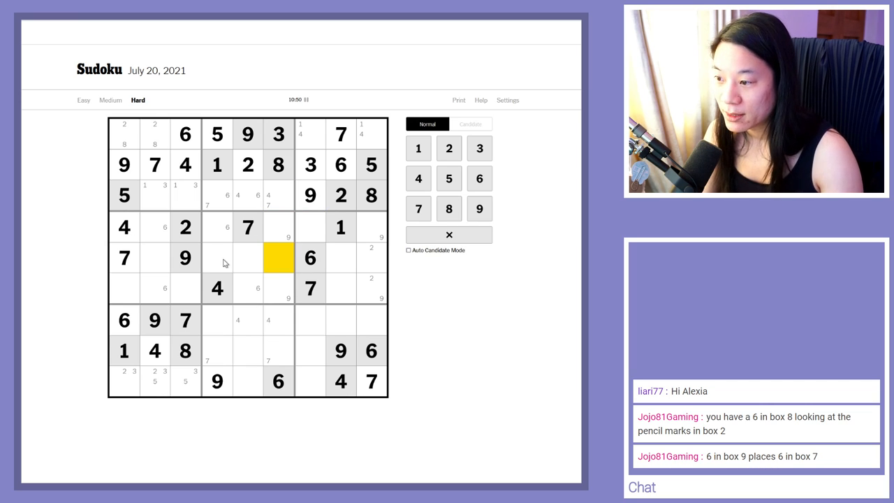
pyautogui.click(216, 319)
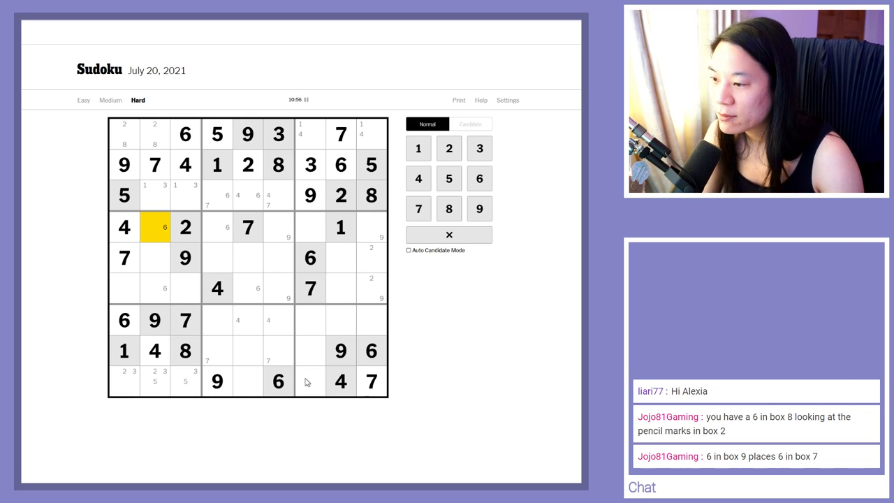
pyautogui.click(371, 227)
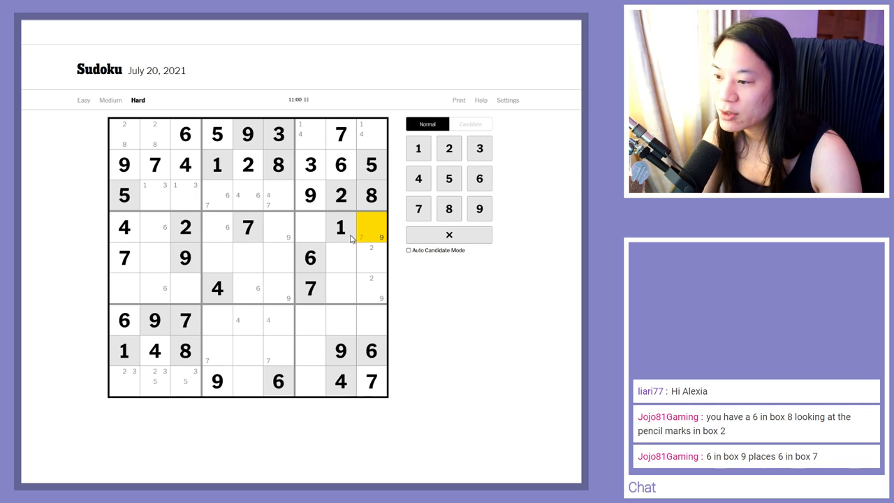
pyautogui.click(278, 226)
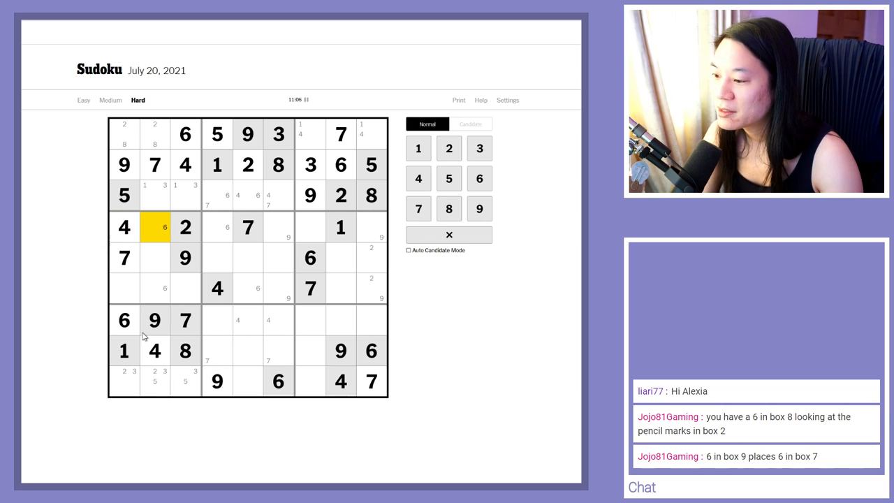
# - Place a 2 just left of the 9 and 6 in row eight
pyautogui.click(154, 257)
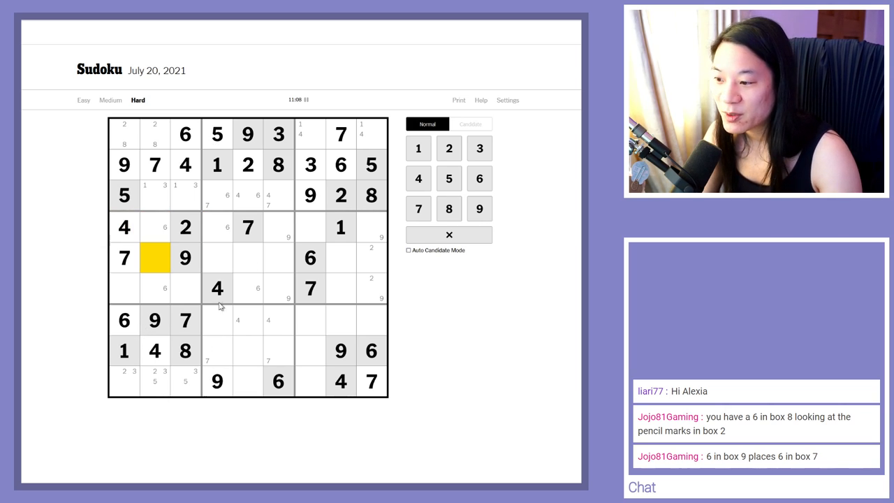
pyautogui.click(309, 351)
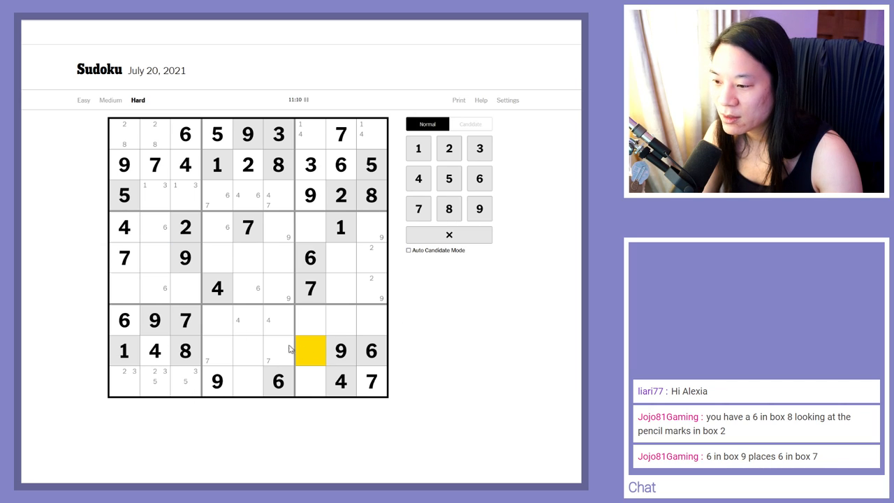
pyautogui.moveTo(292, 431)
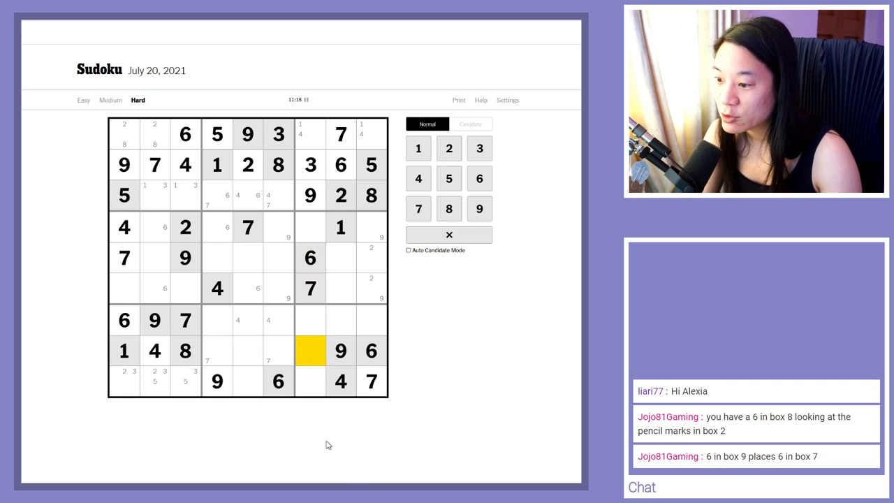
pyautogui.moveTo(298, 427)
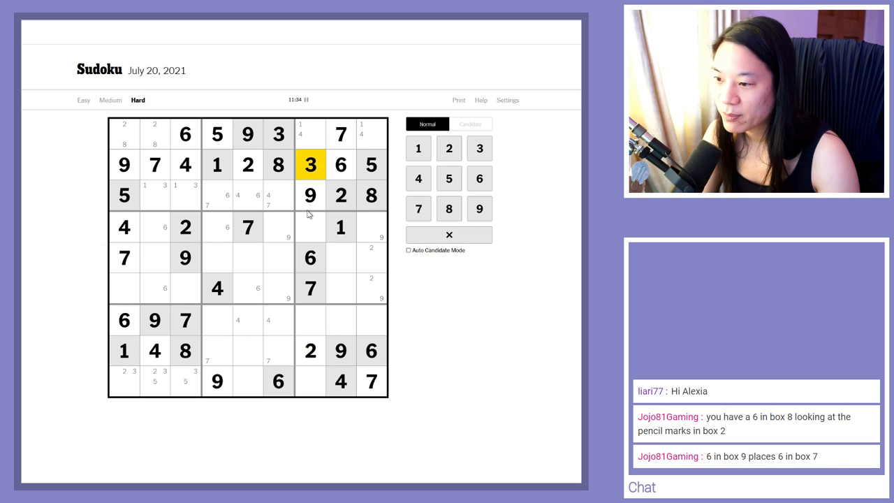
# - Clear the 2 beside the 9 and 6 in row eight, leaving the square empty
pyautogui.click(310, 288)
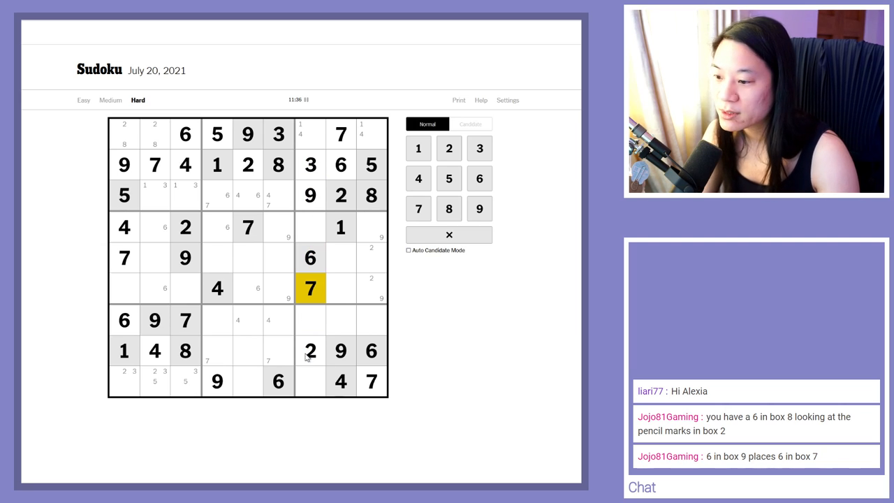
pyautogui.click(469, 122)
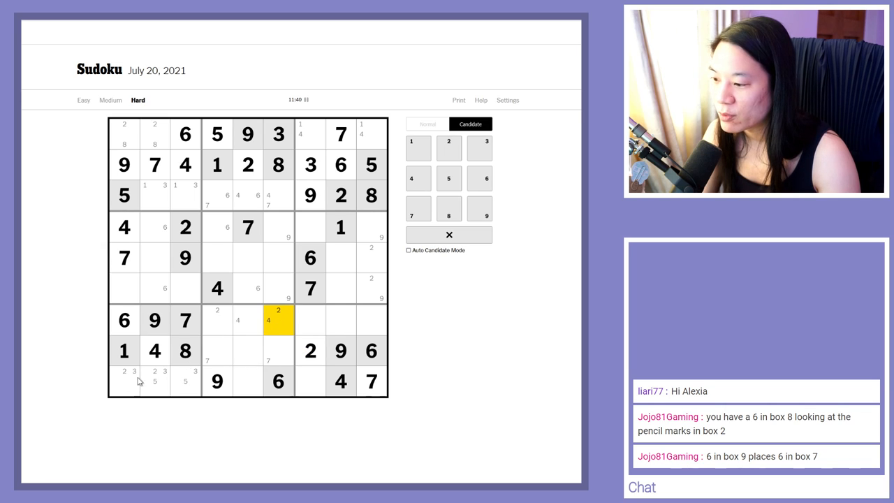
pyautogui.click(310, 351)
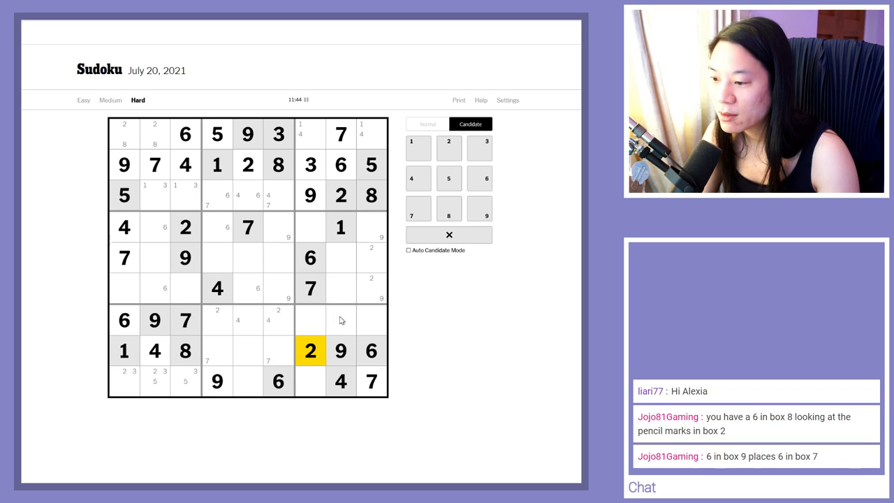
pyautogui.click(218, 351)
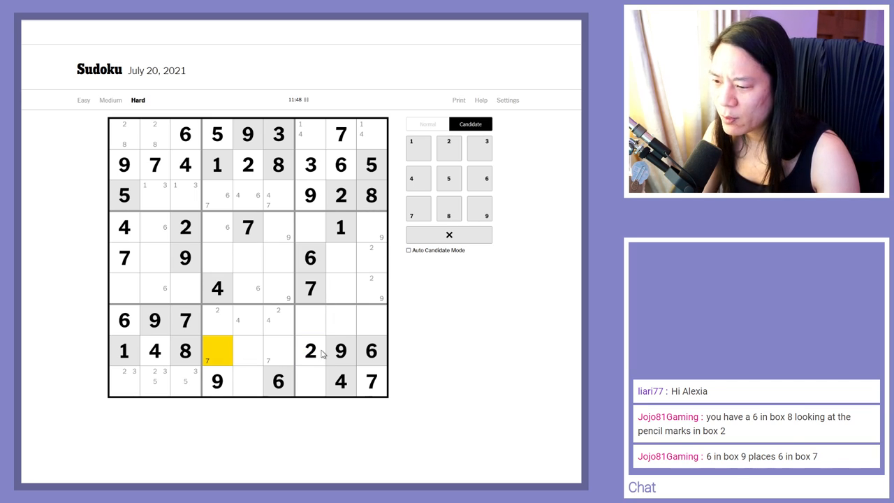
pyautogui.click(310, 352)
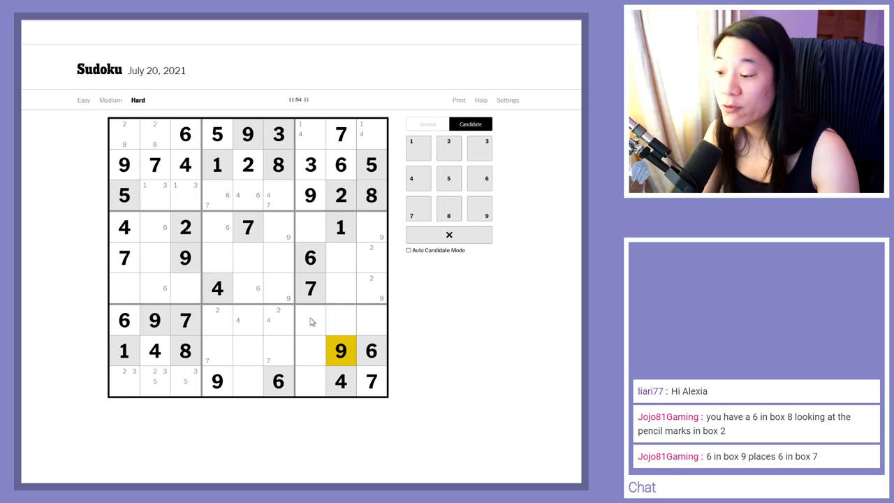
# - Re-examine the emptied square beside the 9 against row seven and the 3 in row two
pyautogui.click(310, 350)
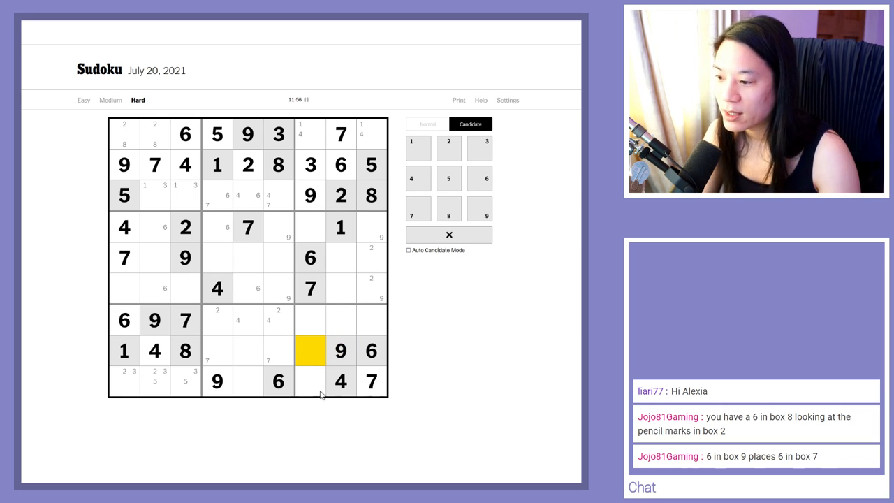
pyautogui.click(218, 320)
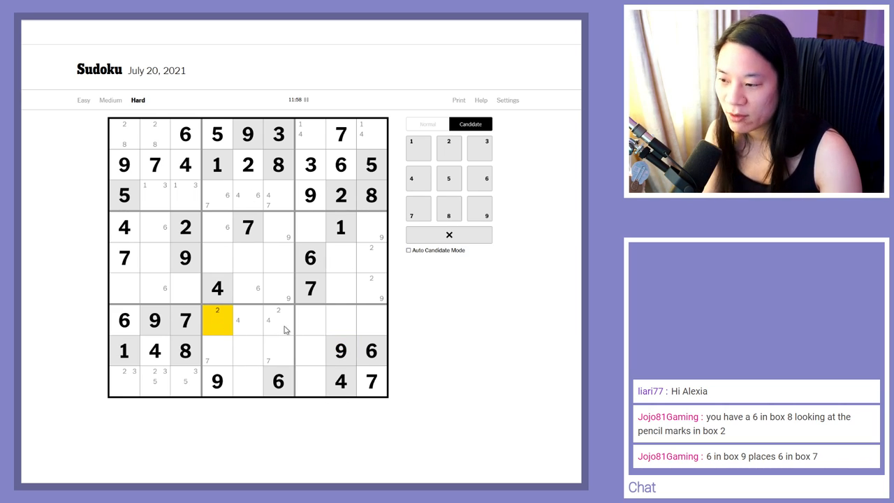
pyautogui.click(310, 350)
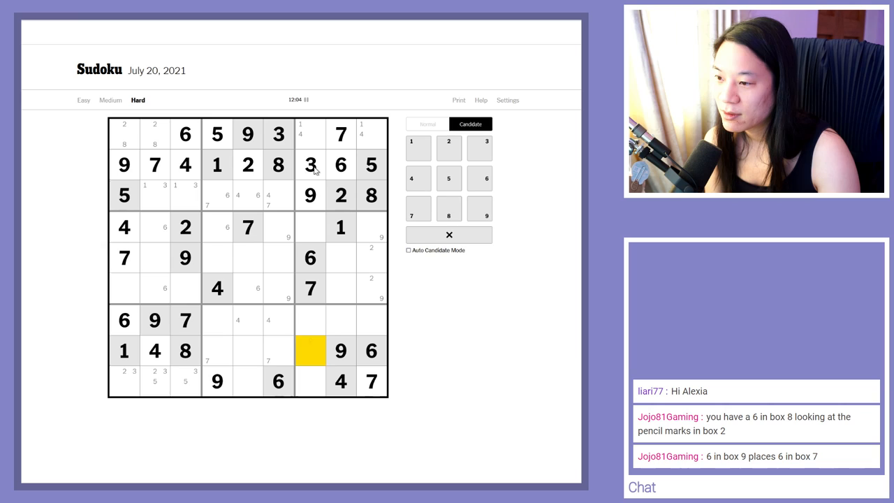
pyautogui.click(310, 164)
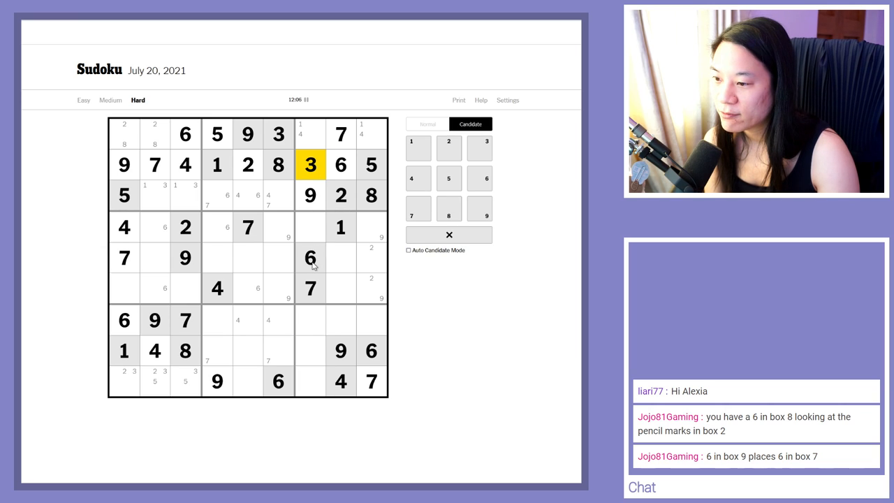
pyautogui.click(310, 351)
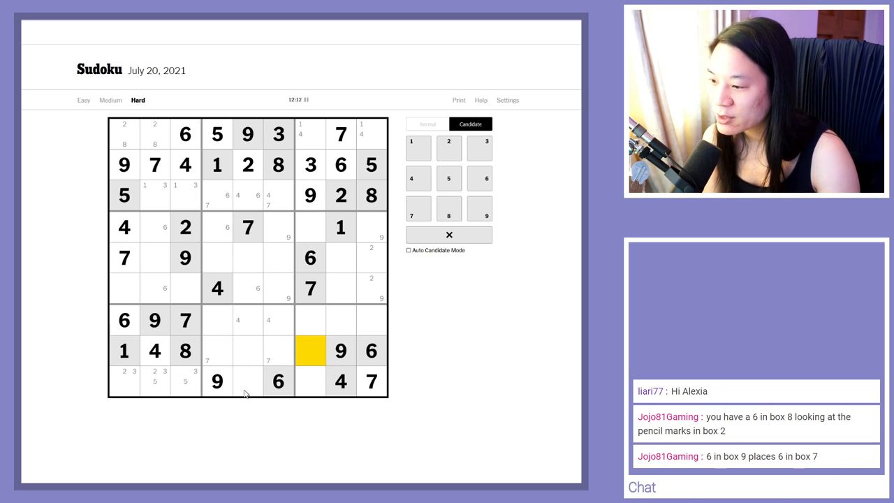
# - Enter 1 and 9 in the rightmost column and a 4 in the top row
pyautogui.click(247, 165)
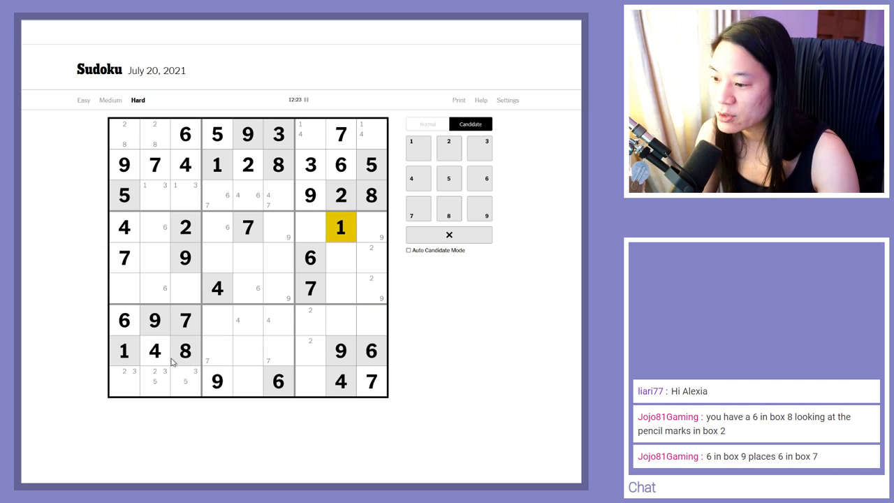
pyautogui.moveTo(276, 374)
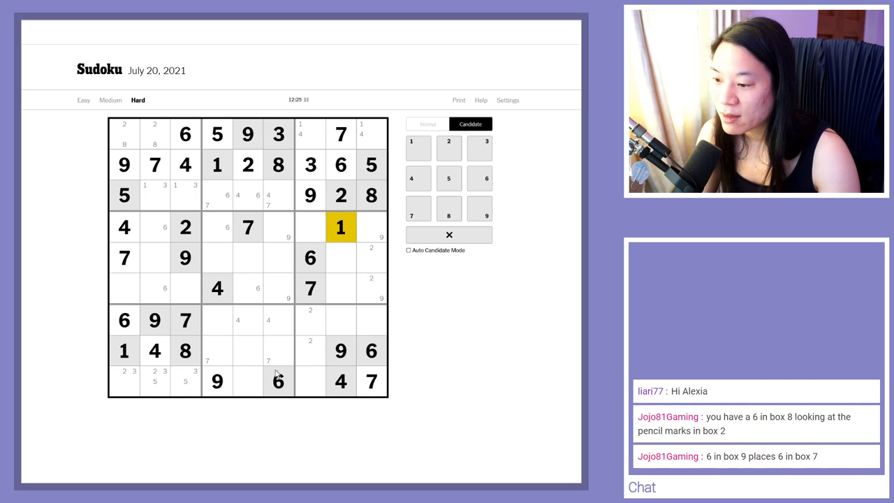
pyautogui.click(341, 320)
pyautogui.write('3')
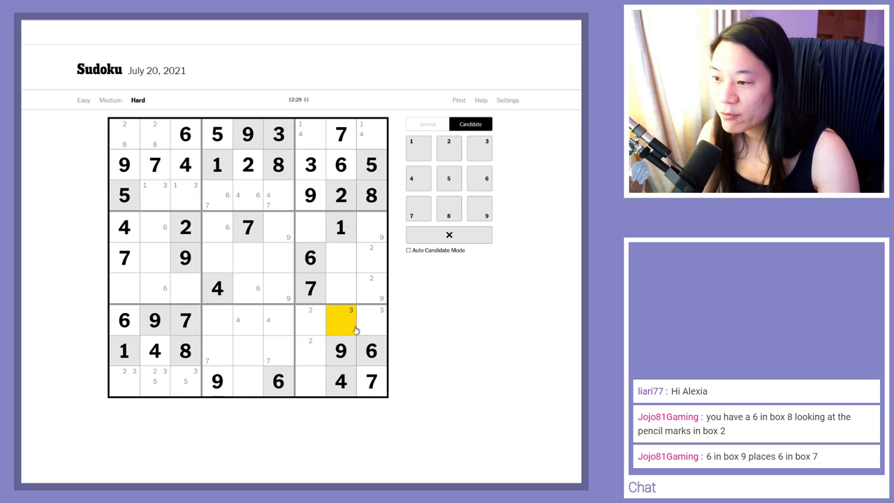
pyautogui.click(216, 320)
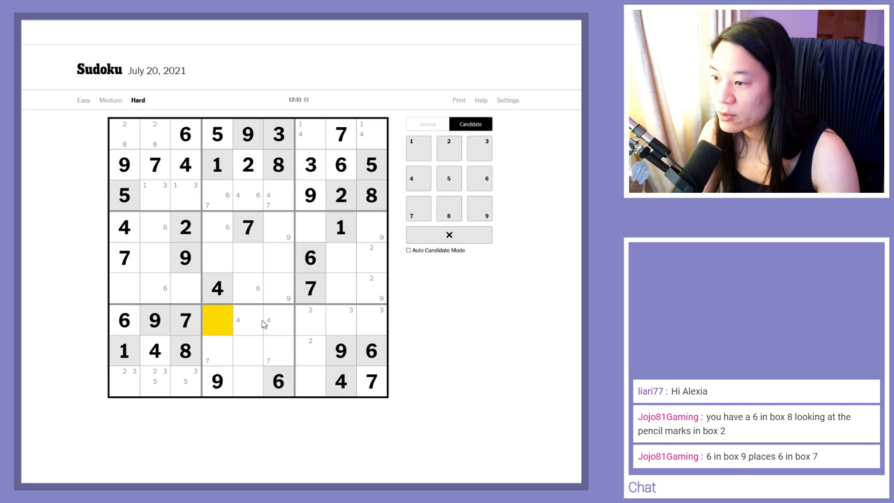
pyautogui.click(218, 351)
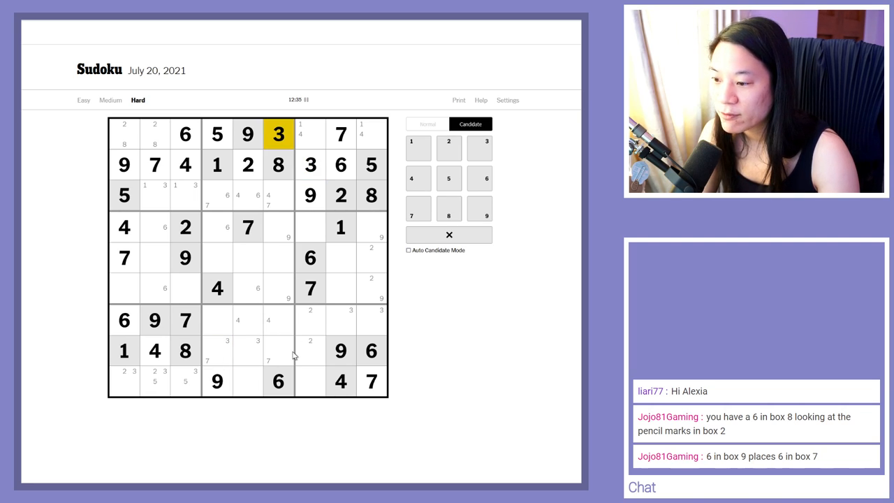
pyautogui.click(341, 320)
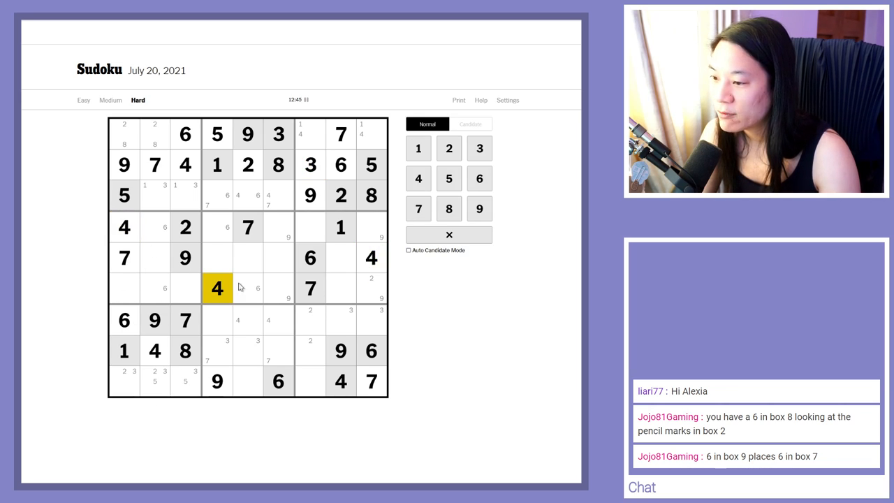
# - Finish the rightmost column with 4, 2 and 3
pyautogui.click(371, 226)
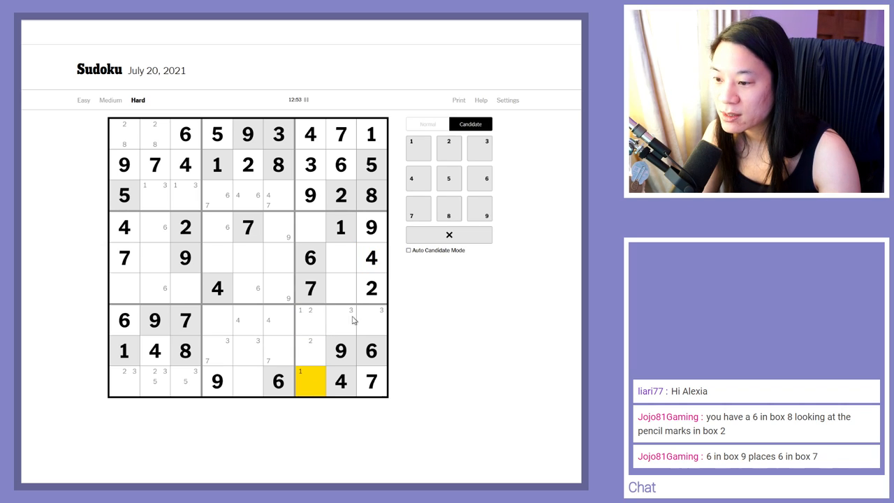
pyautogui.click(341, 320)
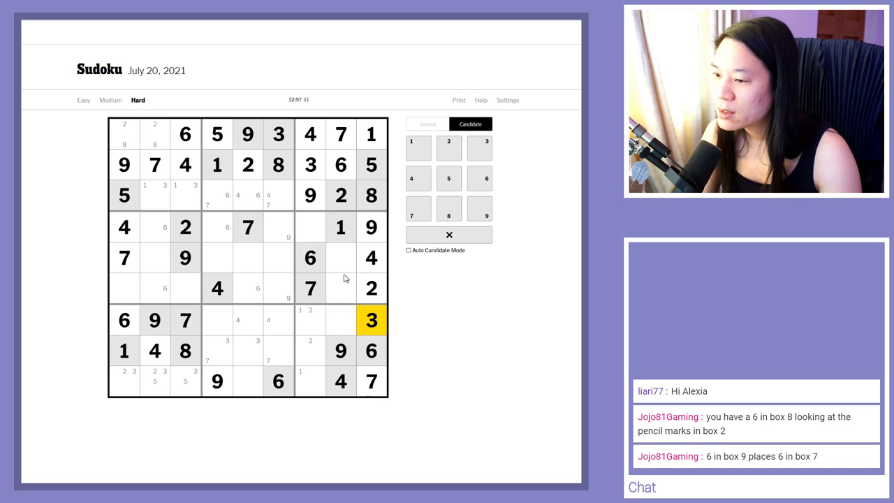
pyautogui.click(340, 287)
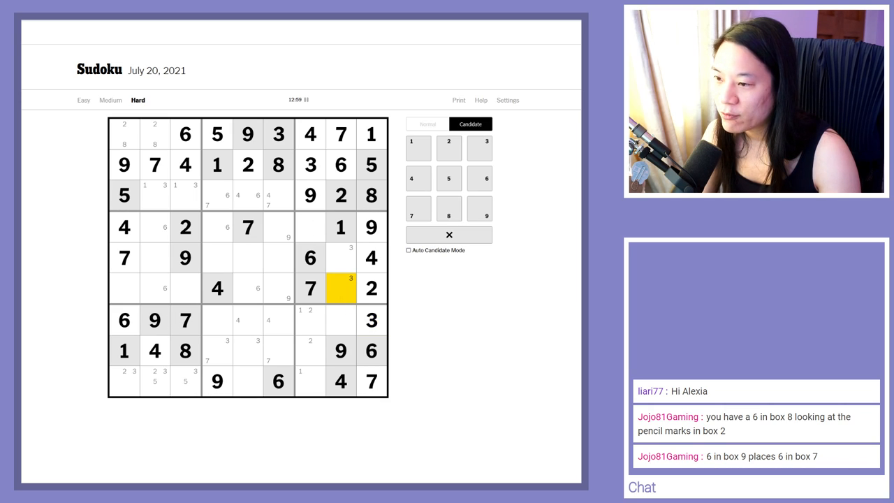
pyautogui.click(310, 226)
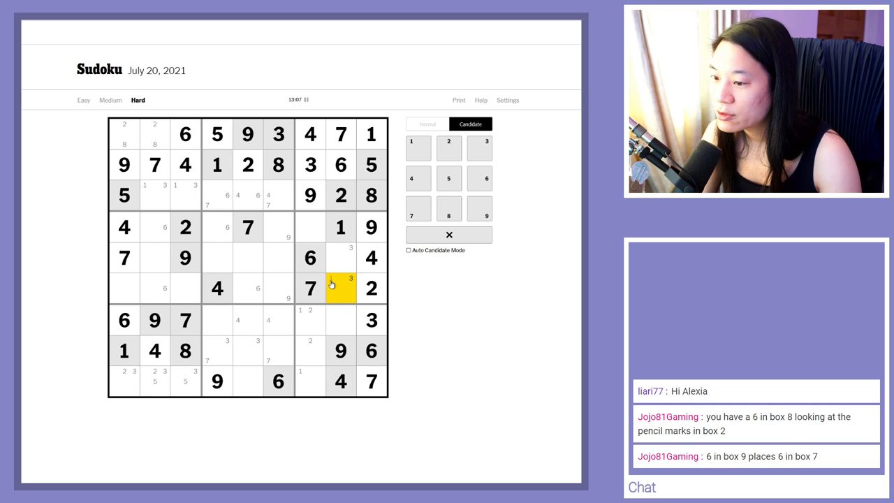
pyautogui.click(341, 319)
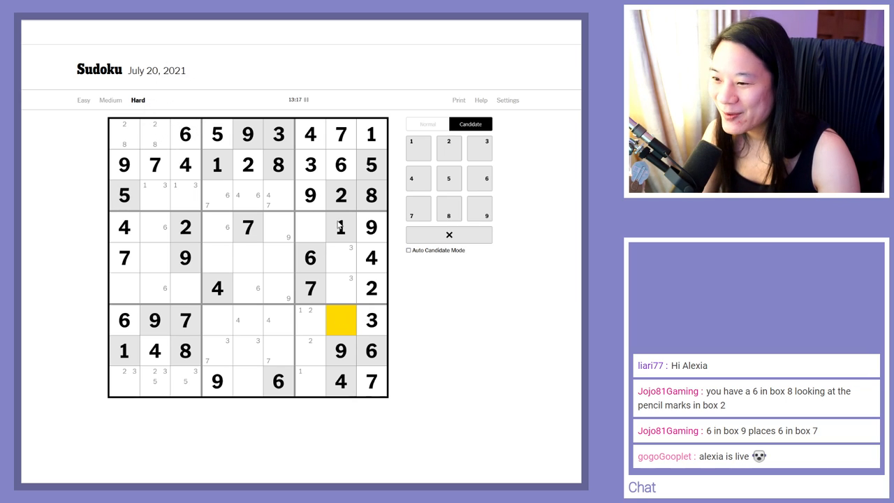
# - Pencil a candidate 2 into row 5, column 4 of the centre box
pyautogui.click(310, 226)
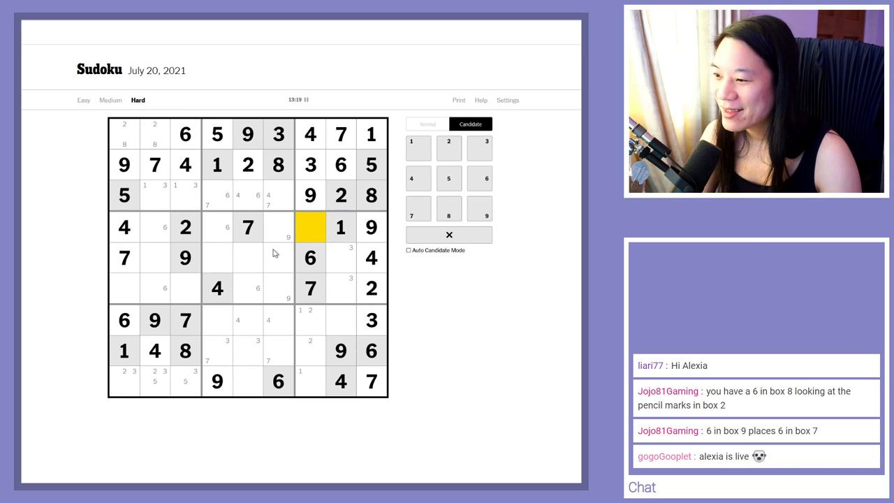
pyautogui.moveTo(293, 270)
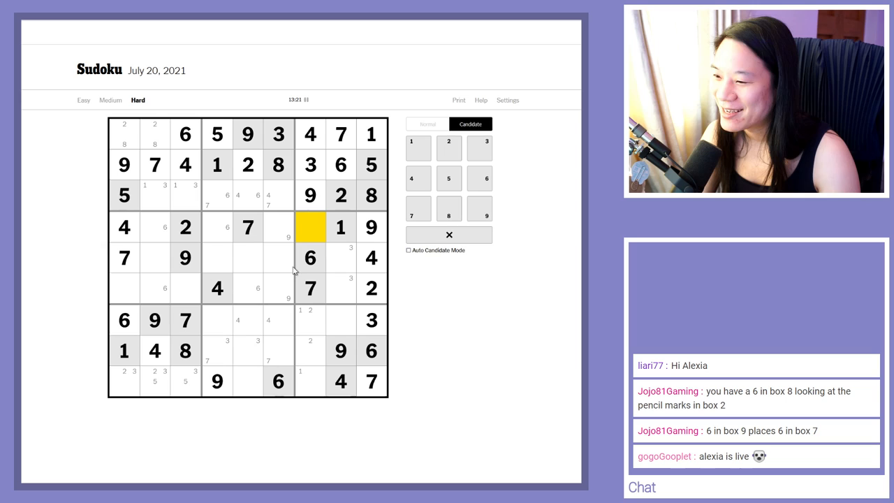
pyautogui.click(124, 257)
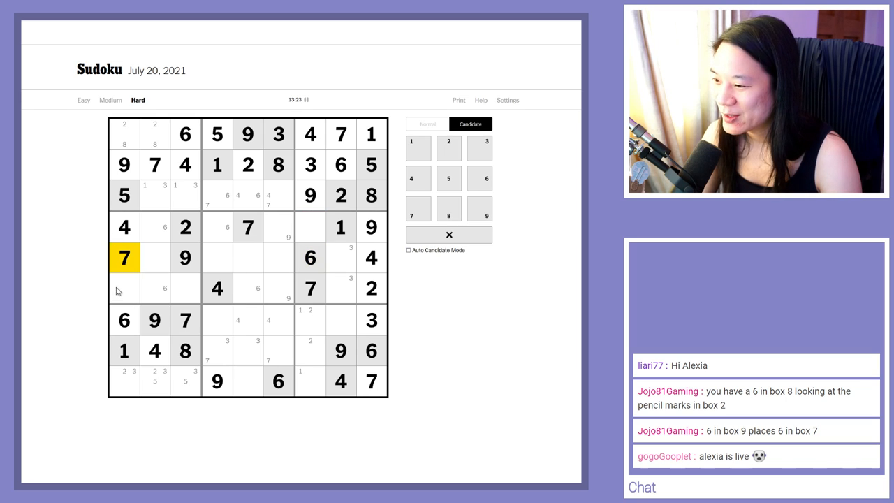
pyautogui.click(341, 319)
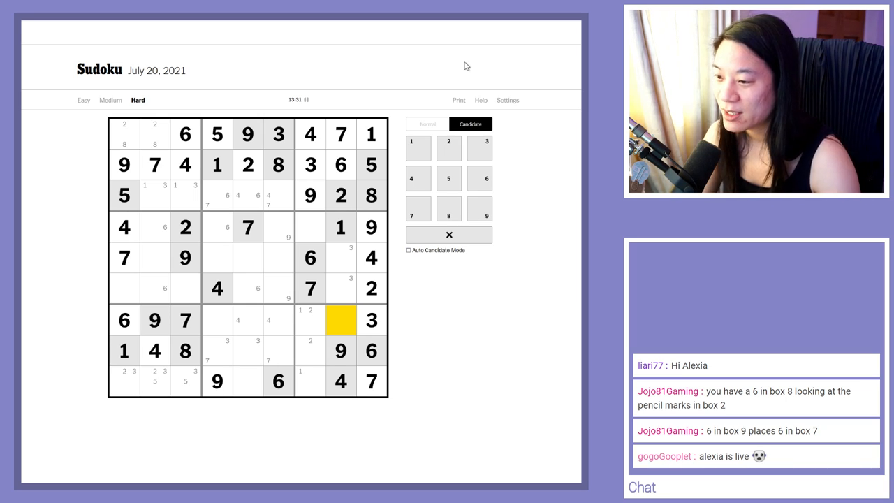
pyautogui.click(218, 257)
pyautogui.write('2')
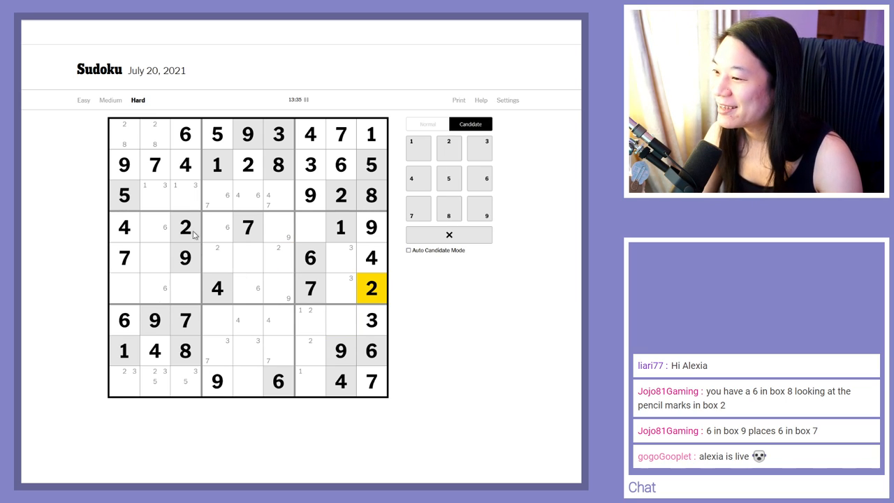
pyautogui.click(184, 226)
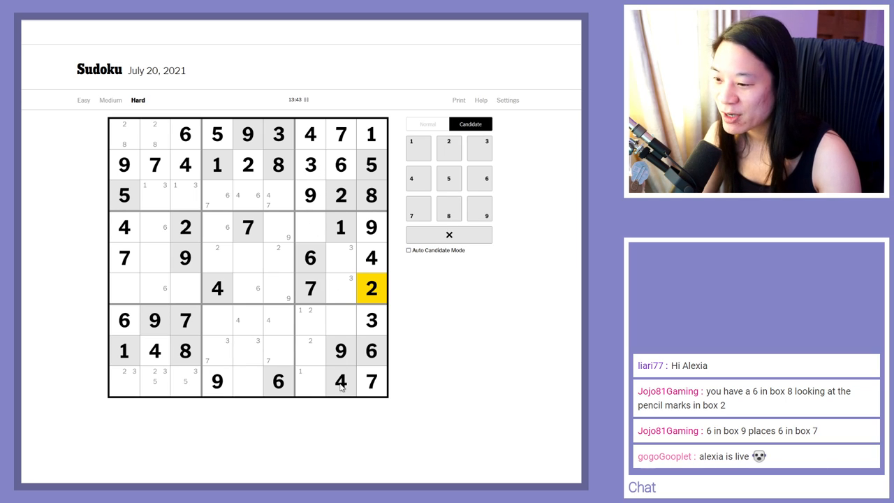
# - Pencil a candidate 2 into row 5, column 6 of the centre box
pyautogui.click(341, 381)
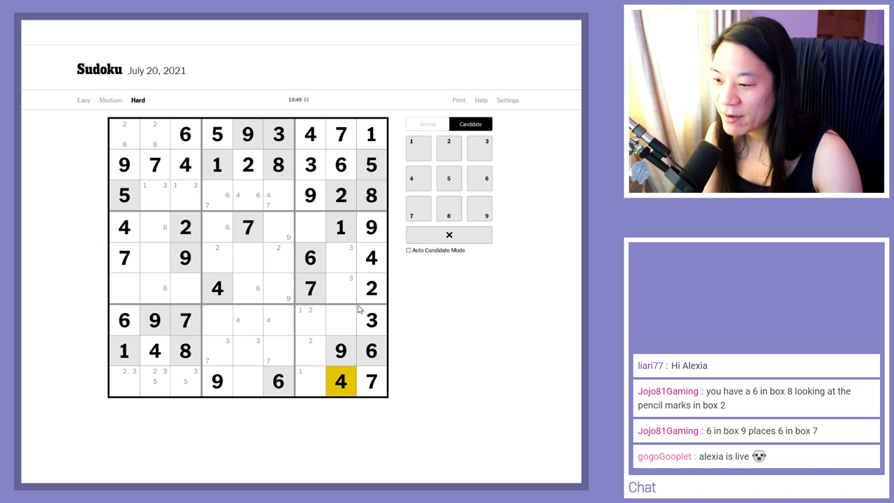
pyautogui.moveTo(351, 310)
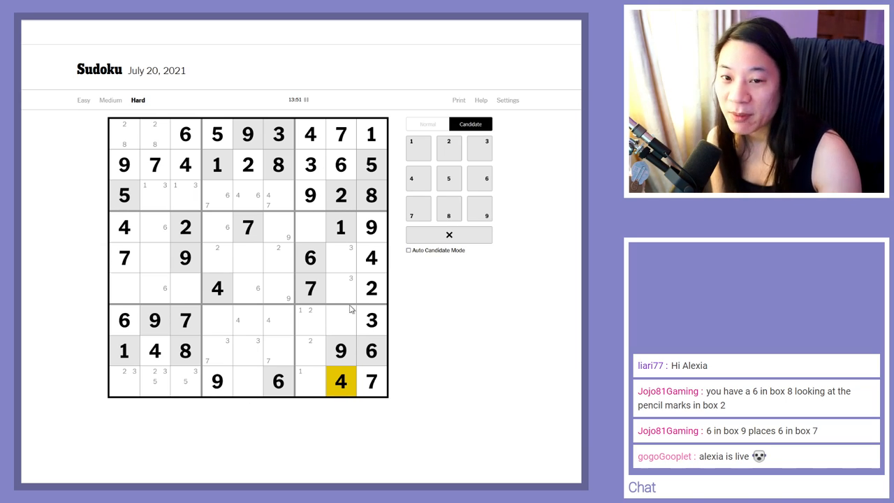
pyautogui.moveTo(330, 391)
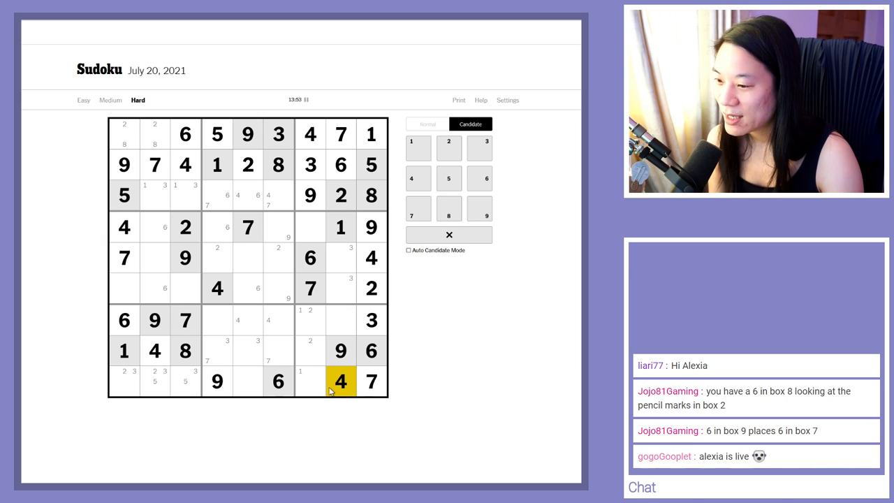
pyautogui.click(218, 134)
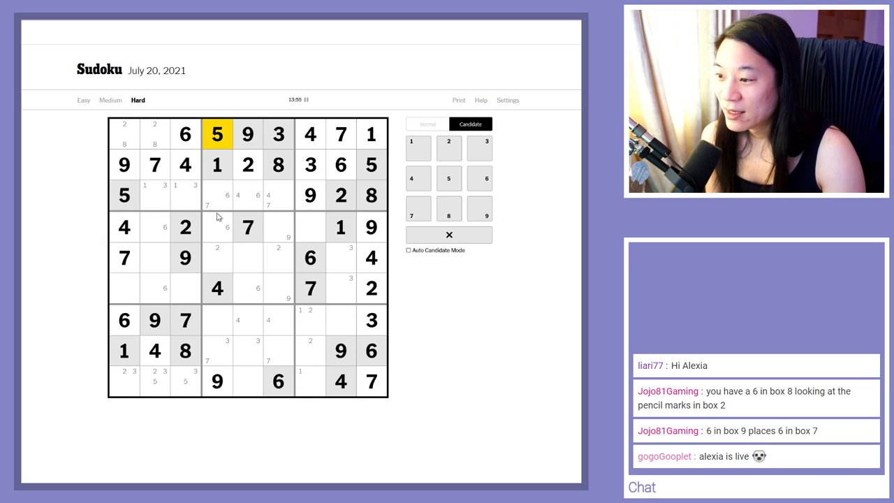
pyautogui.moveTo(223, 307)
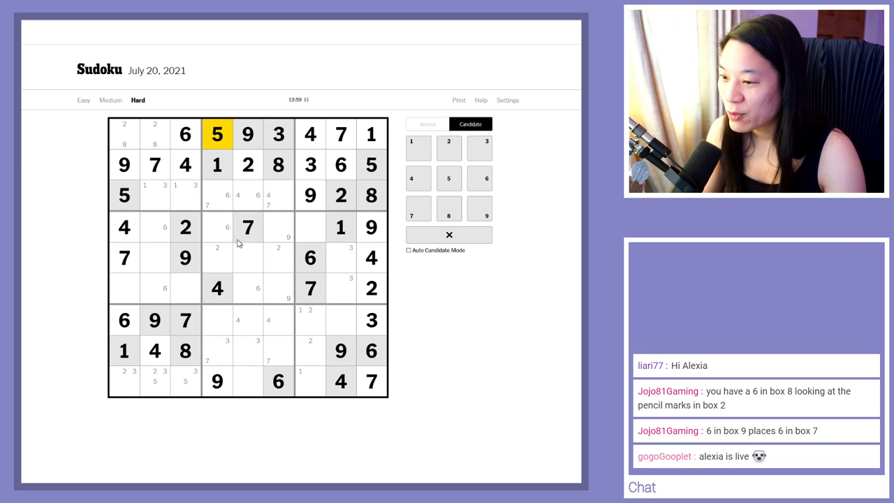
pyautogui.click(123, 226)
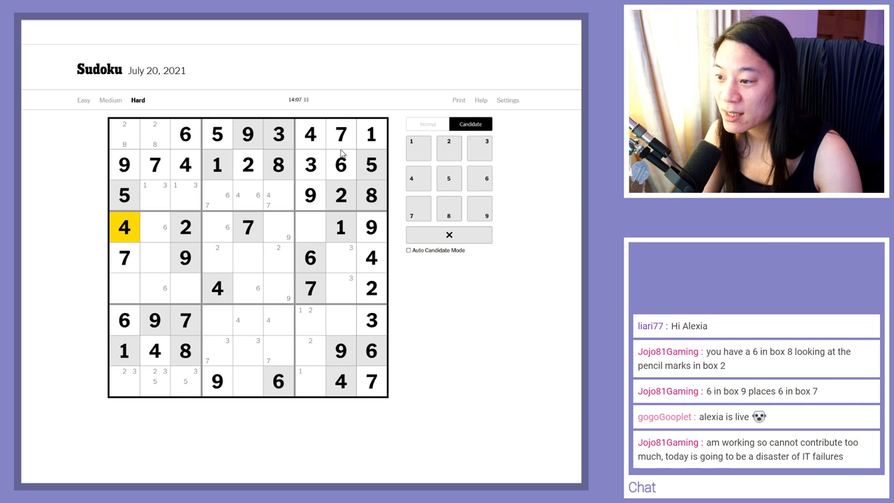
pyautogui.click(217, 134)
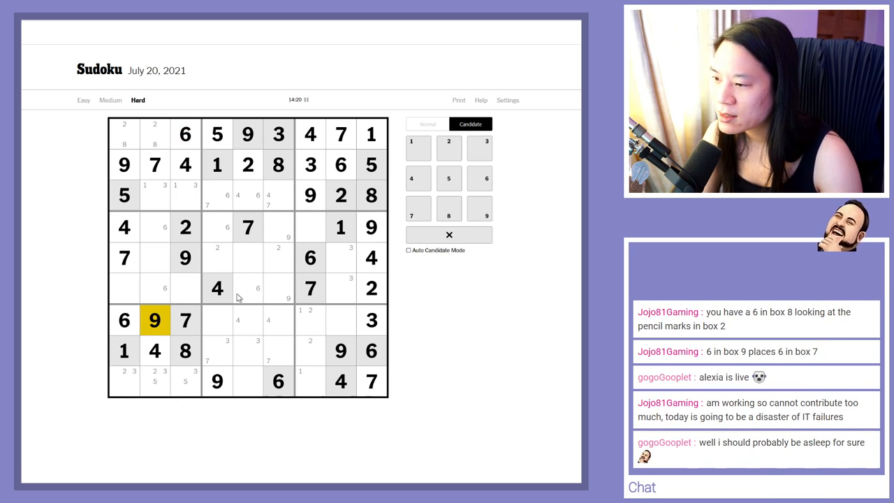
pyautogui.moveTo(273, 287)
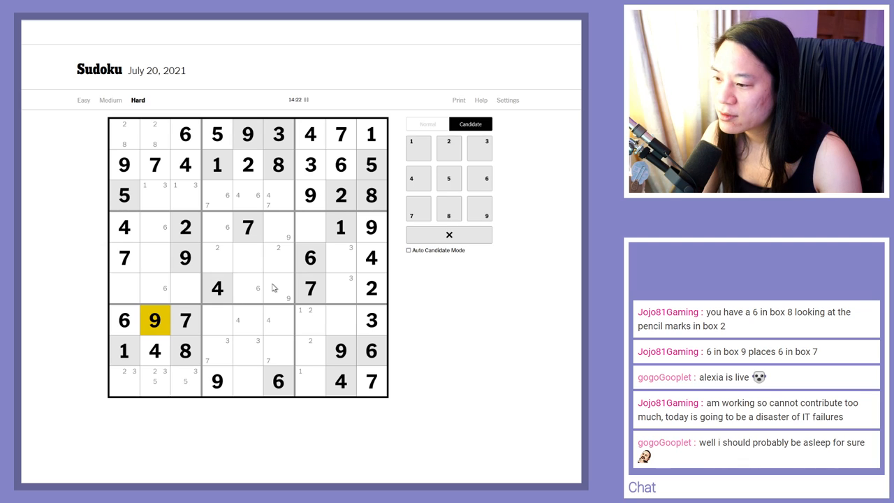
# - Place a 9 in row 6, column 6, the centre box's bottom-right cell
pyautogui.click(185, 351)
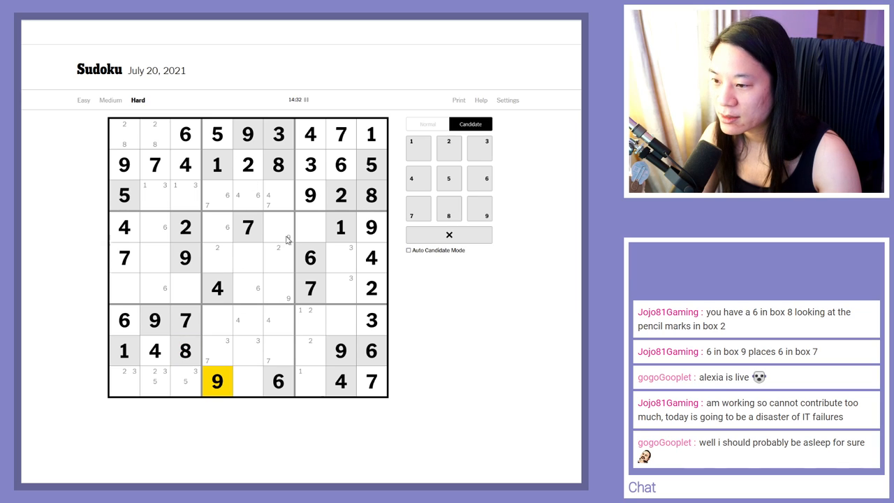
pyautogui.click(278, 226)
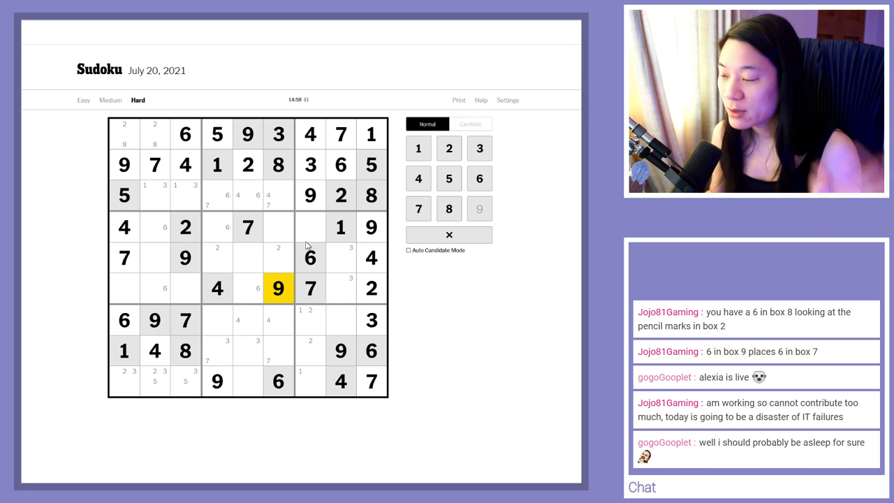
pyautogui.click(310, 226)
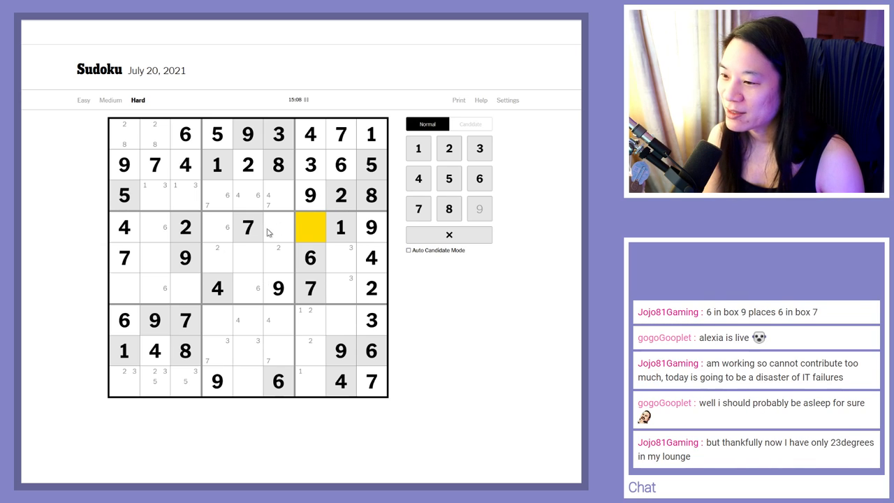
pyautogui.moveTo(287, 240)
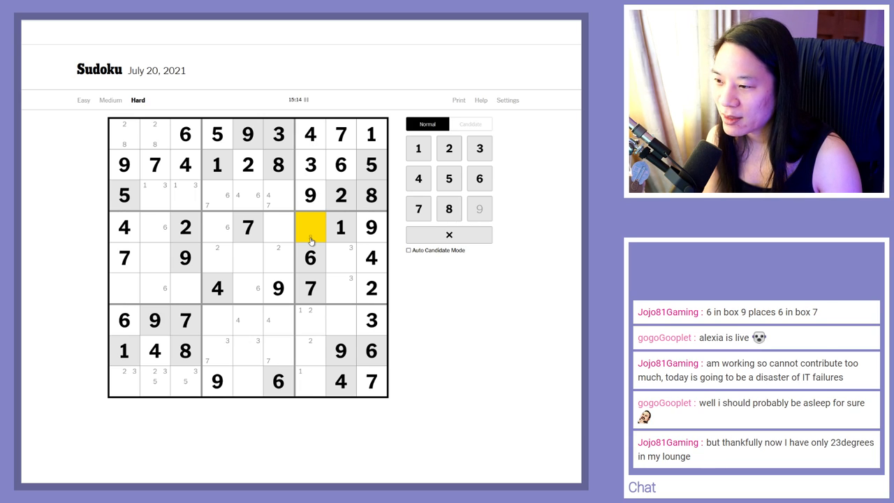
# - Pencil candidates 5 and 8 into row 4, column 7
pyautogui.click(278, 226)
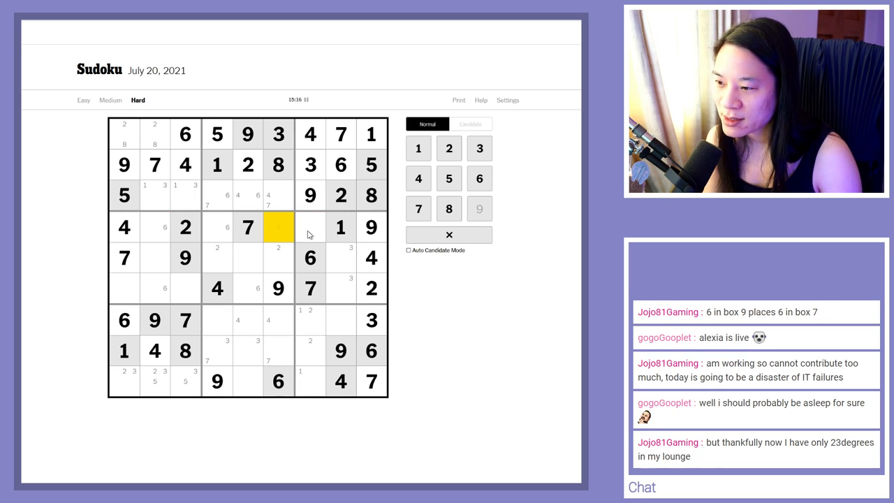
pyautogui.click(310, 226)
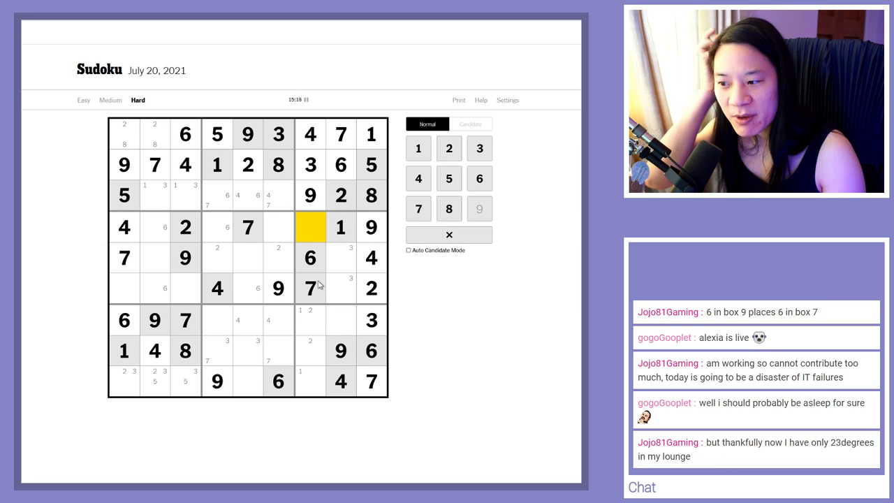
pyautogui.click(153, 226)
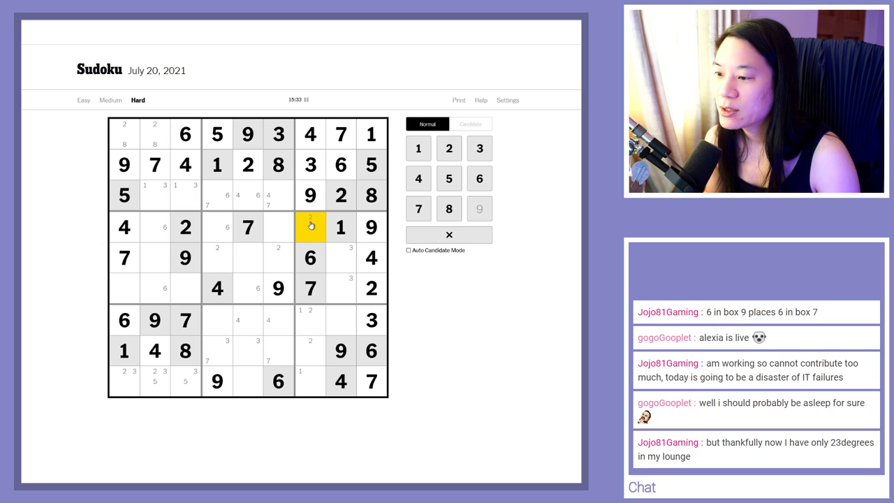
pyautogui.click(469, 122)
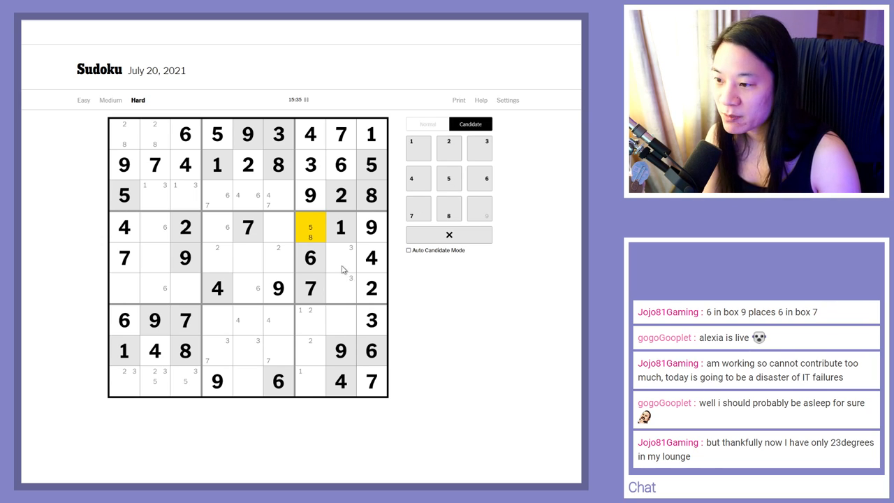
# - Pencil candidates 3, 5 and 8 into row 5, column 8
pyautogui.click(341, 257)
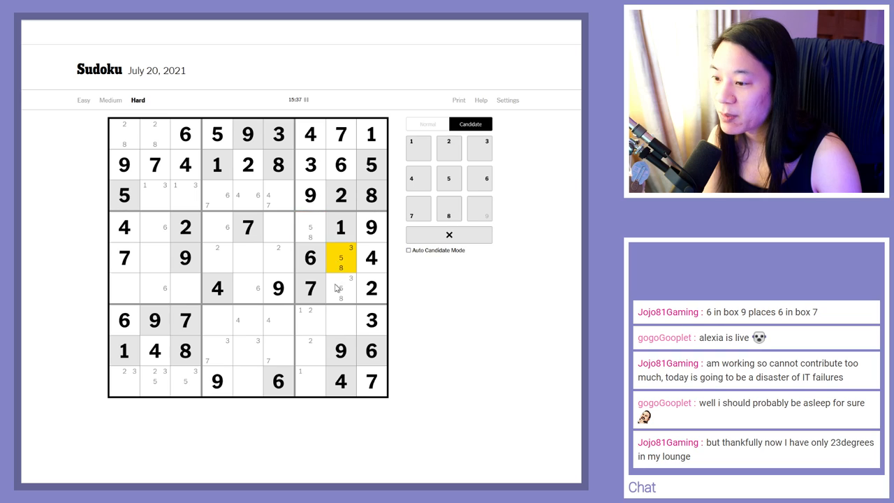
pyautogui.click(278, 227)
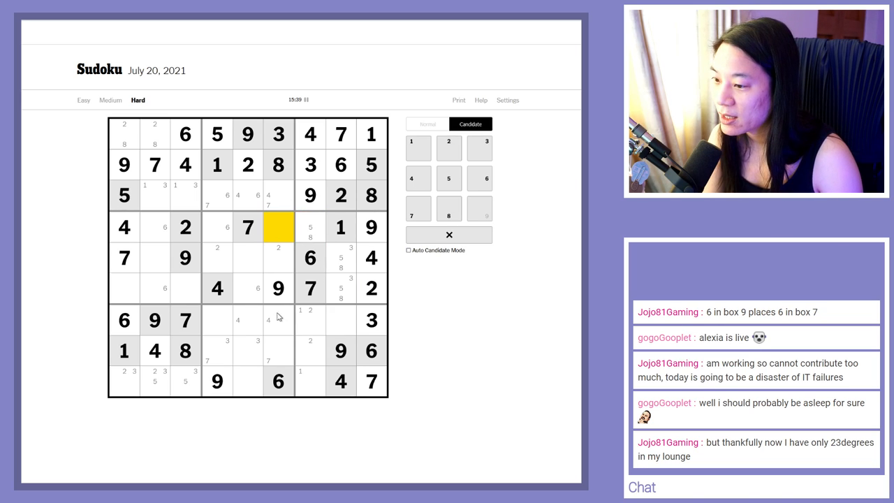
pyautogui.click(278, 165)
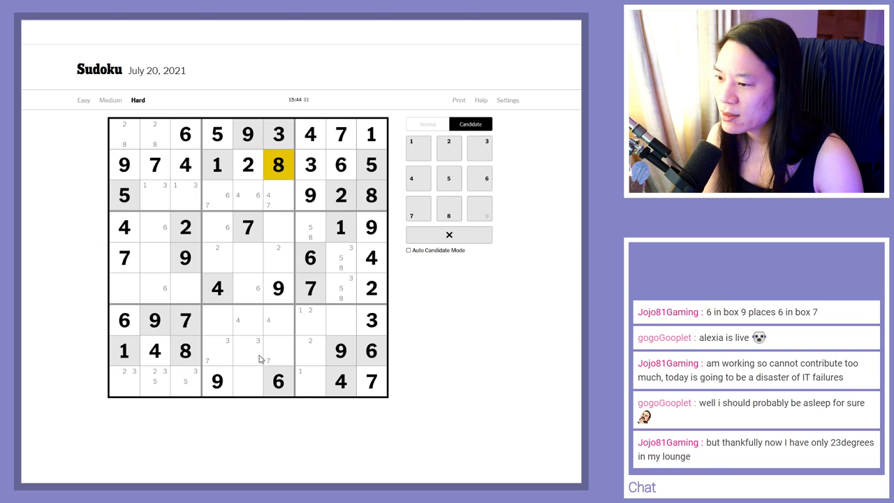
pyautogui.moveTo(248, 285)
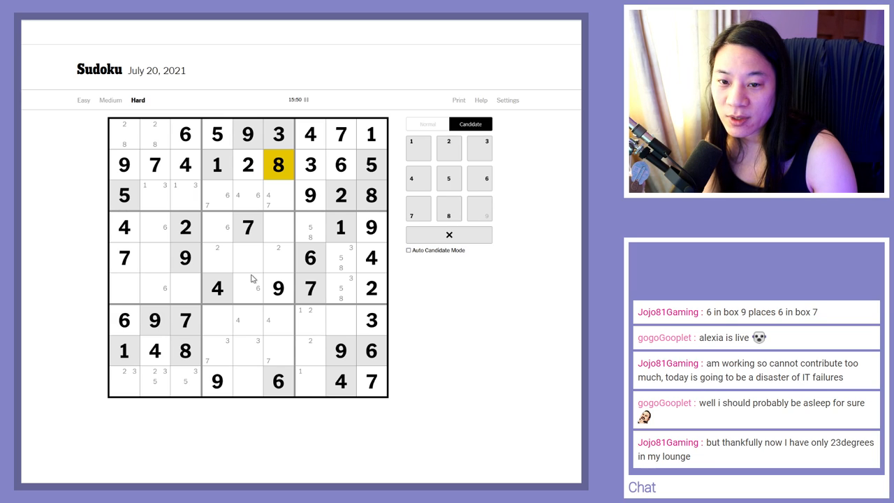
pyautogui.moveTo(250, 249)
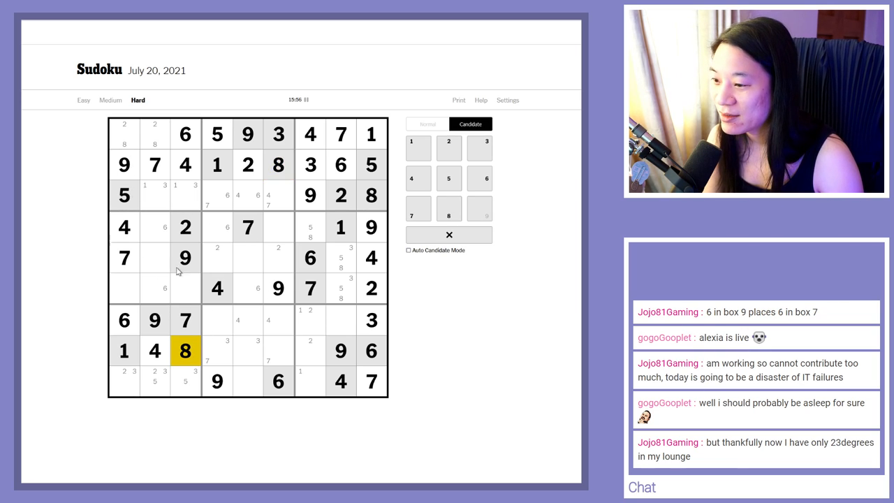
pyautogui.moveTo(310, 357)
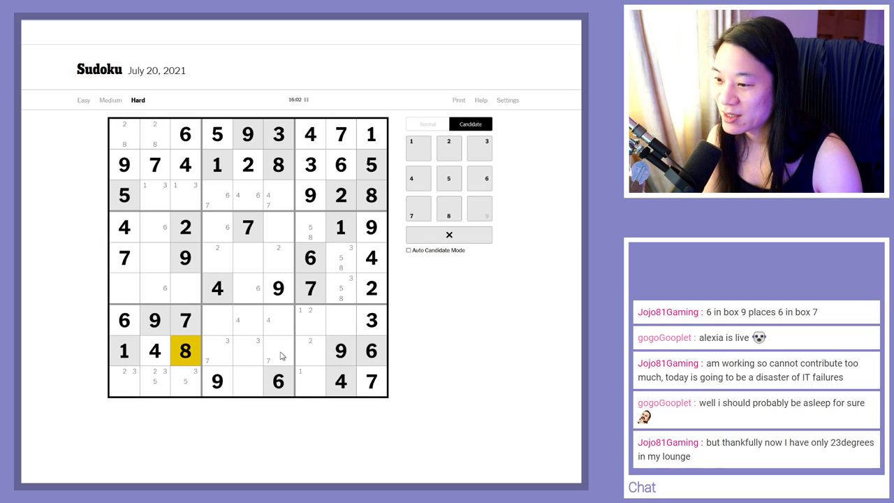
pyautogui.click(278, 288)
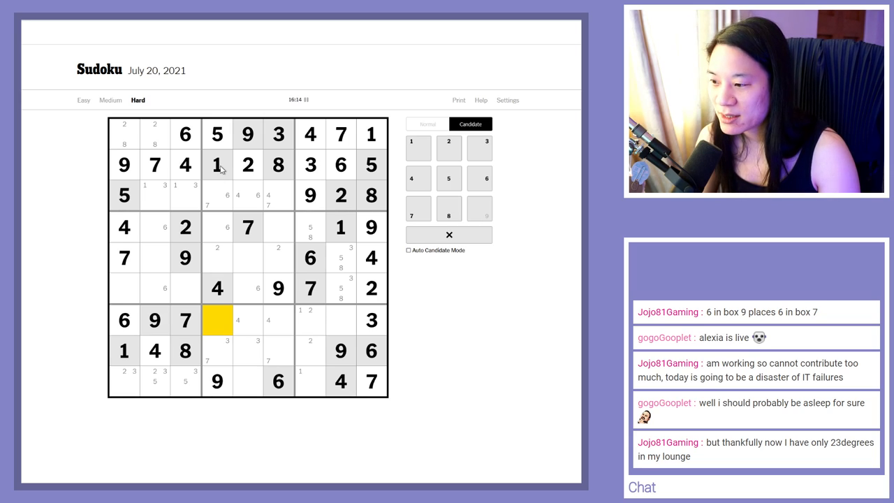
pyautogui.moveTo(290, 336)
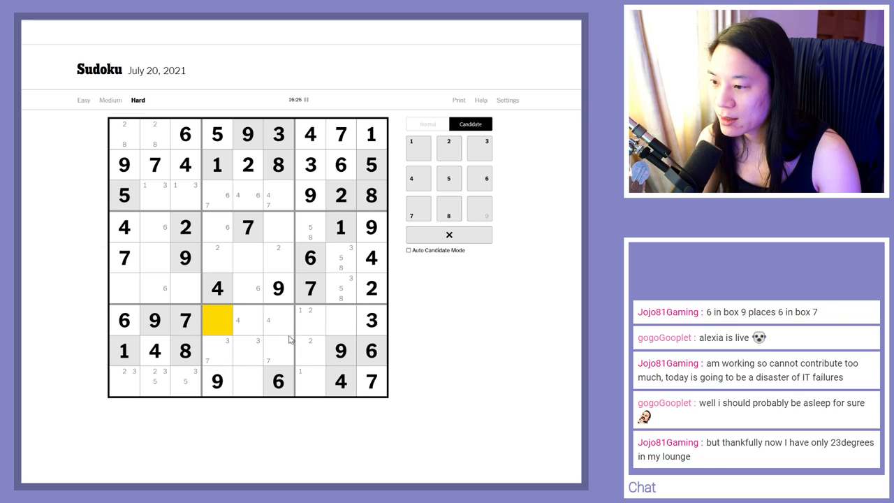
pyautogui.moveTo(285, 372)
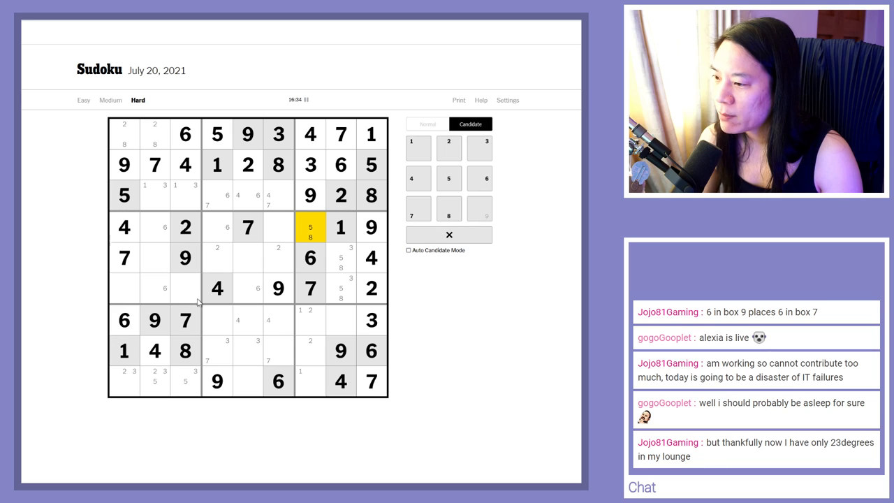
pyautogui.click(184, 226)
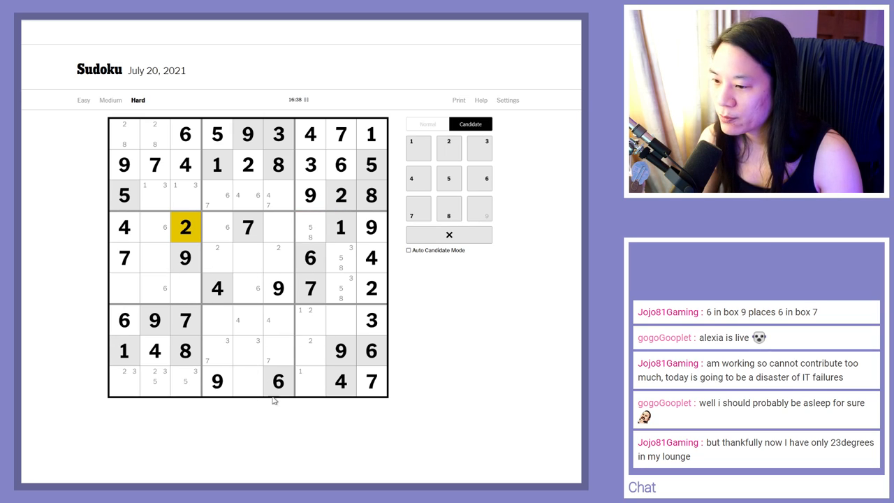
pyautogui.click(340, 320)
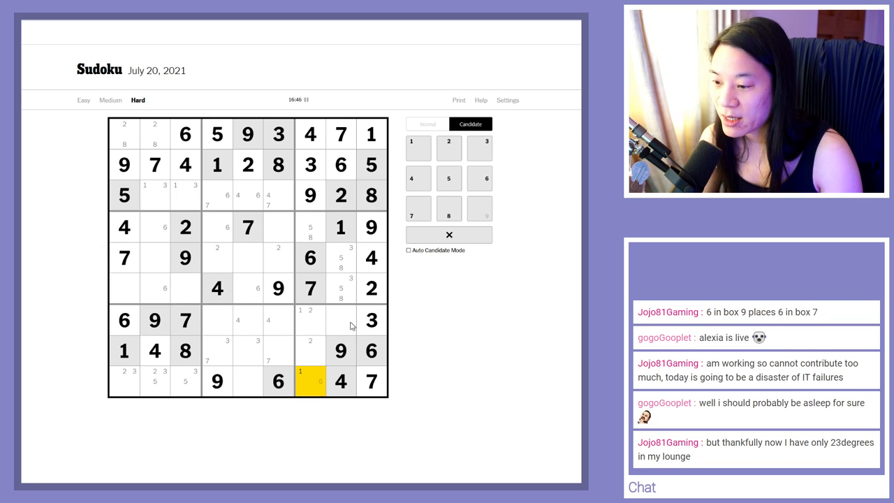
pyautogui.click(341, 320)
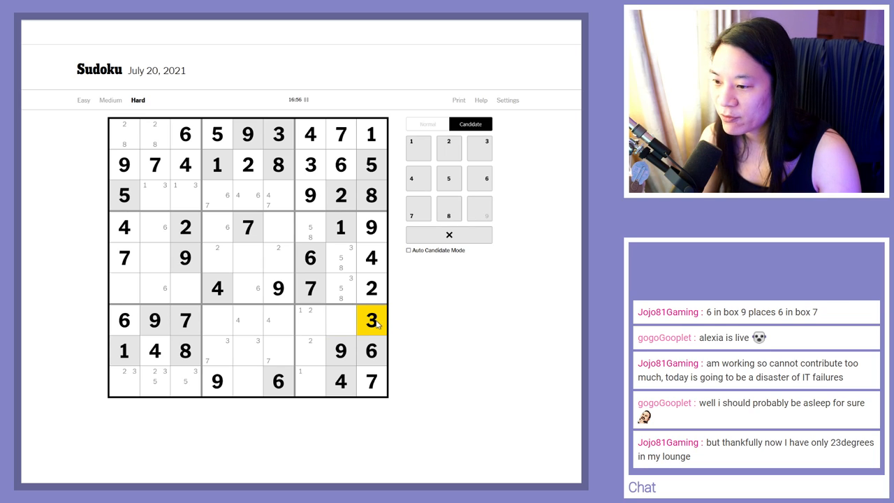
pyautogui.click(340, 320)
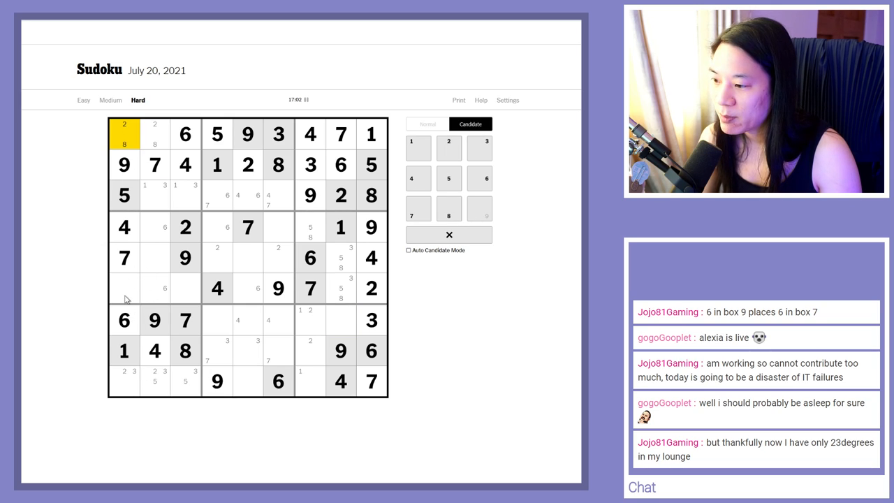
pyautogui.click(123, 288)
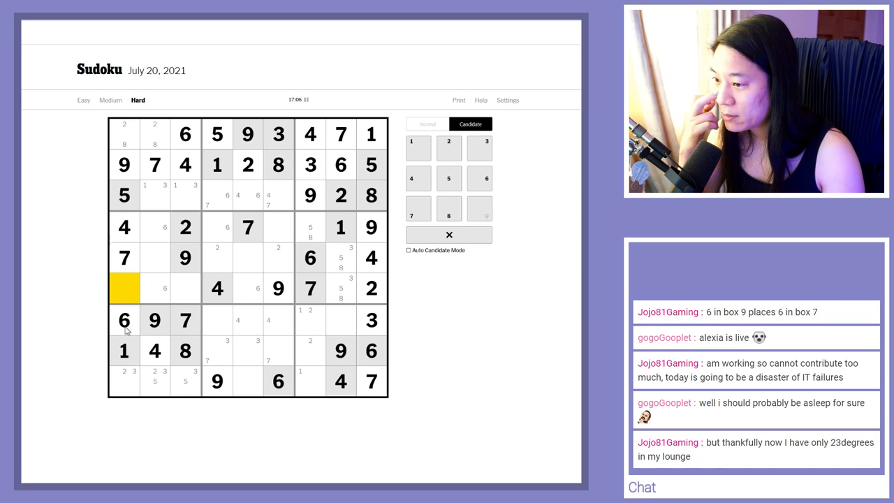
pyautogui.click(154, 134)
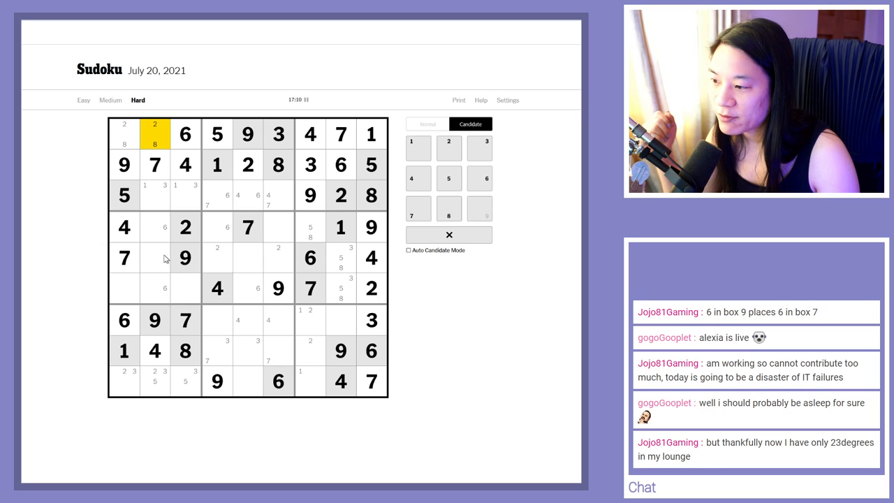
pyautogui.click(184, 195)
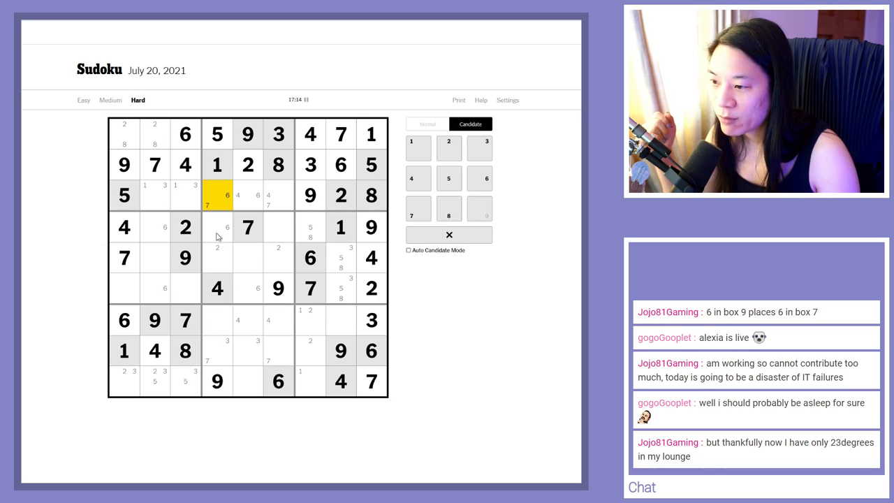
pyautogui.moveTo(218, 271)
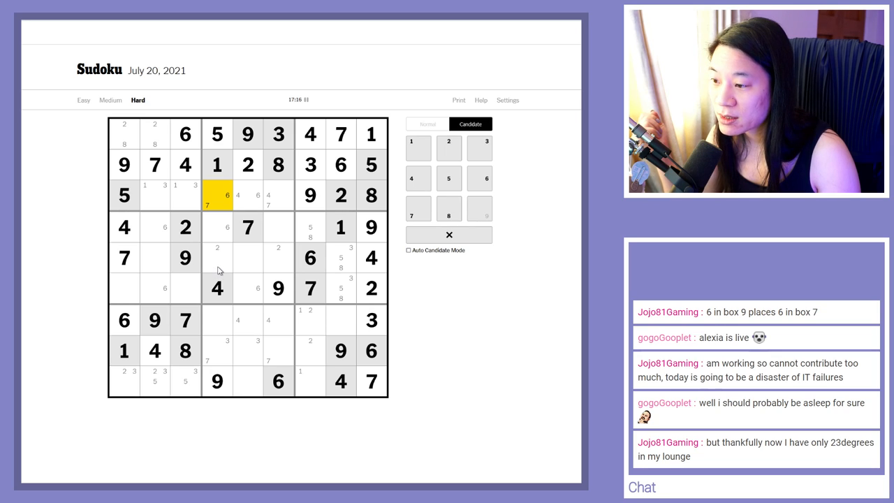
pyautogui.click(218, 319)
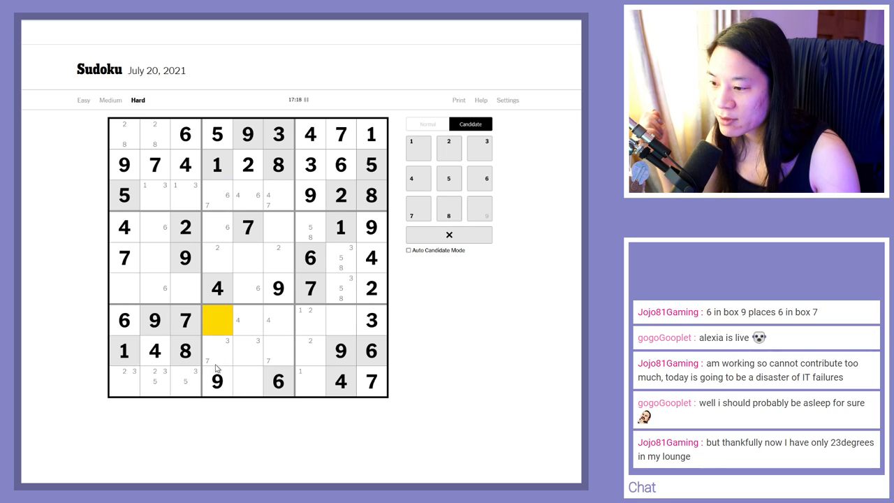
pyautogui.click(216, 350)
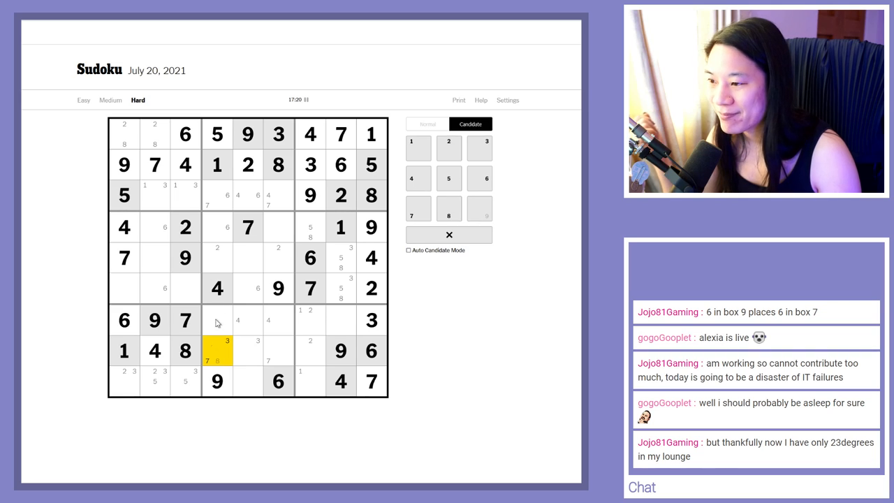
pyautogui.click(217, 196)
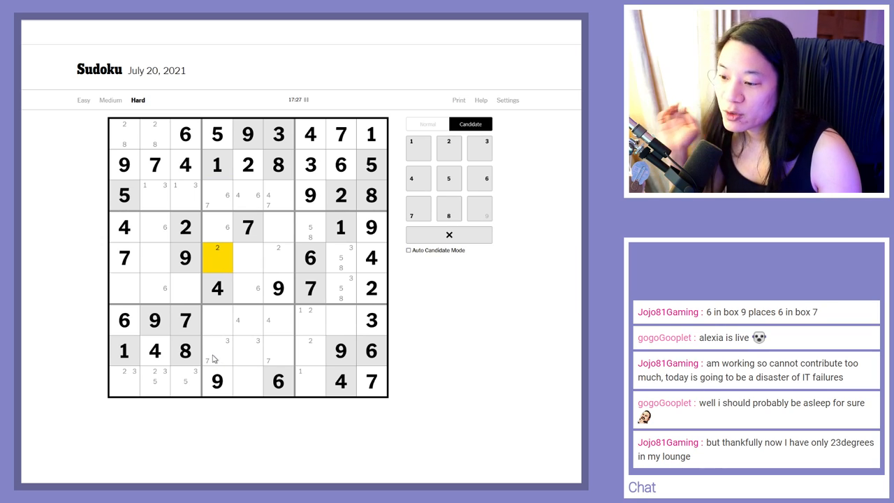
pyautogui.moveTo(221, 320)
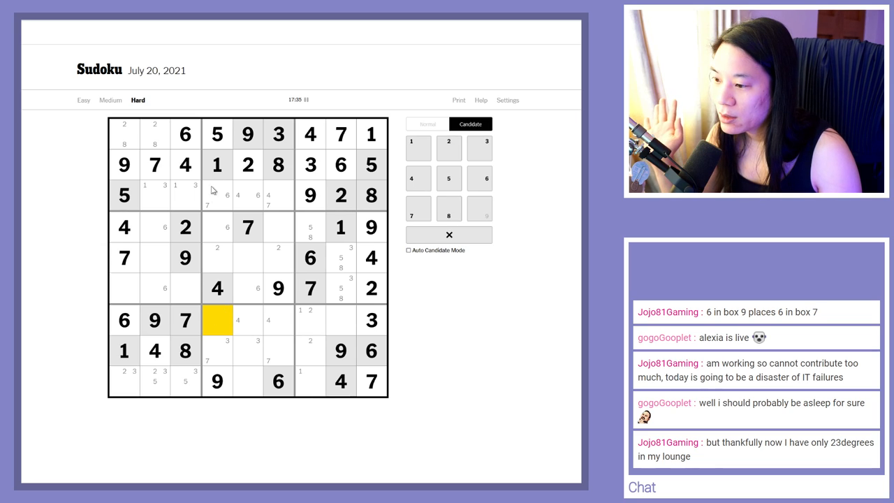
pyautogui.click(217, 134)
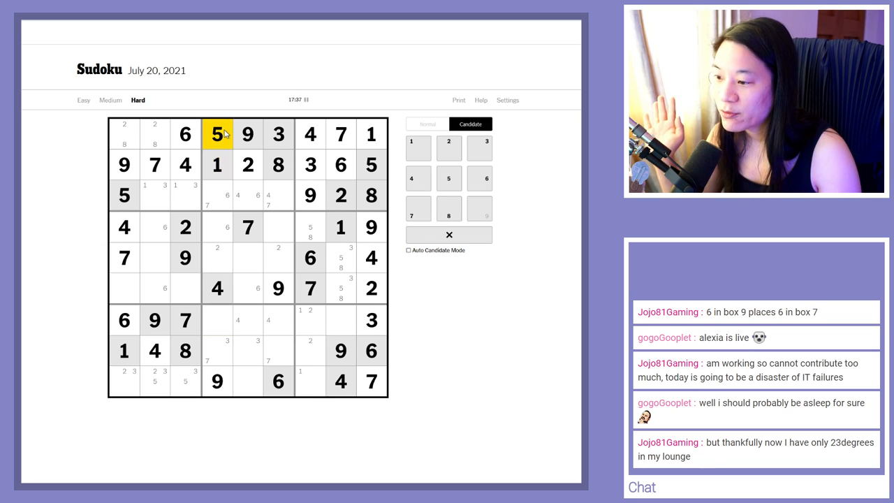
pyautogui.click(218, 320)
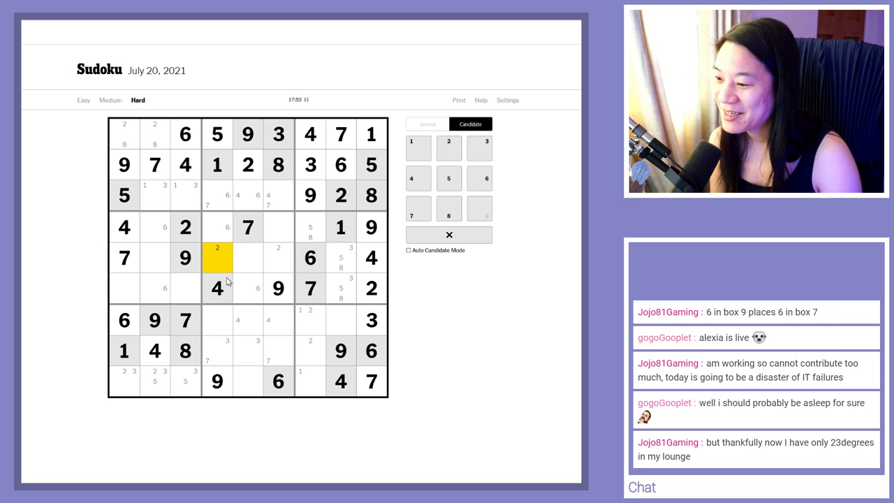
# - Check the empty cells in columns 4 and 5 against the 3 in the top row
pyautogui.click(218, 350)
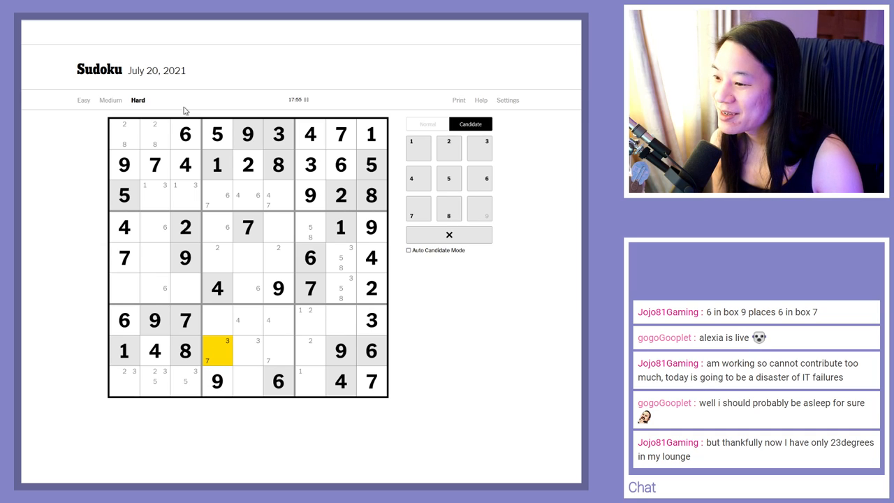
pyautogui.moveTo(254, 201)
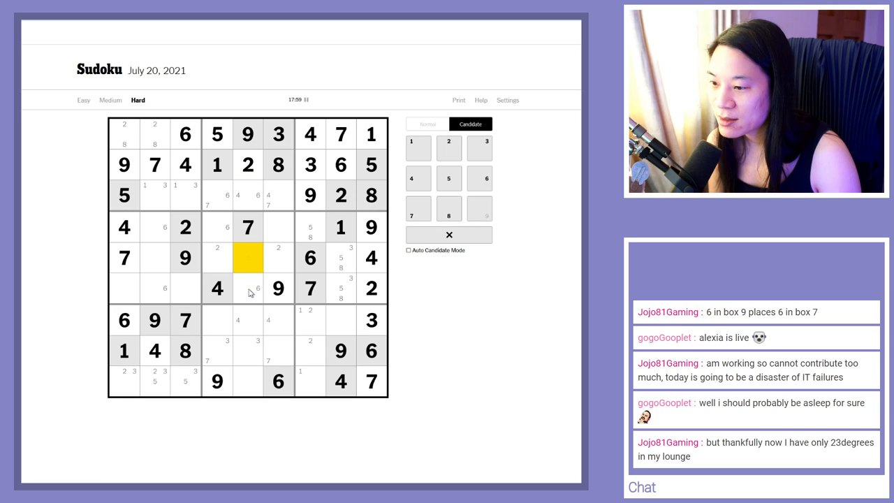
pyautogui.click(247, 320)
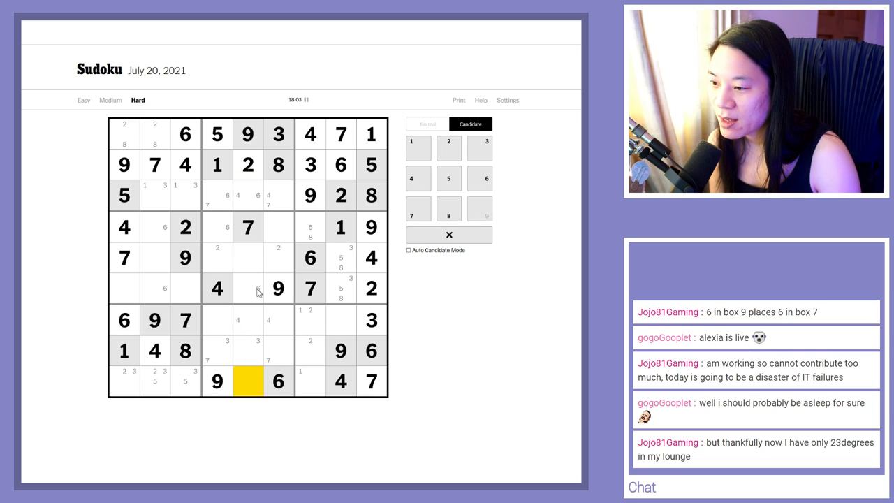
pyautogui.click(247, 257)
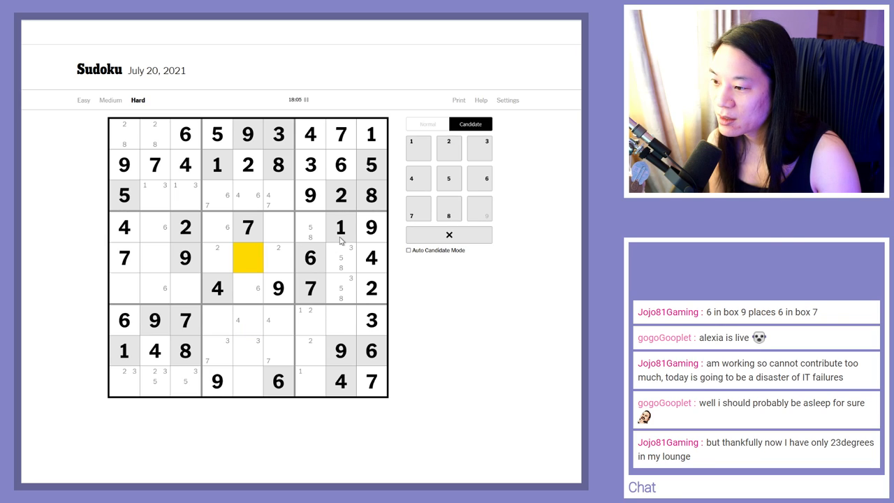
pyautogui.moveTo(166, 279)
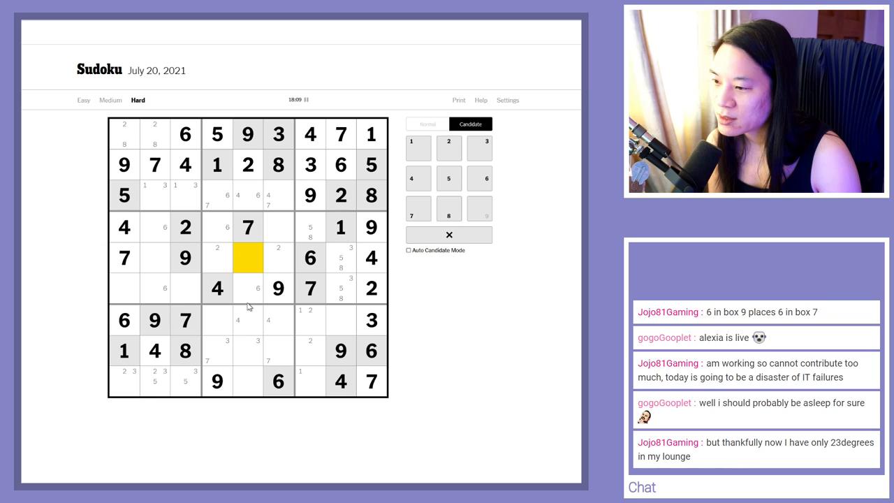
pyautogui.moveTo(254, 349)
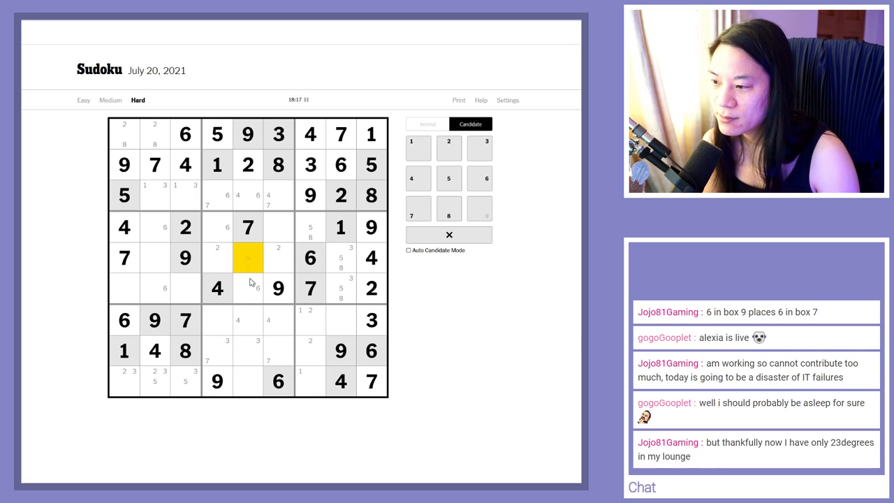
pyautogui.click(278, 227)
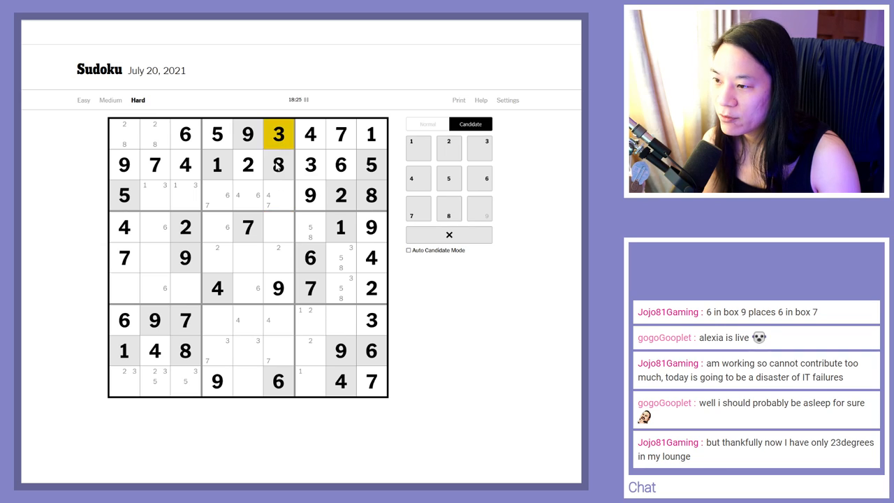
# - Place a 5 in row 4, column 6, beside the 7 in the centre box
pyautogui.click(278, 226)
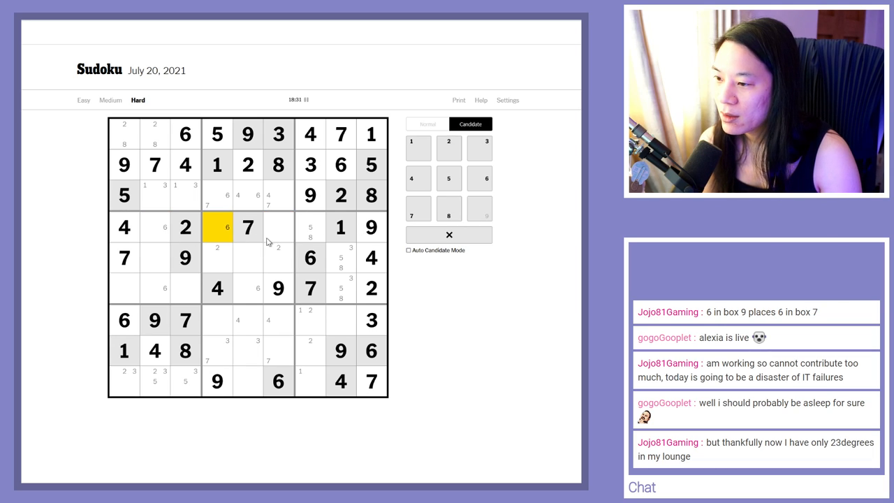
pyautogui.click(310, 226)
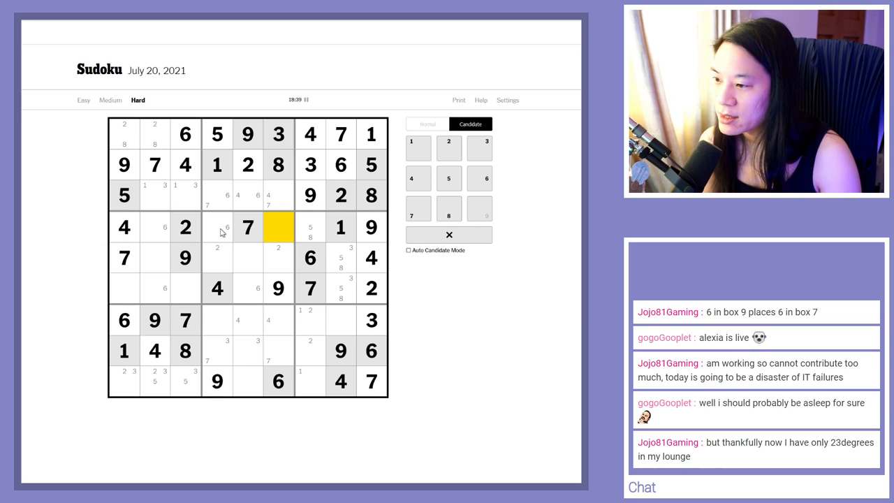
pyautogui.click(154, 226)
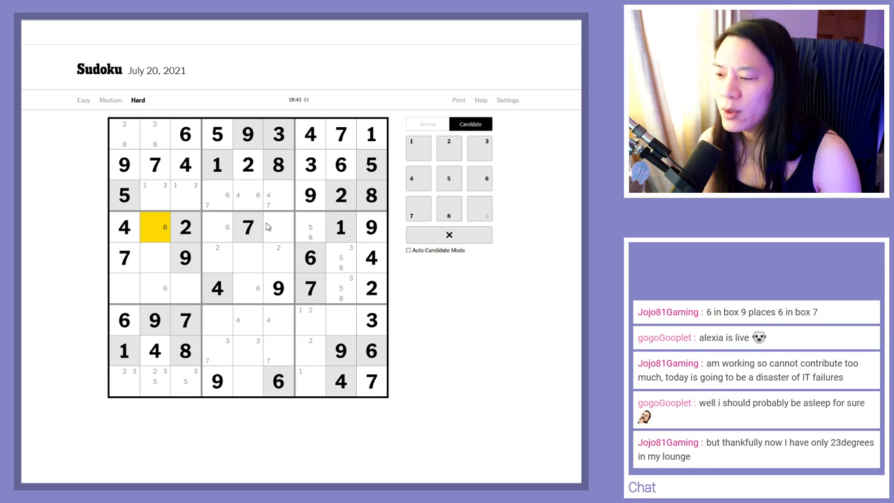
pyautogui.click(278, 380)
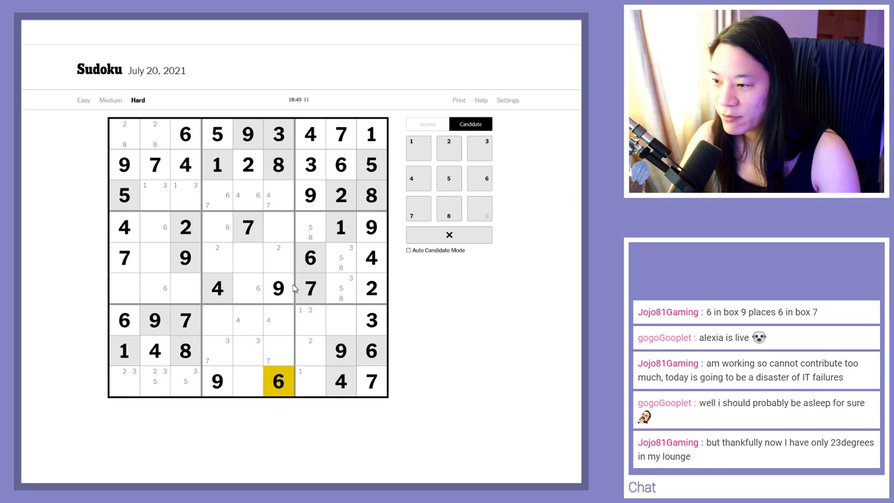
pyautogui.click(278, 226)
pyautogui.write('5')
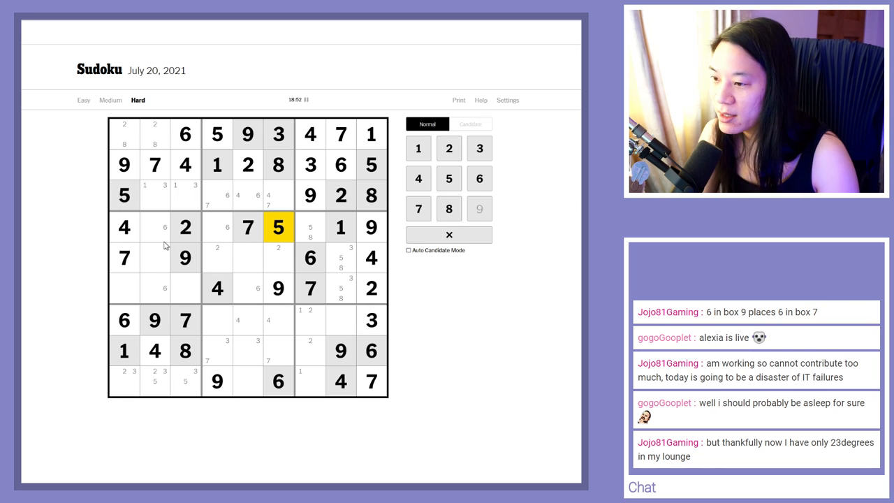
# - Place a 1 in the bottom row, column 7, after noting cells in column 4
pyautogui.click(310, 226)
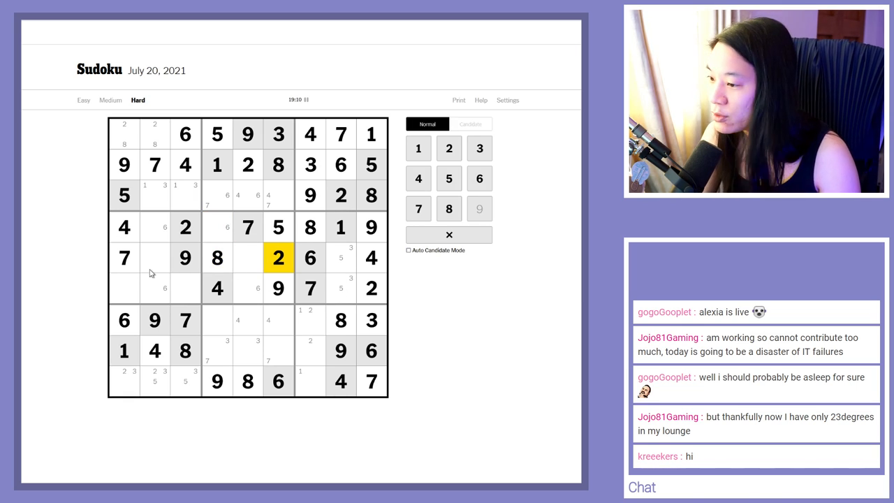
pyautogui.moveTo(201, 335)
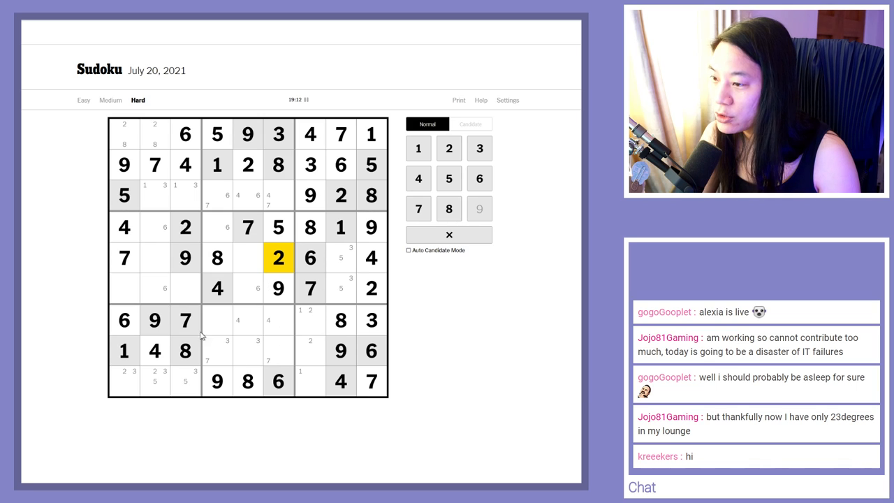
pyautogui.click(469, 123)
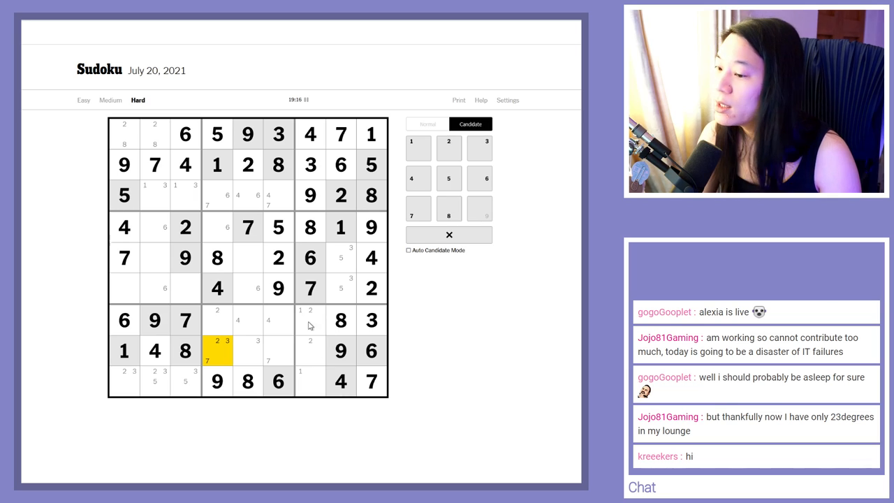
pyautogui.click(217, 320)
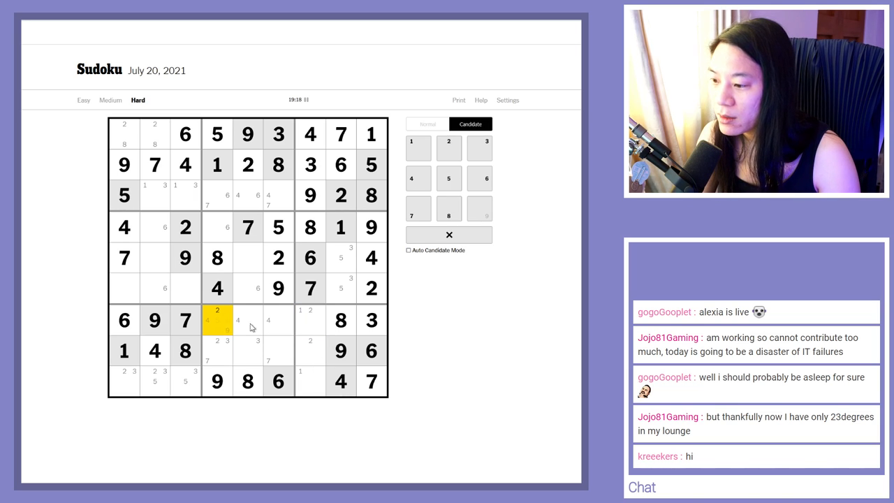
pyautogui.click(340, 320)
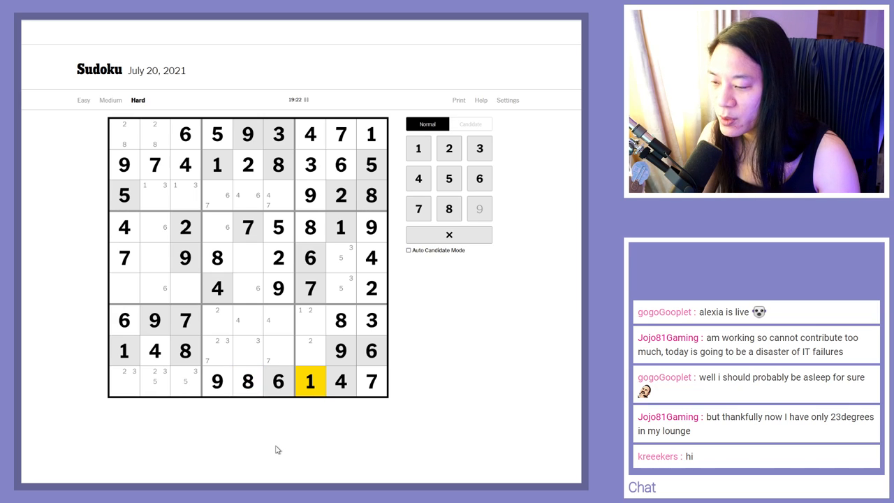
# - Place a 7 in row 8, column 6 and a 2 in row 7, column 4
pyautogui.click(469, 123)
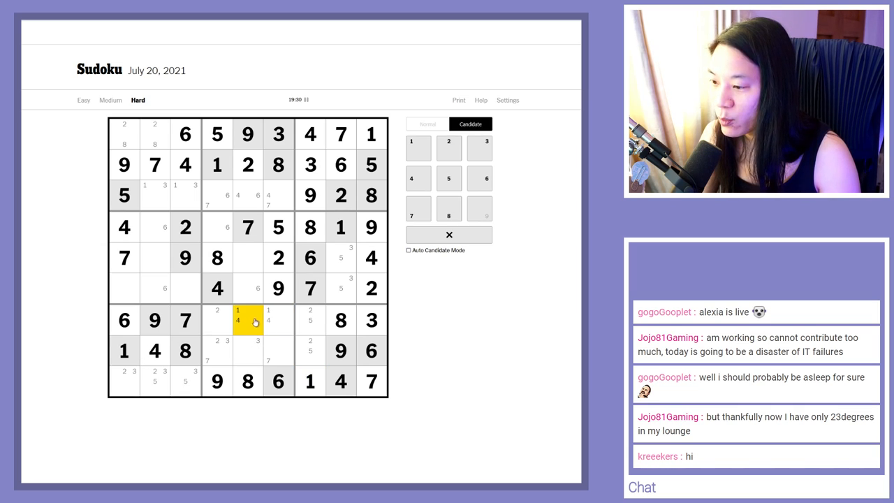
pyautogui.click(217, 350)
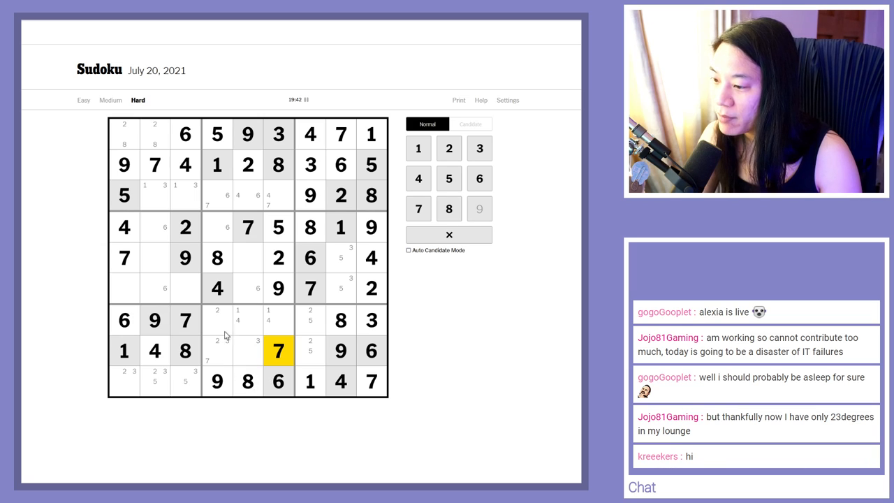
pyautogui.click(217, 320)
pyautogui.write('2')
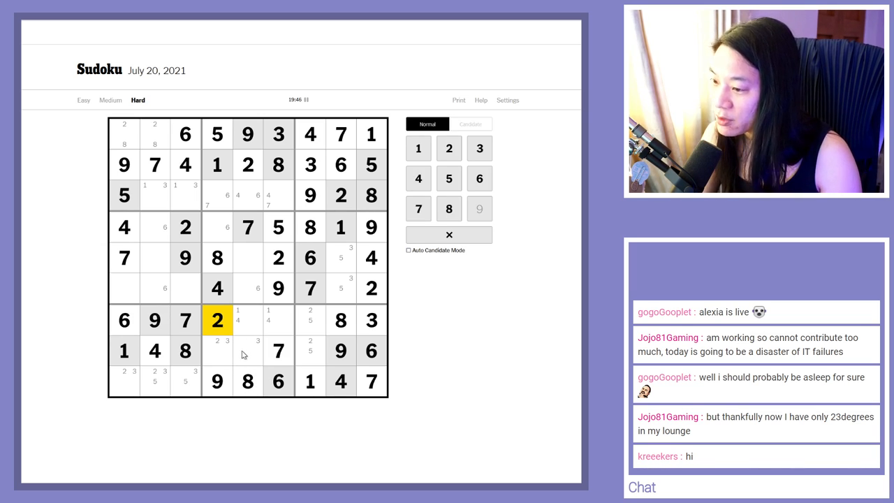
# - Fill row 6 with 8 and 6, completing rows 7 and 8 alongside
pyautogui.click(470, 123)
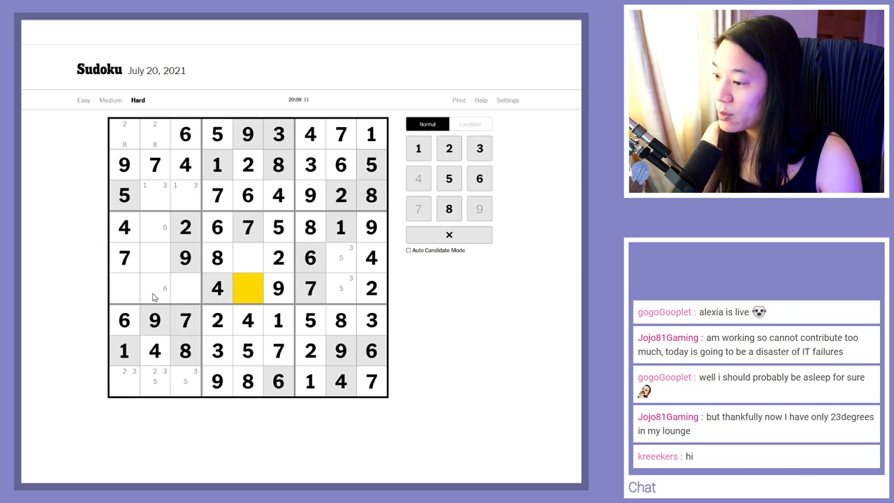
pyautogui.click(155, 287)
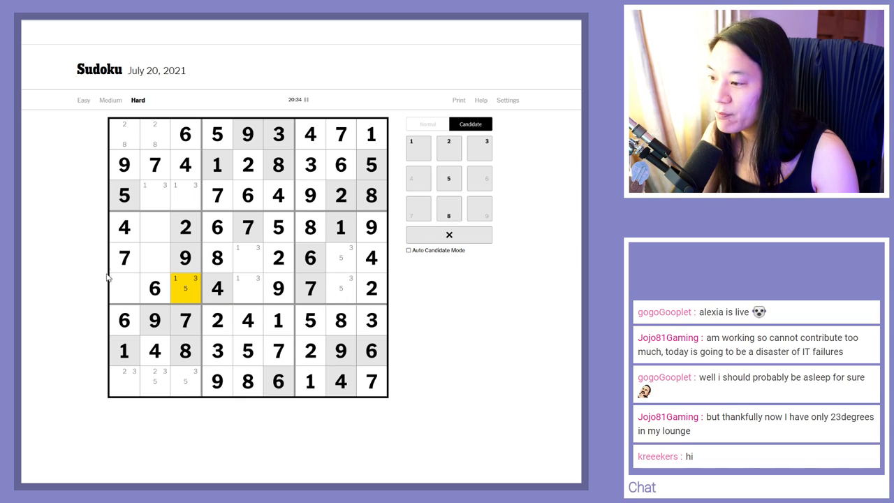
pyautogui.click(154, 226)
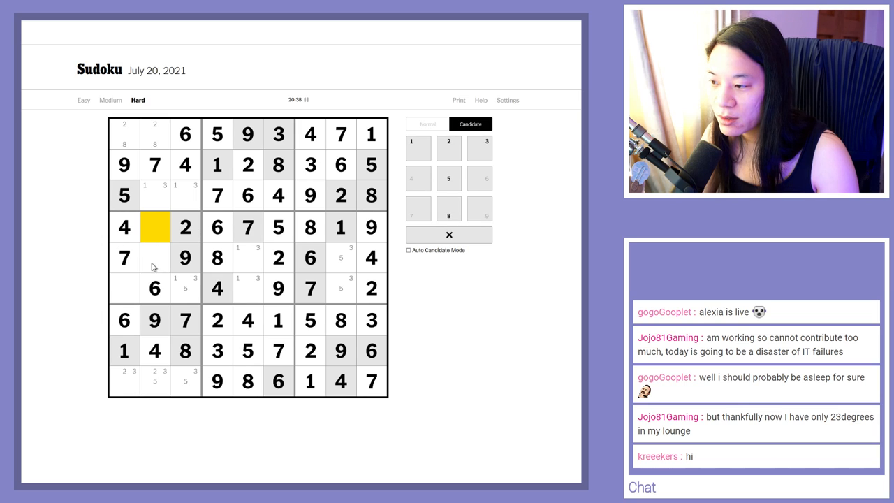
pyautogui.click(185, 287)
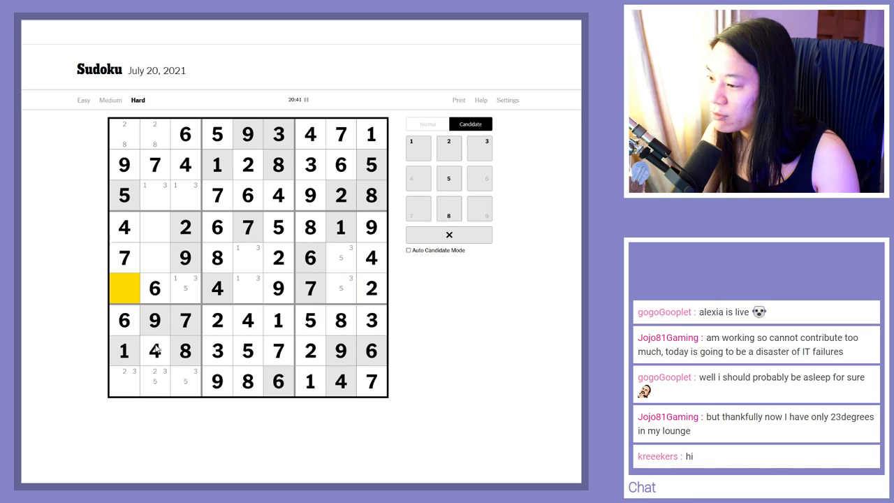
pyautogui.click(428, 123)
pyautogui.write('8')
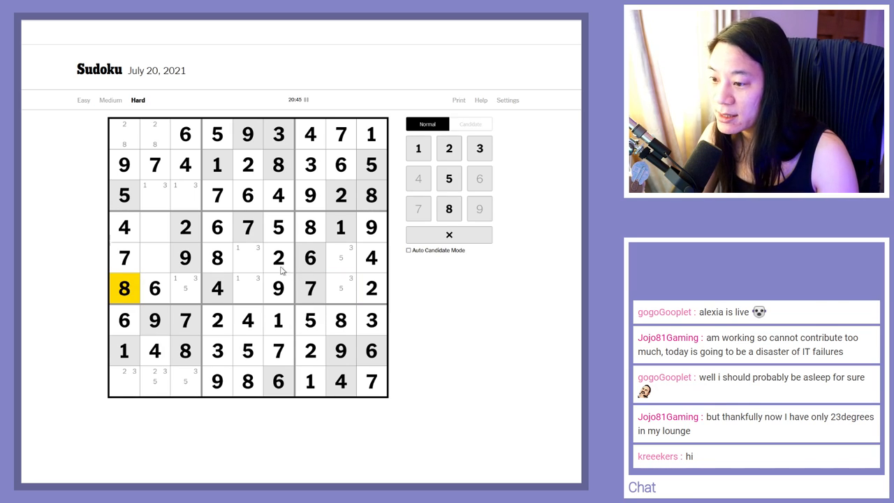
# - Fill the last remaining cells, including 1 in row 3 column 2, completing the puzzle in 21:01
pyautogui.click(218, 257)
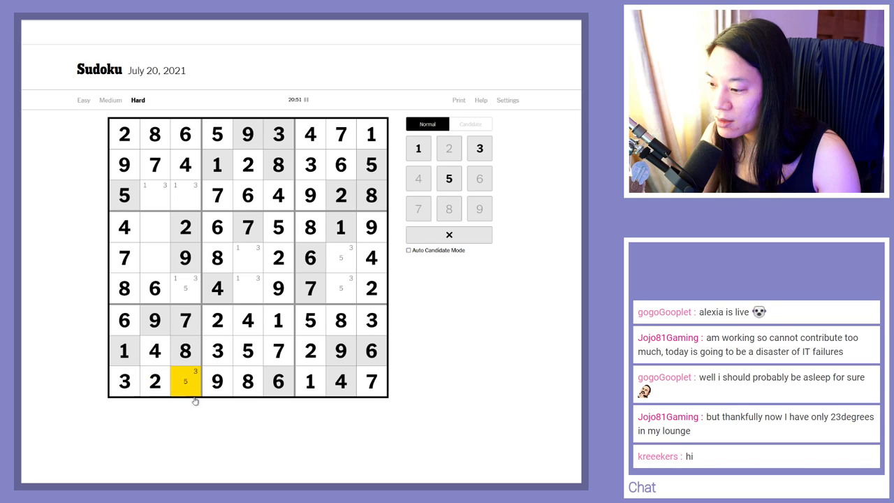
pyautogui.click(469, 123)
pyautogui.write('1')
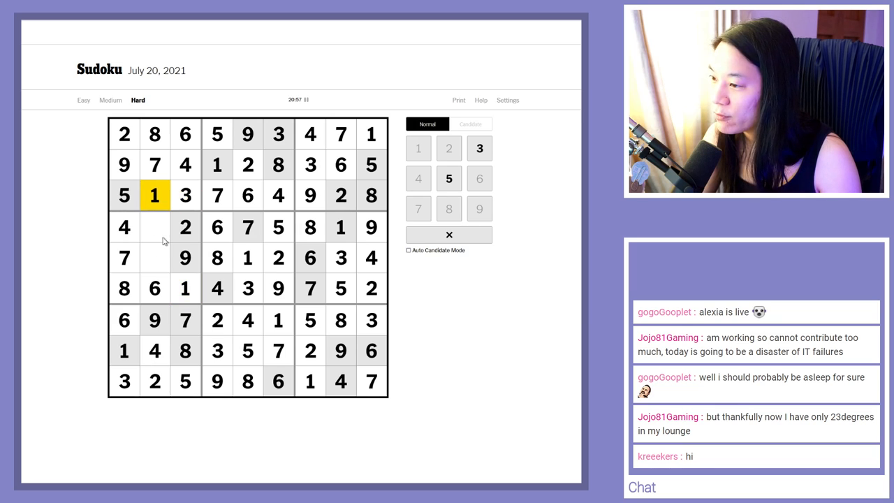
pyautogui.click(154, 257)
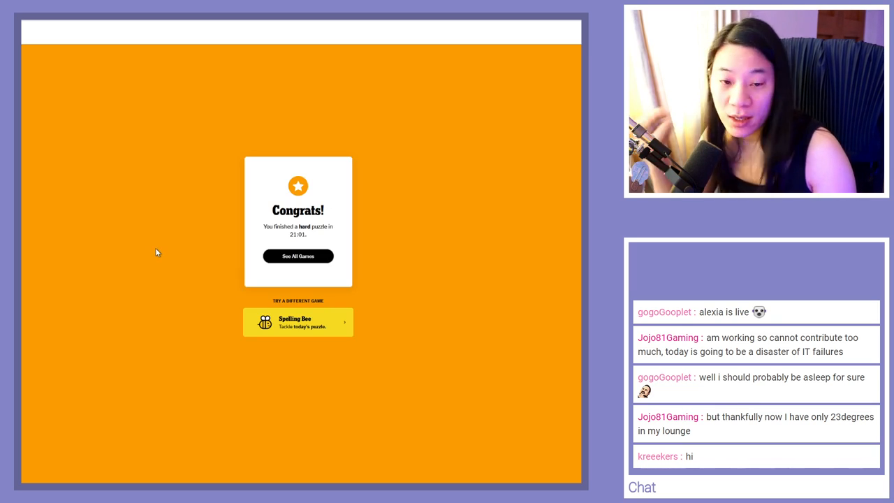
pyautogui.moveTo(170, 230)
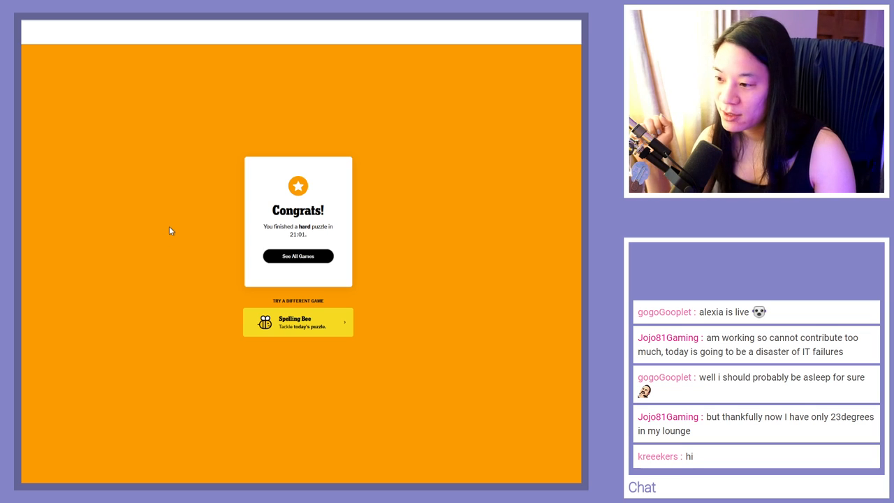